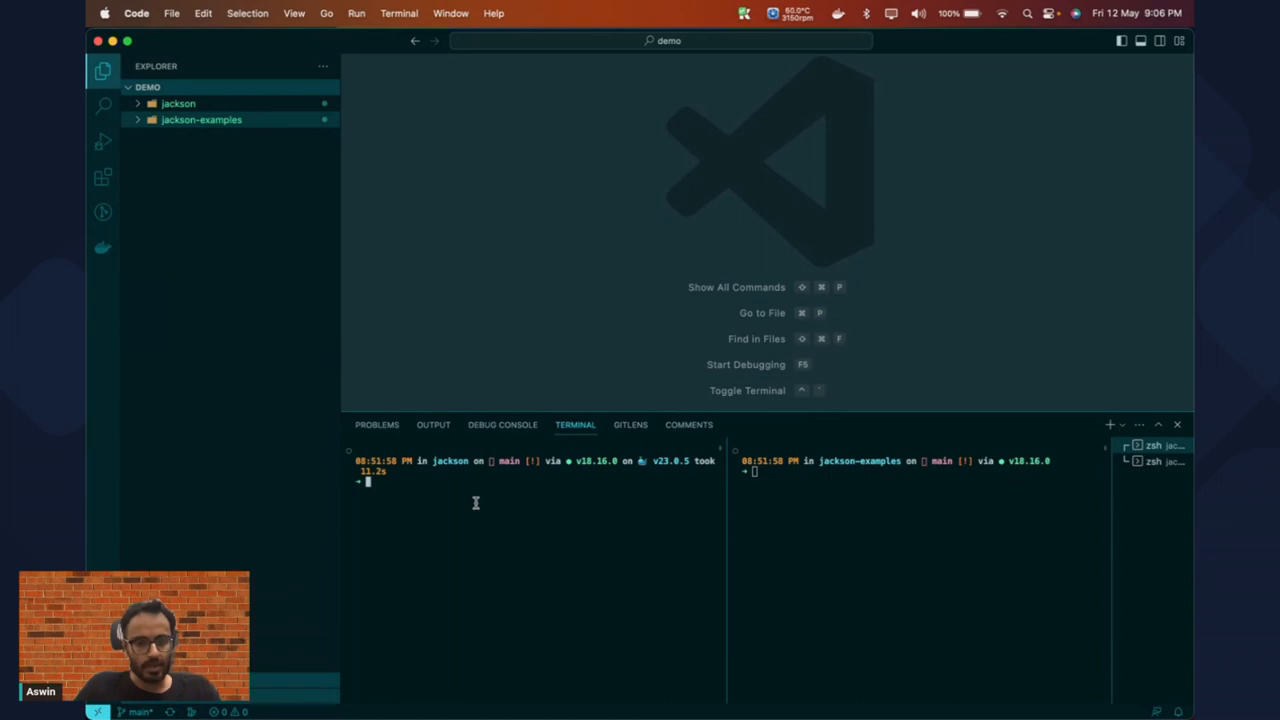
Step: Run an npm custom script command in the jackson terminal
text(npm)
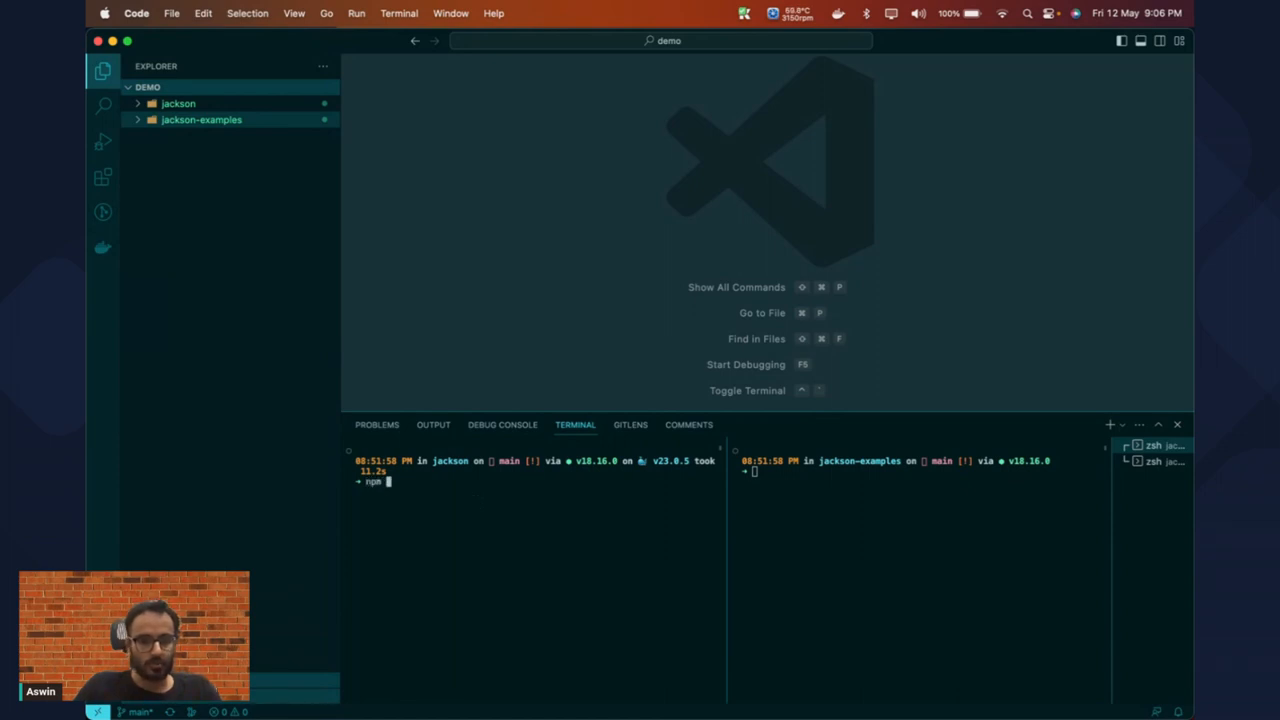
text(run custo)
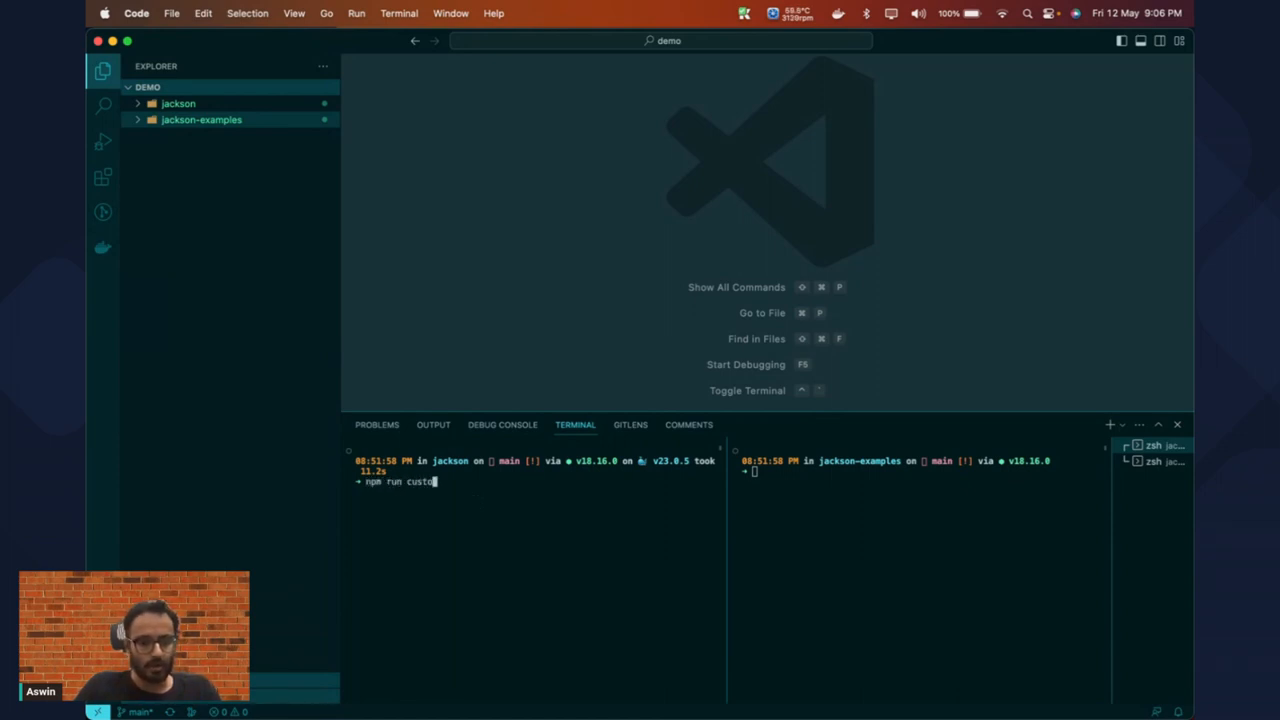
key(Enter)
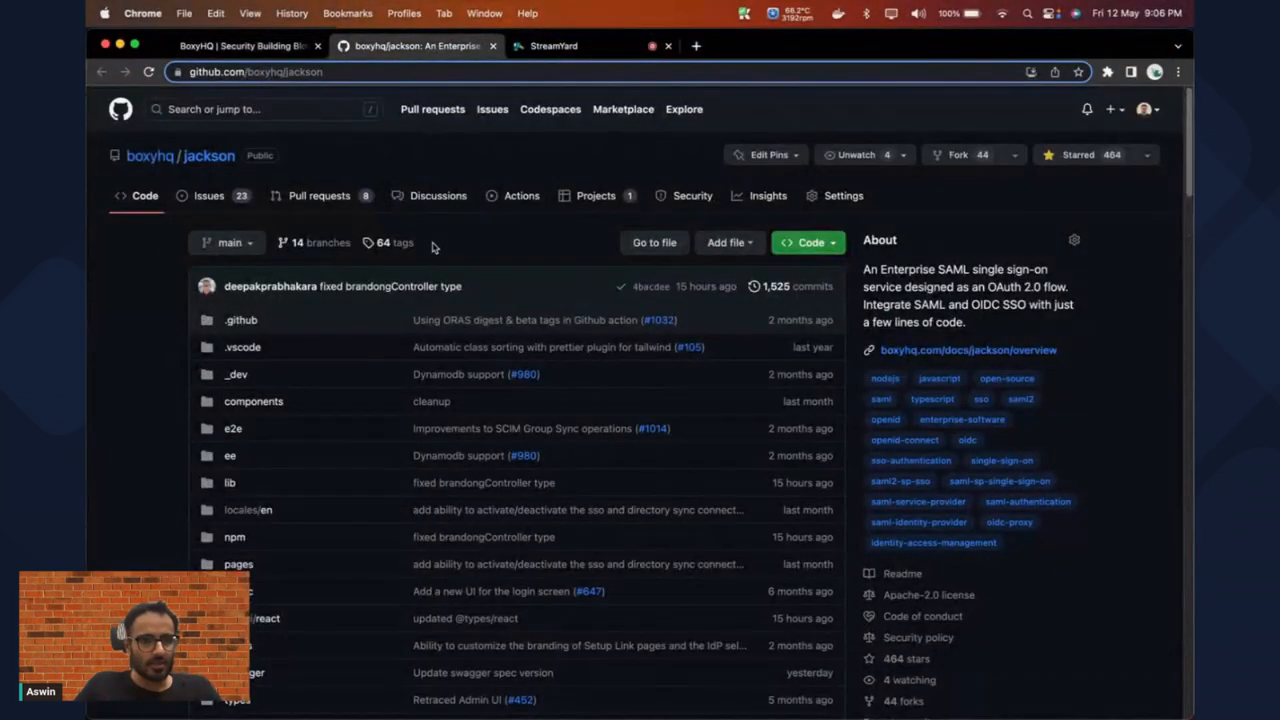
mouse_move(143, 173)
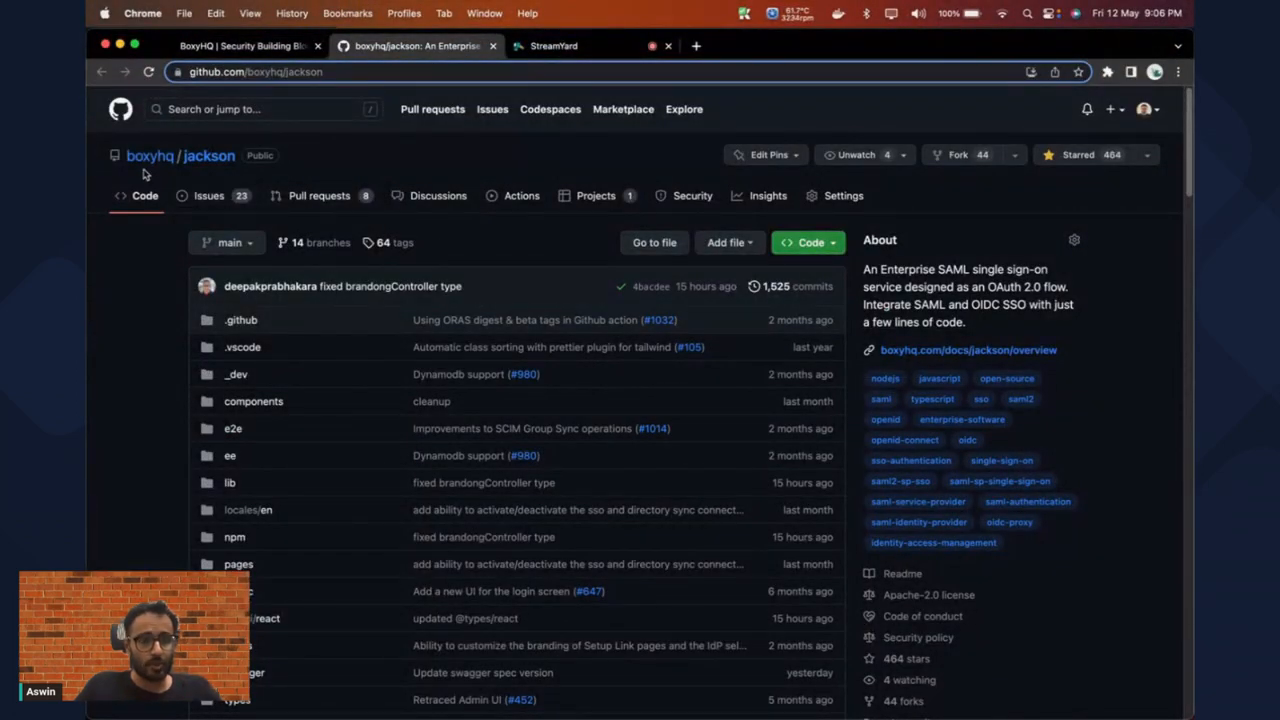
scroll(down, 3)
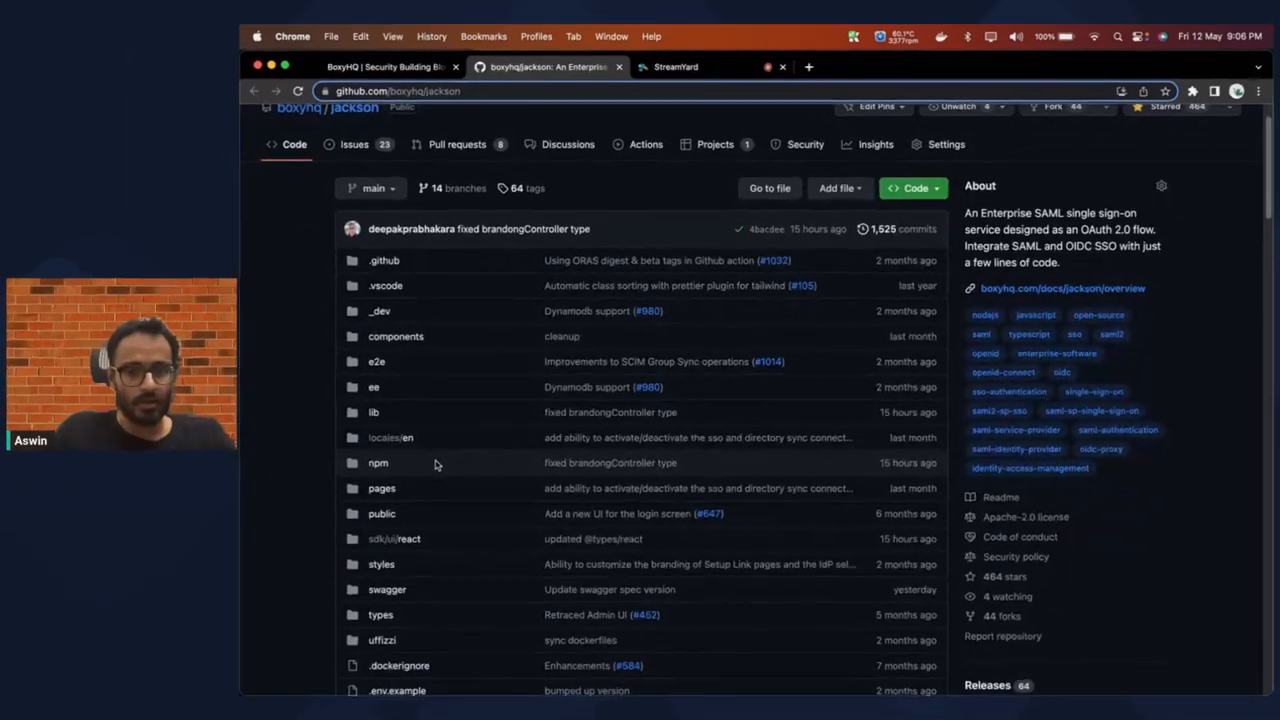
scroll(down, 3)
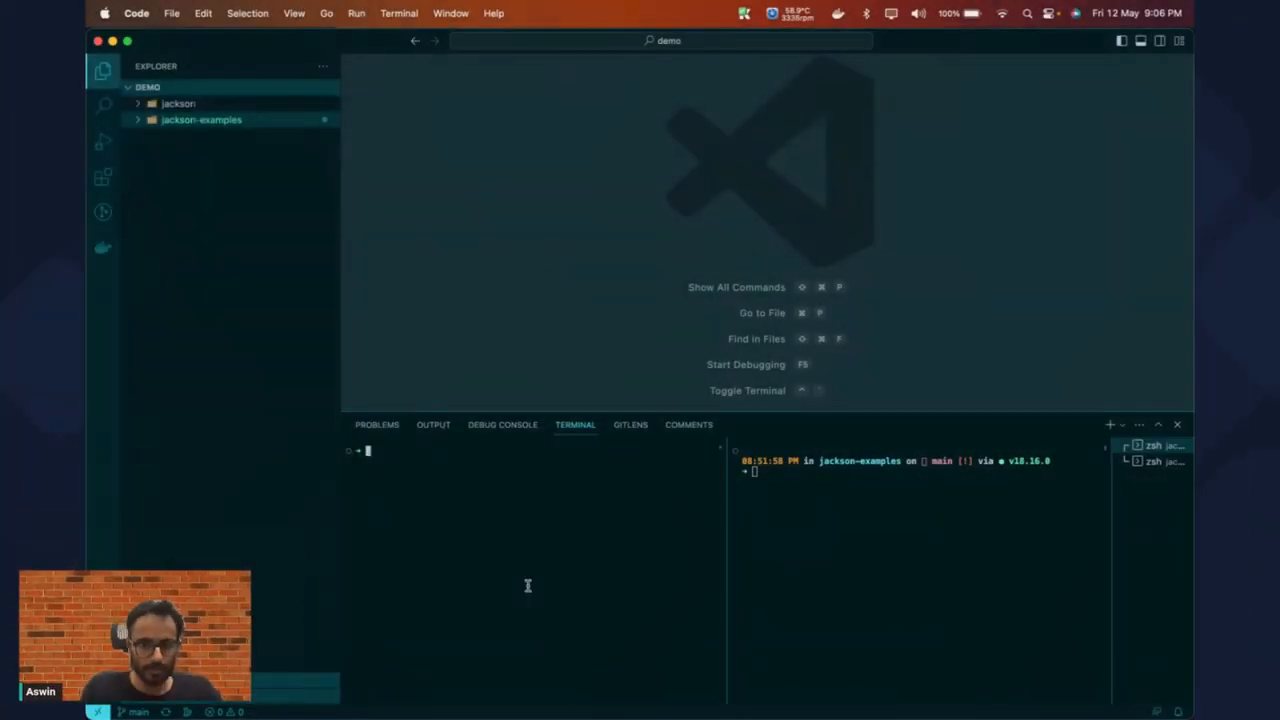
Step: Expand the jackson folder and run 'npm run dev-dbs' in its terminal
click(178, 103)
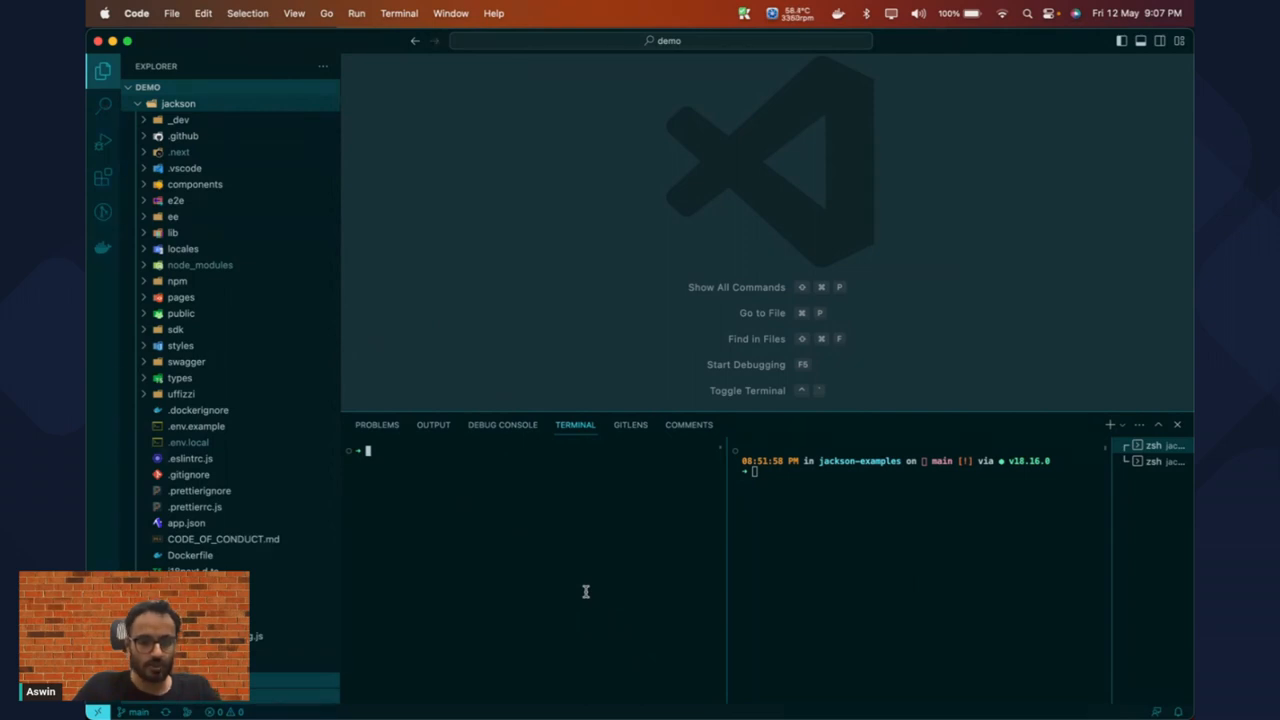
text(npm run)
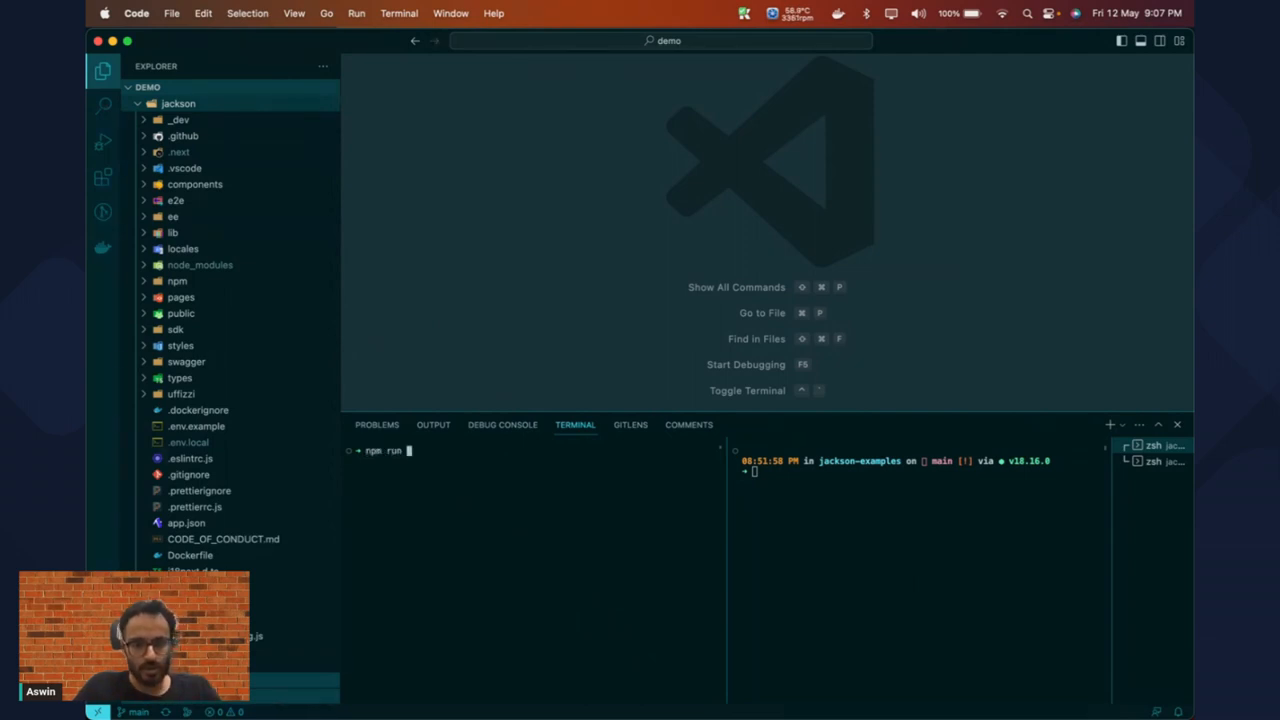
text(dev-dbs)
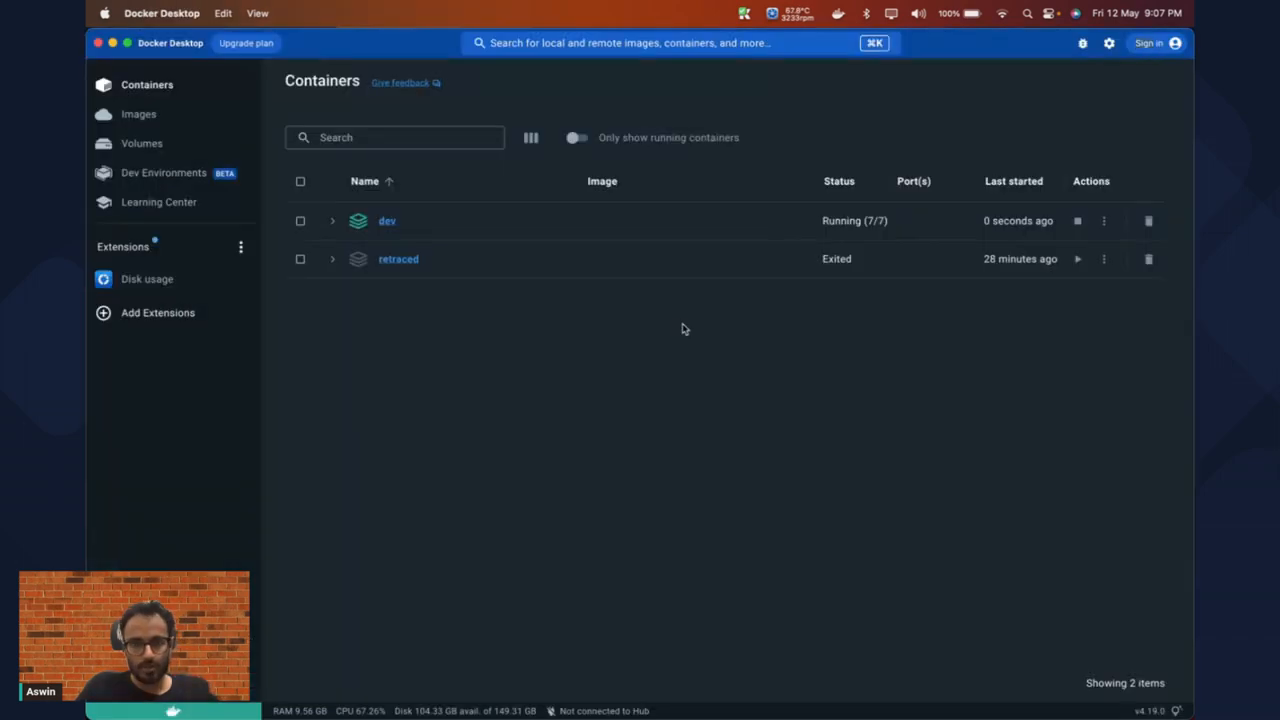
Step: Expand the dev stack in Docker Desktop to see its seven database containers
click(332, 220)
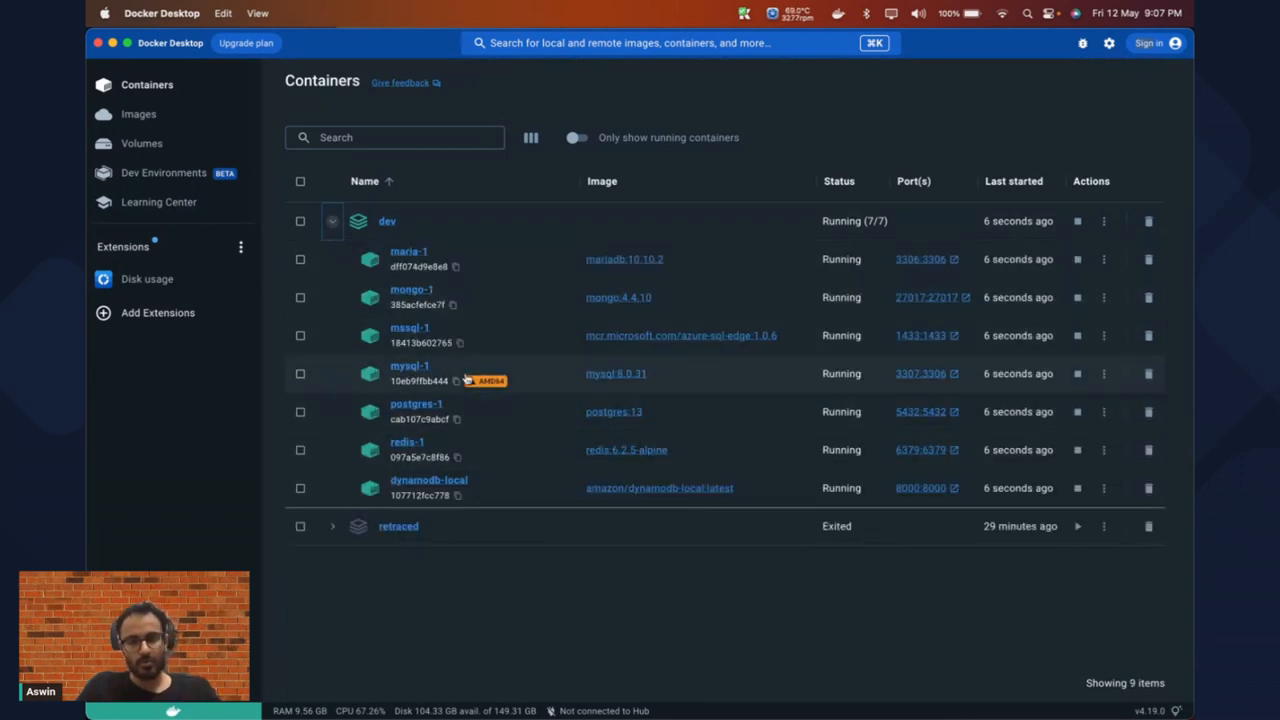
mouse_move(486, 466)
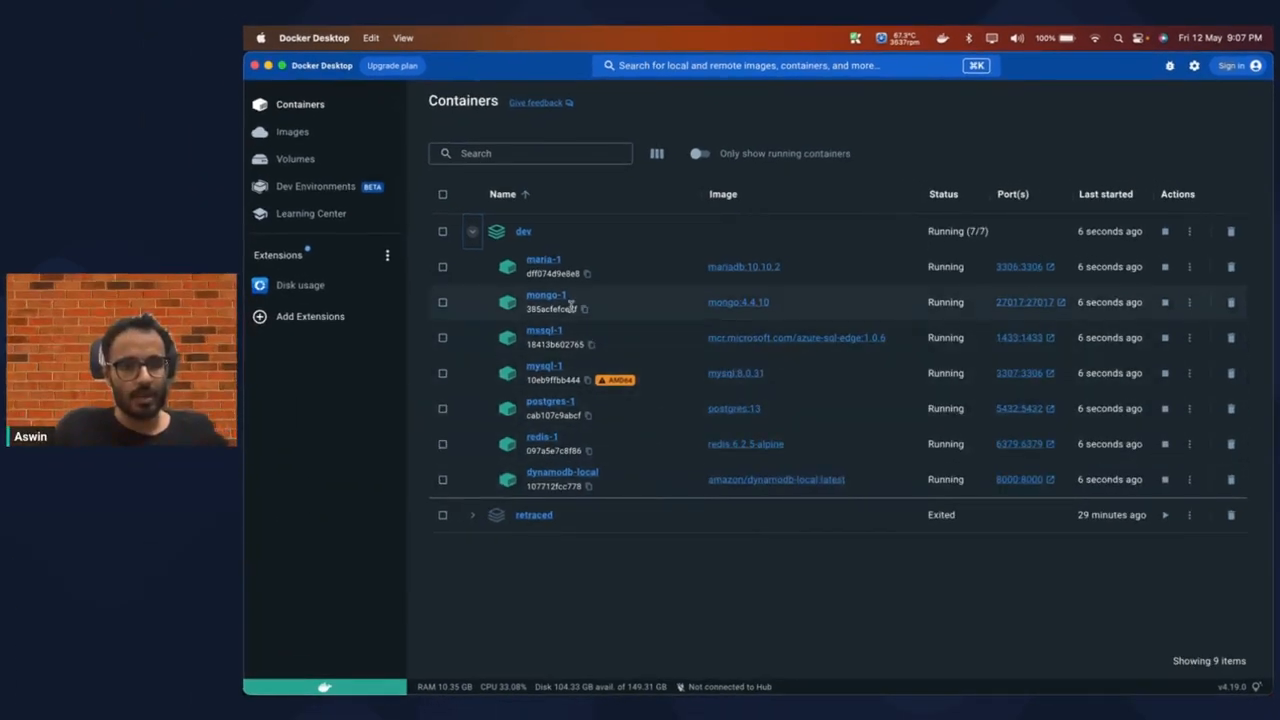
key(F3)
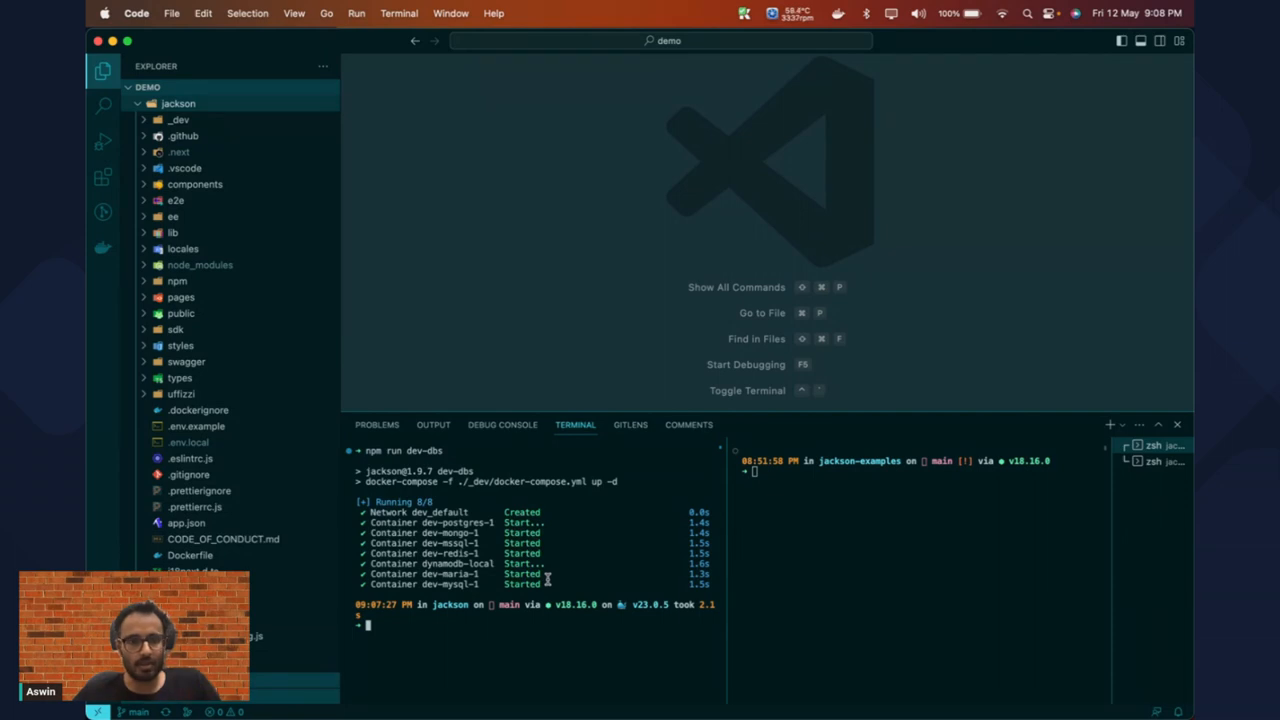
Step: Open the jackson project's .env.local file in the editor
click(188, 442)
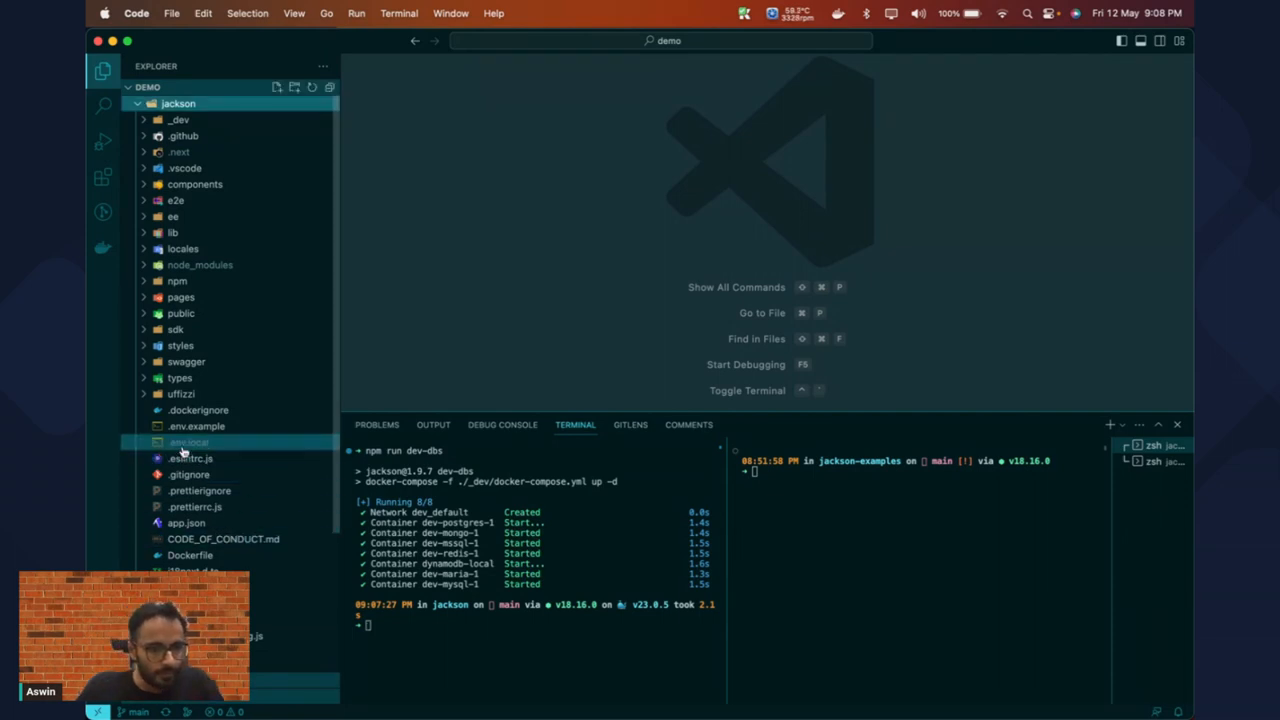
click(195, 426)
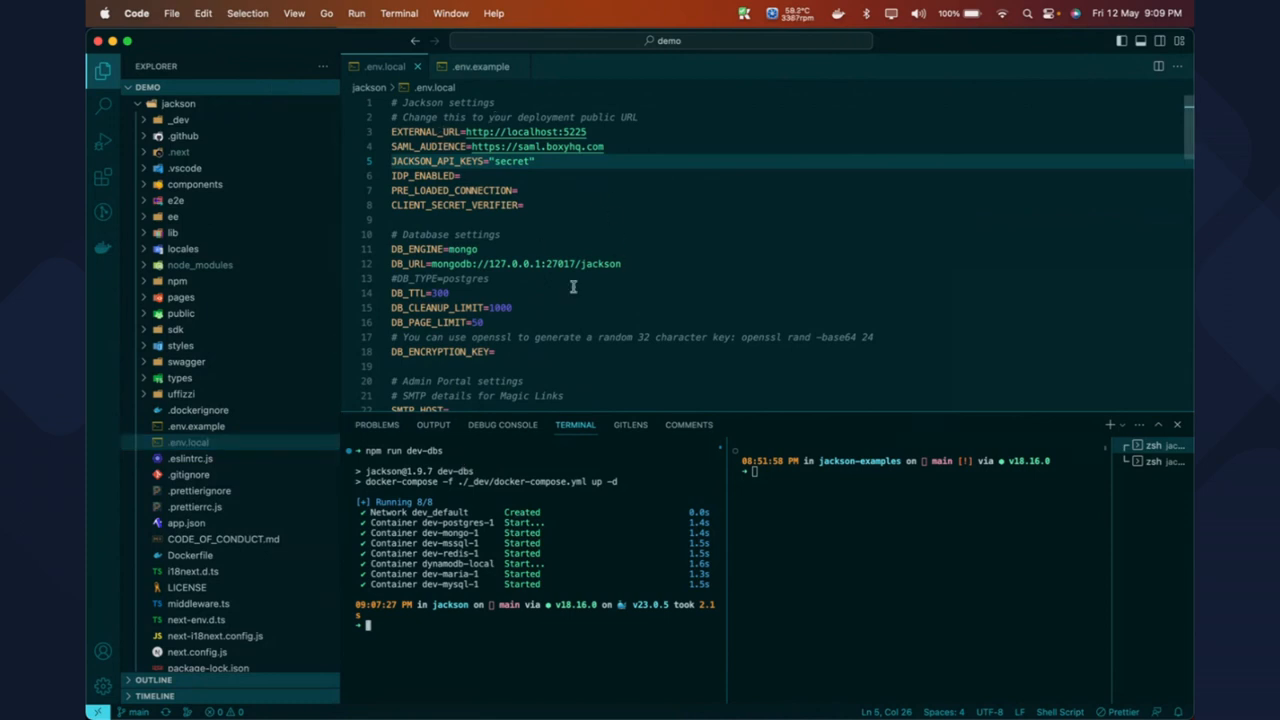
mouse_move(578, 292)
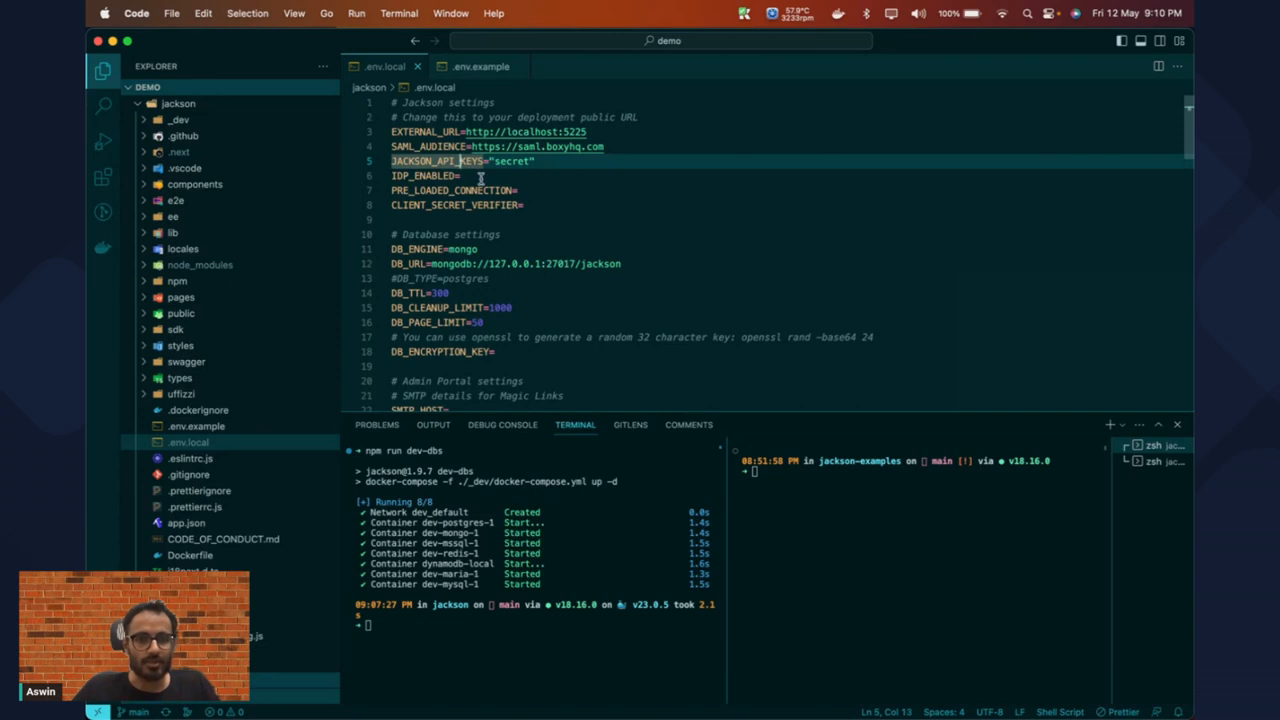
scroll(down, 3)
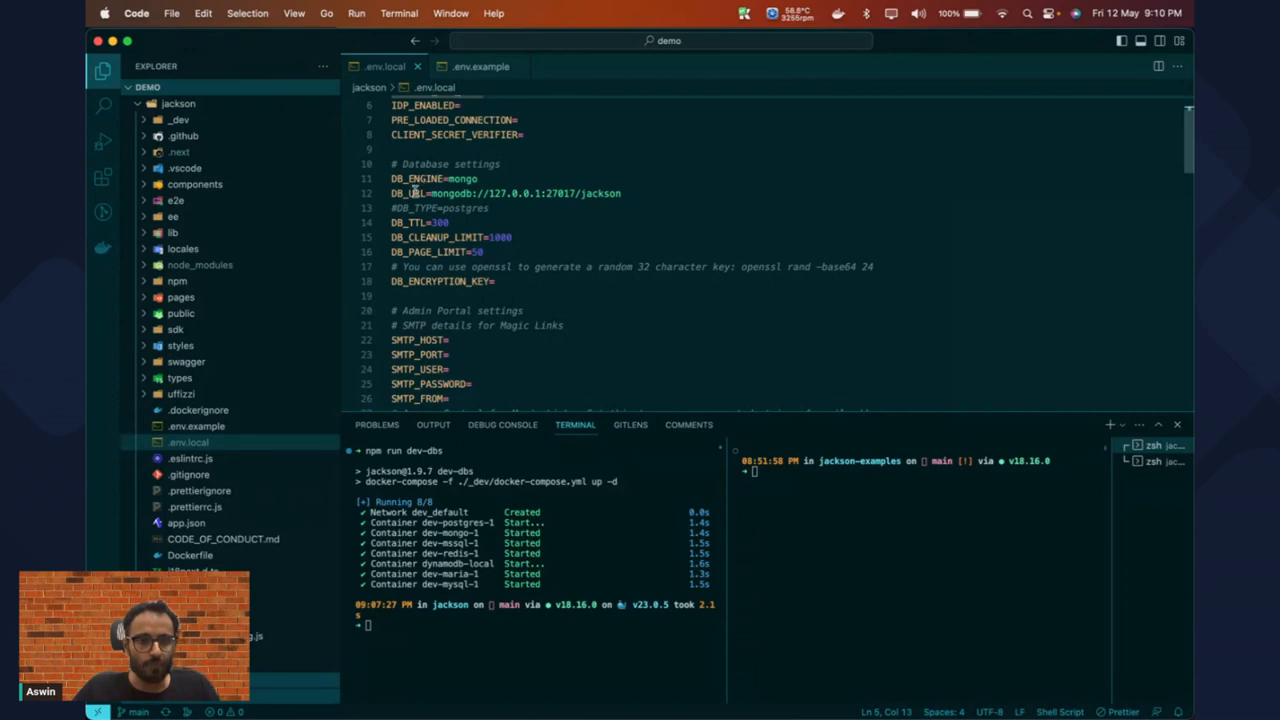
mouse_move(556, 210)
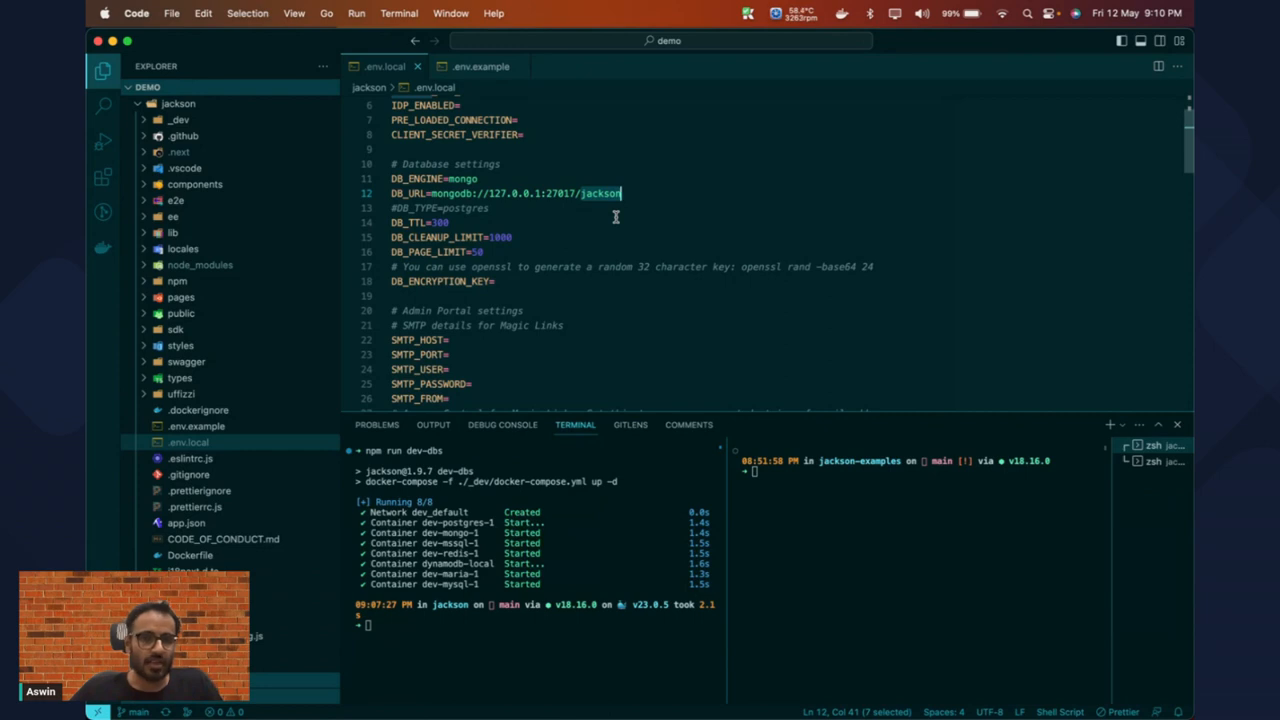
mouse_move(615, 236)
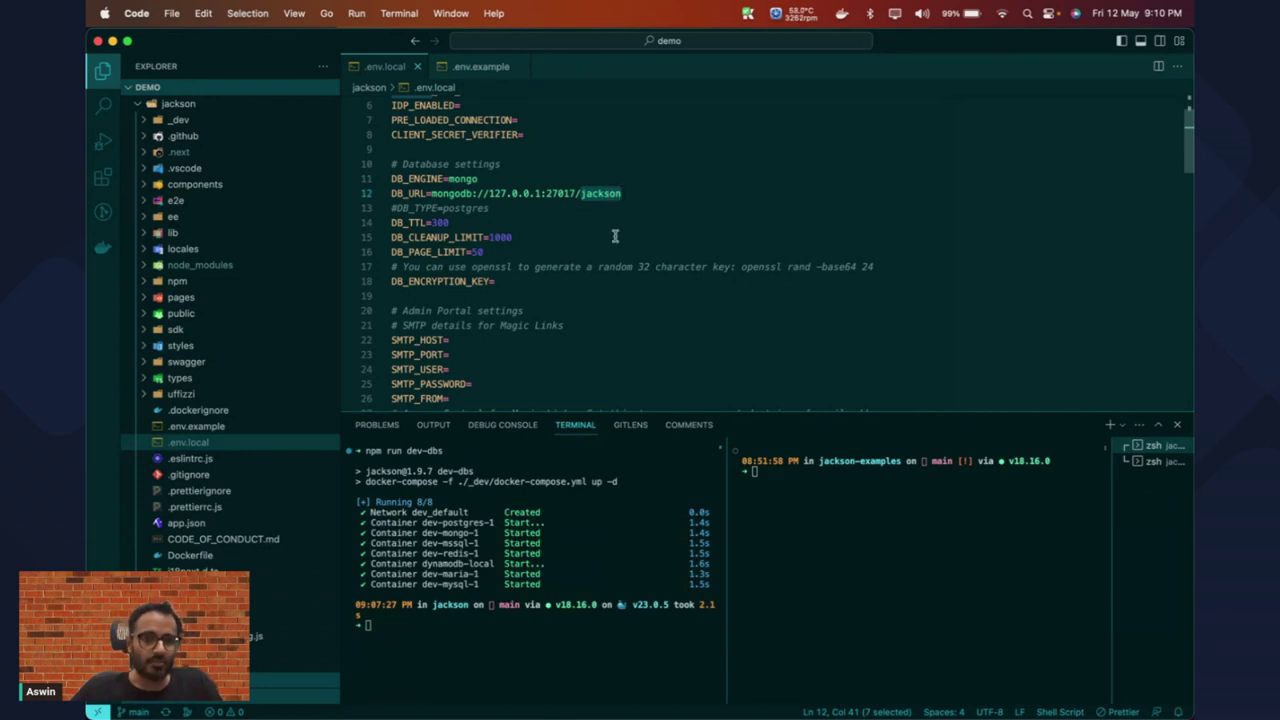
scroll(down, 3)
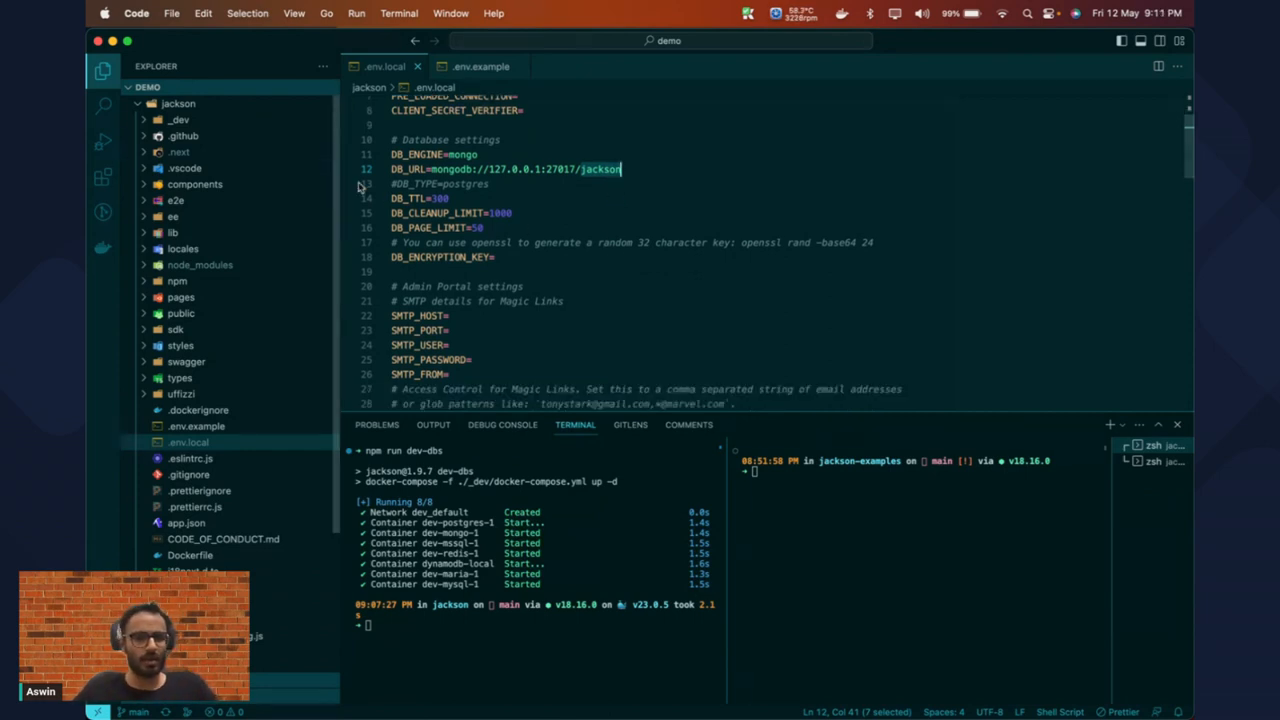
mouse_move(410, 203)
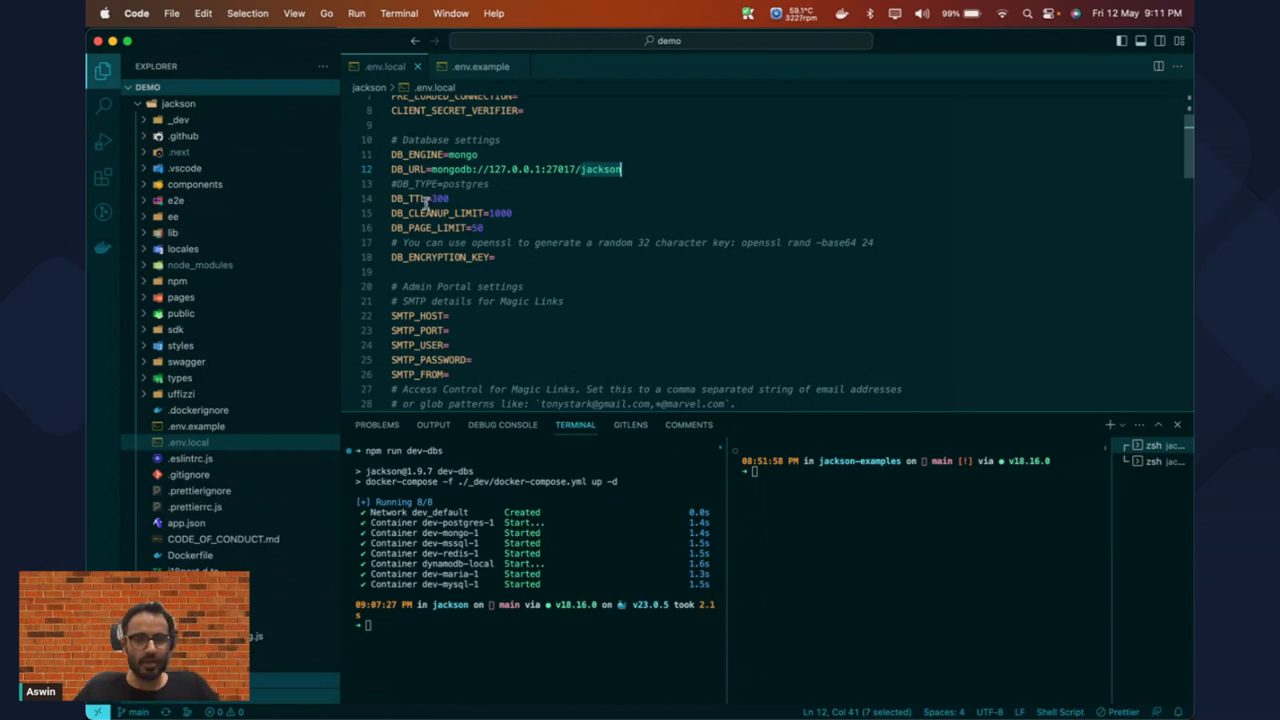
mouse_move(577, 198)
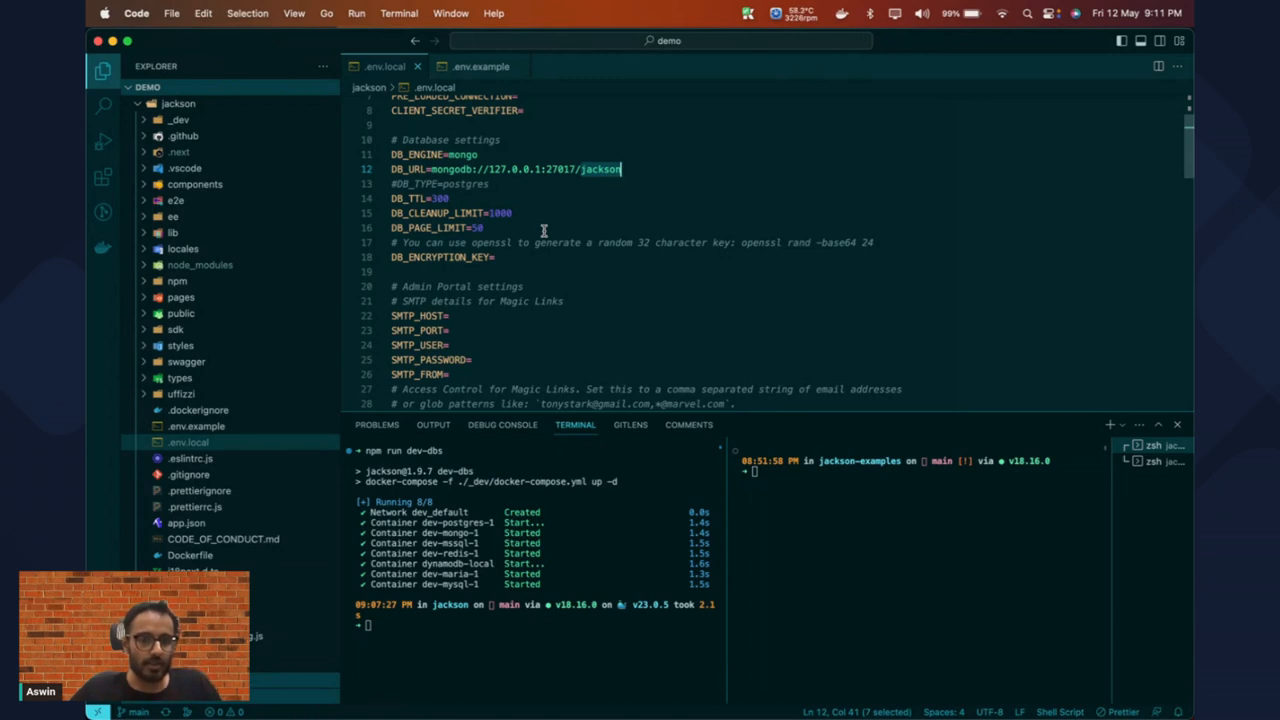
mouse_move(472, 212)
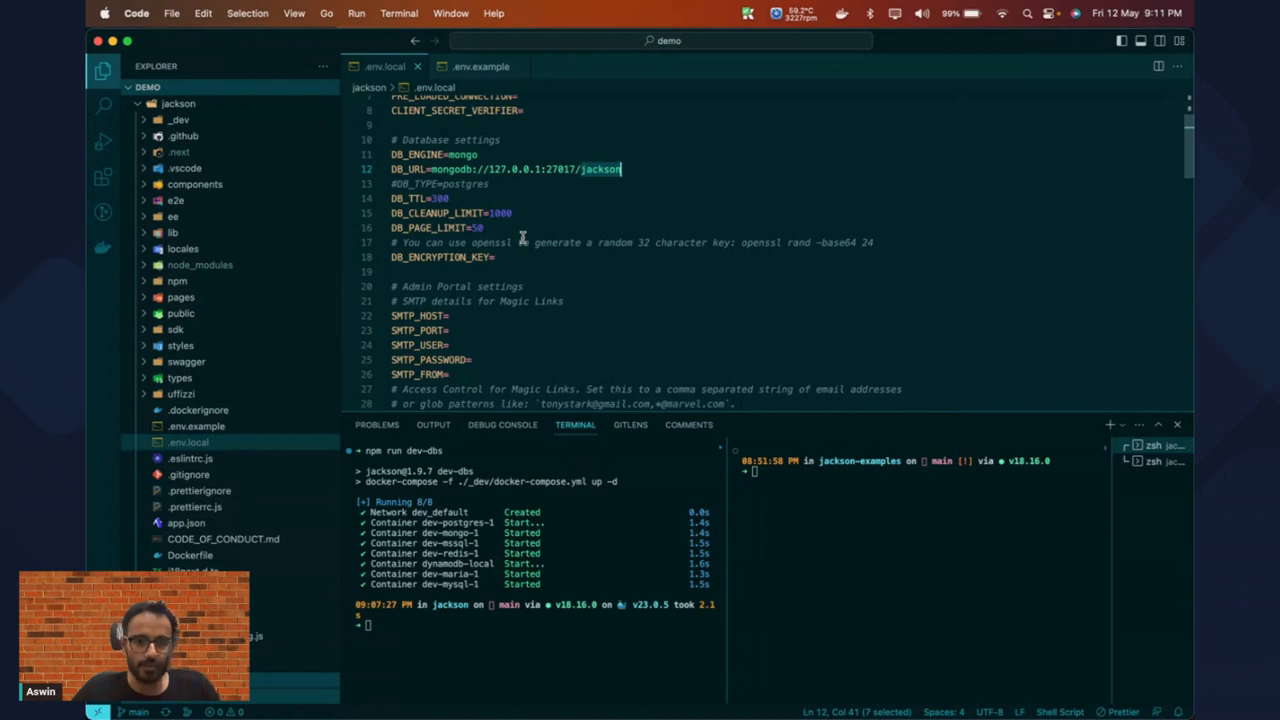
scroll(down, 3)
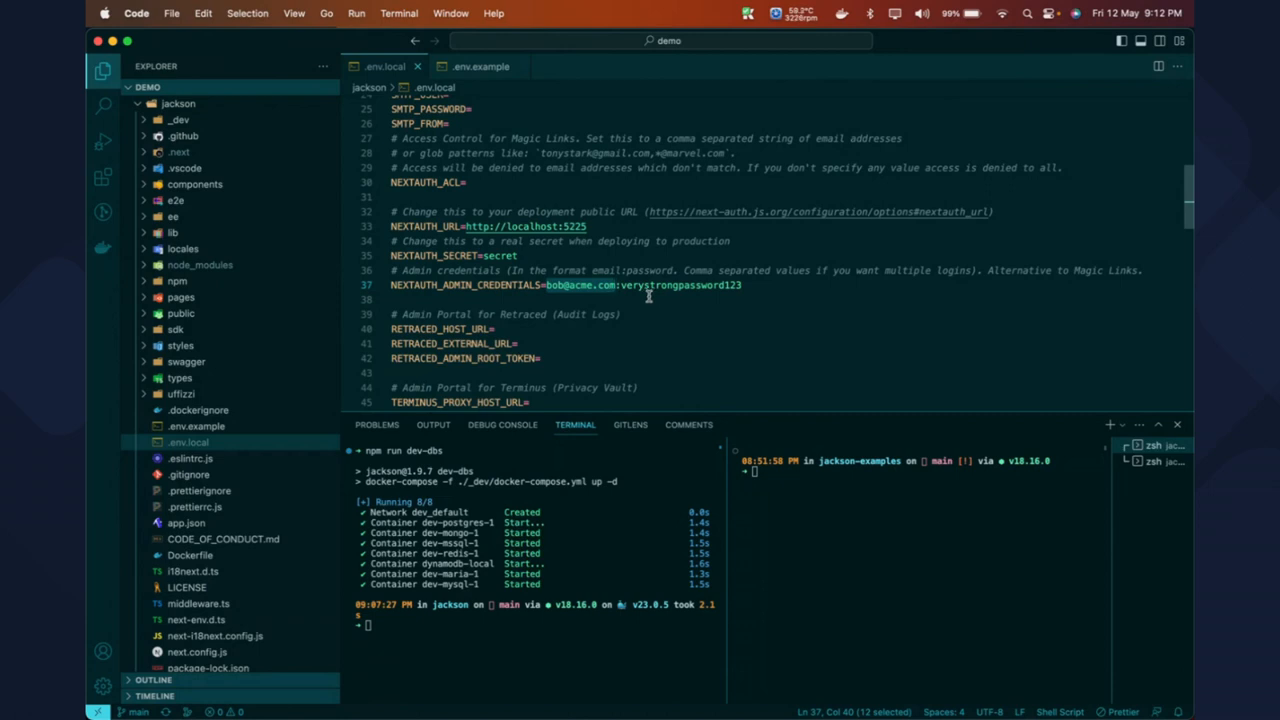
scroll(down, 3)
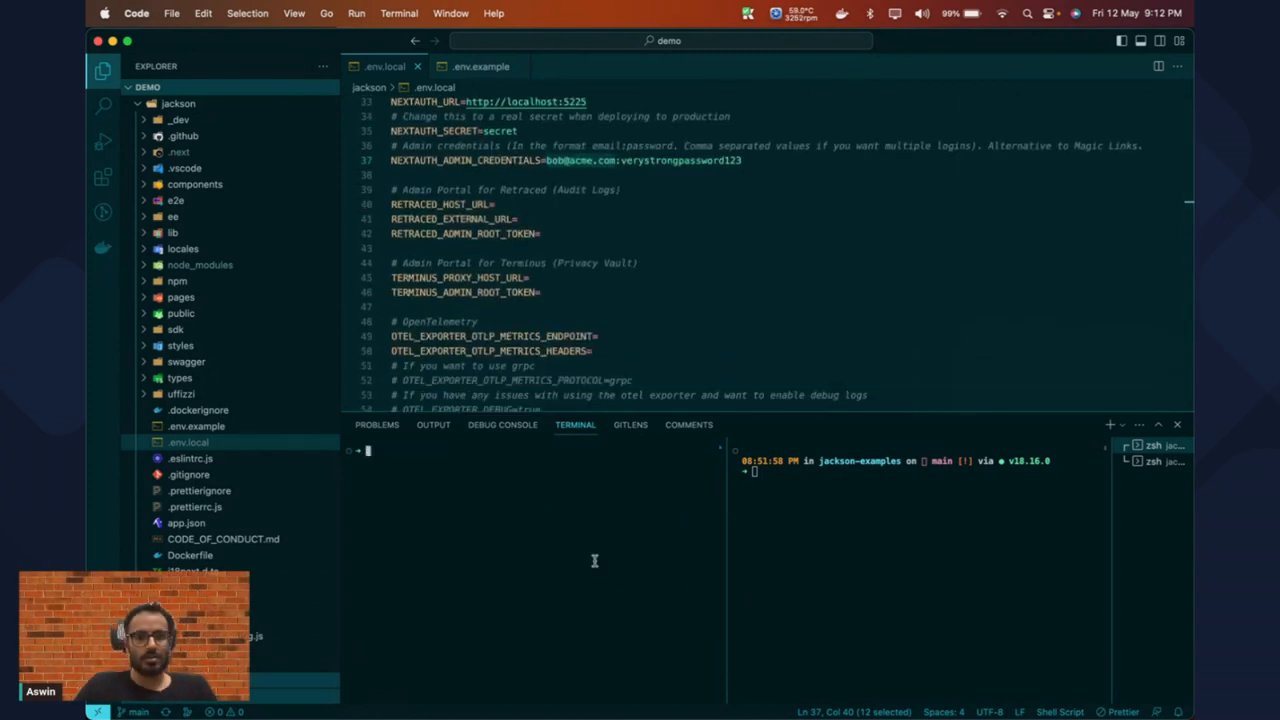
Step: Run 'npm run build' then 'npm run start' to serve jackson on localhost:5225
text(n)
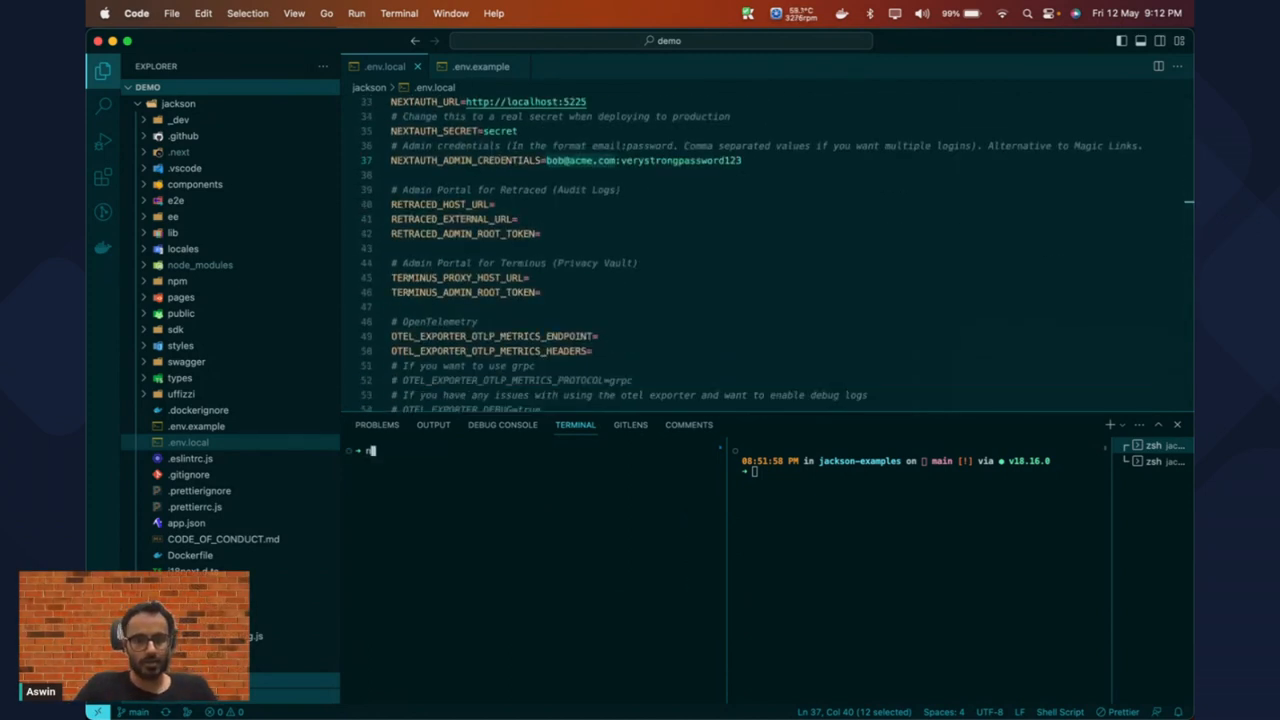
text(npm run bu)
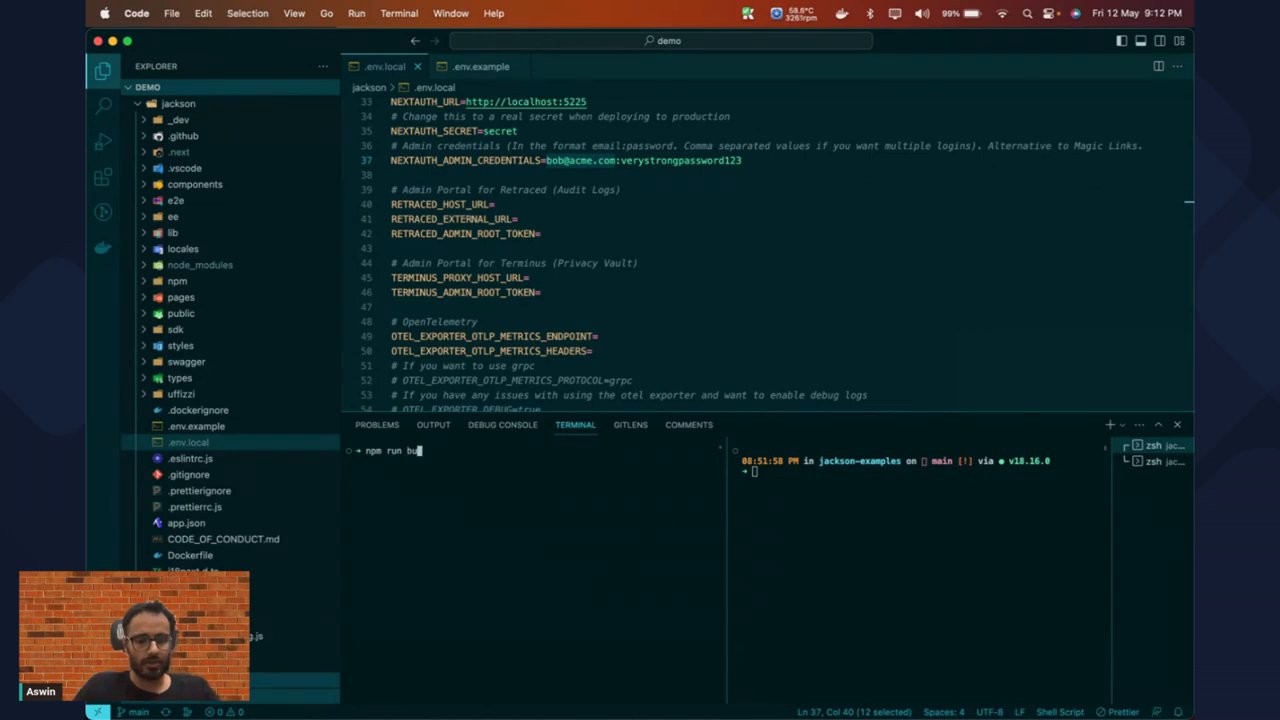
text(il)
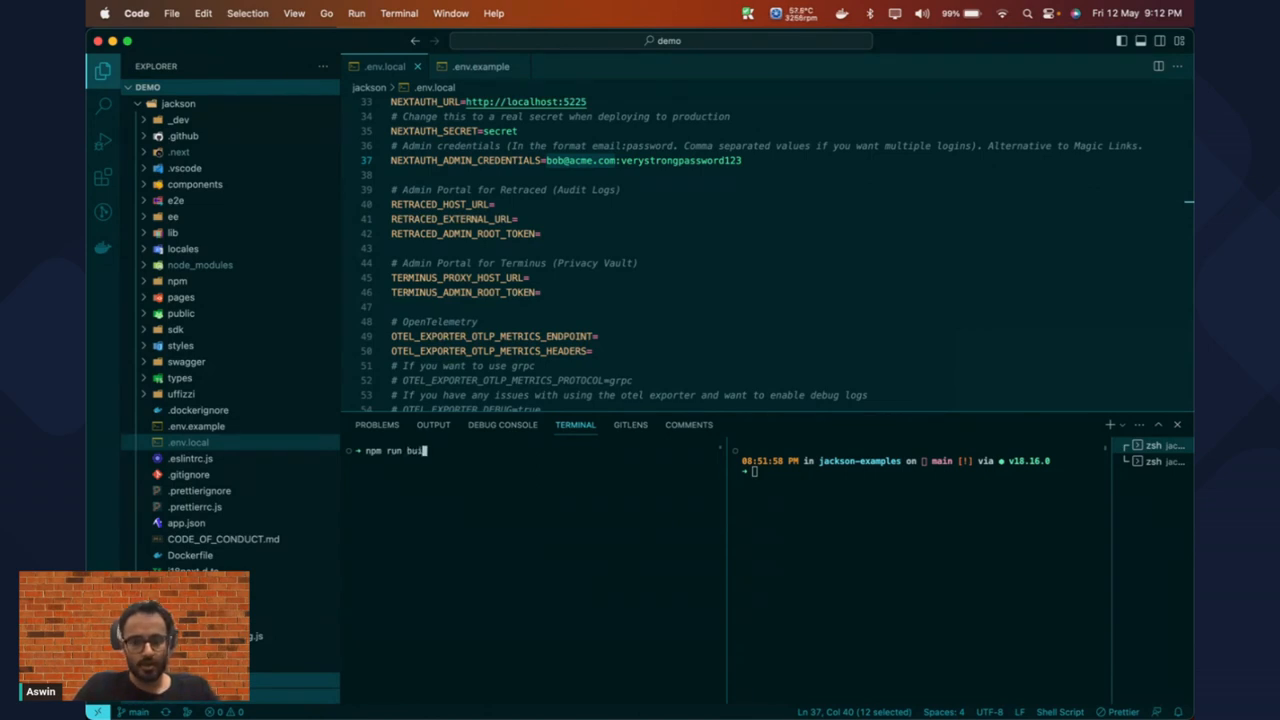
text(d)
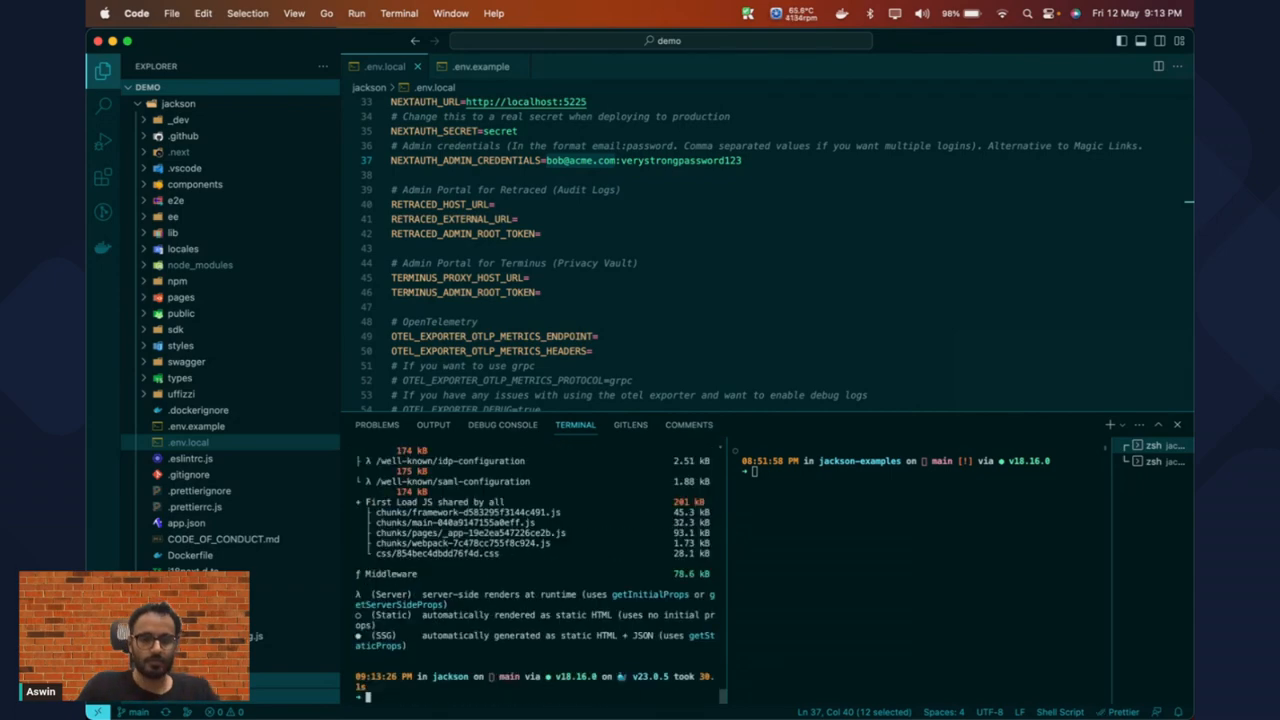
text(npm run start)
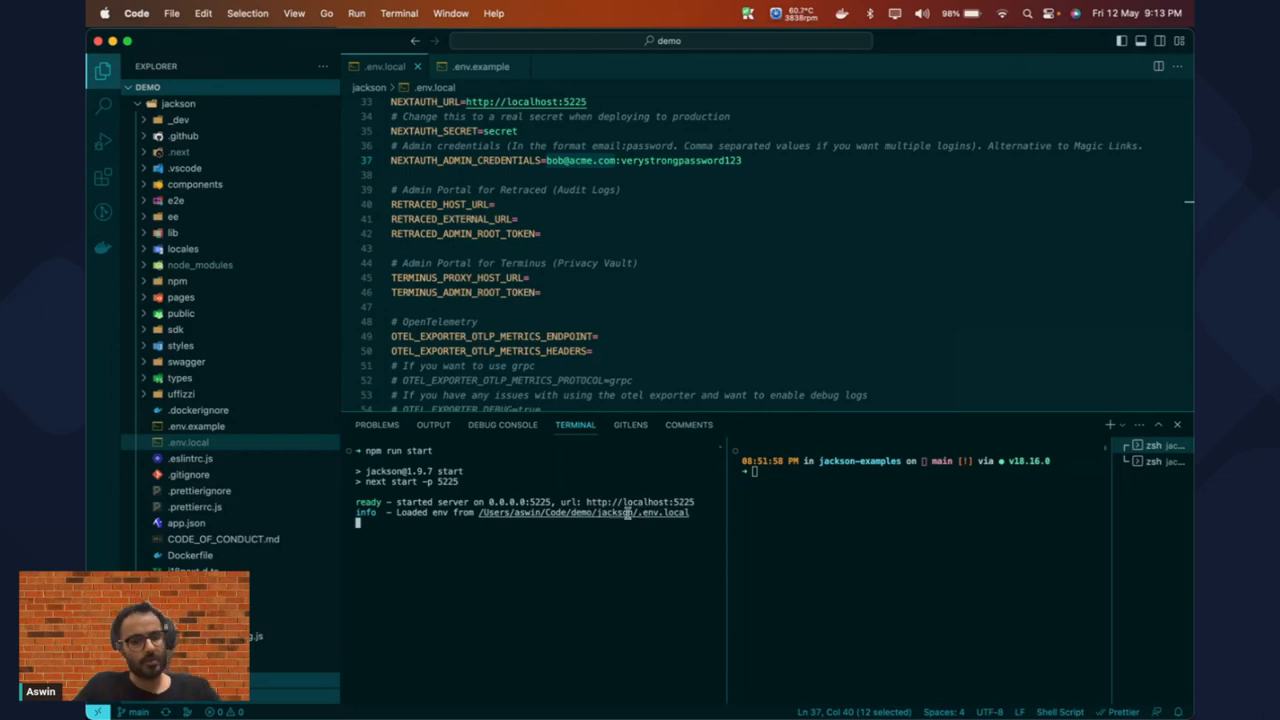
mouse_move(650, 502)
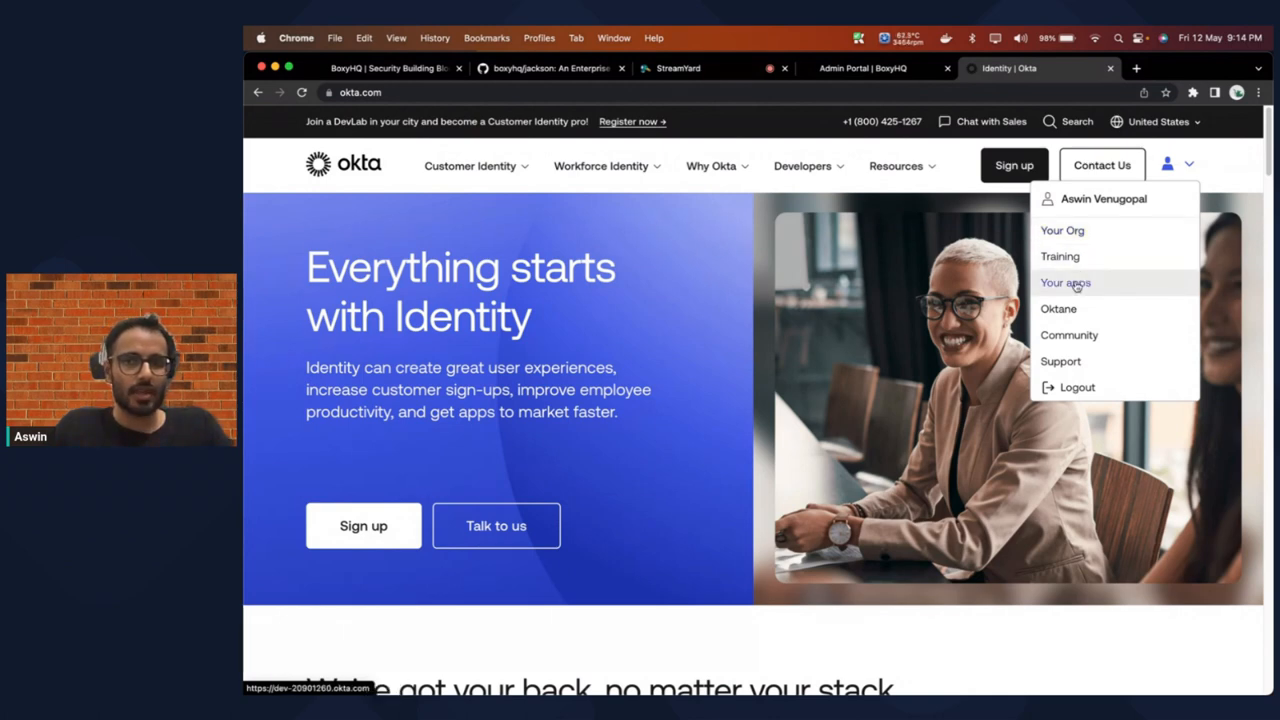
Step: Open the Okta admin console for the organization
click(1065, 282)
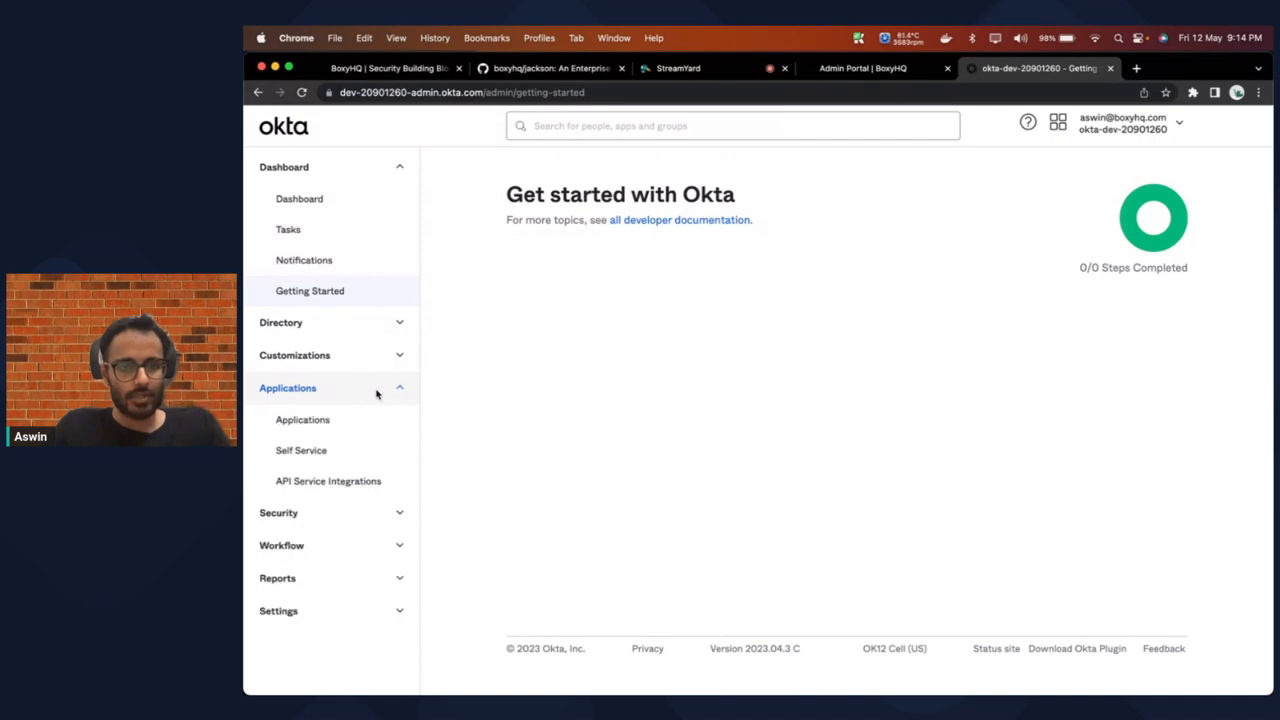
Step: Create a new SAML 2.0 app integration and name it SAML-demo
click(302, 420)
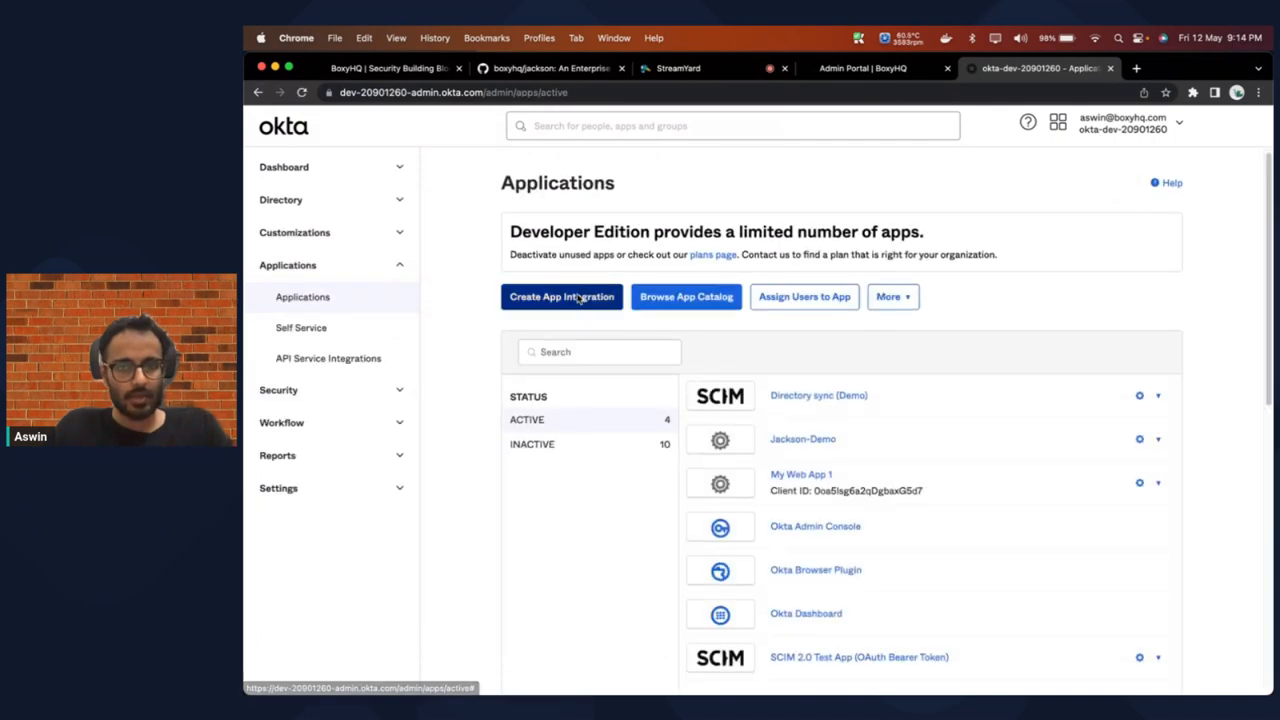
click(561, 297)
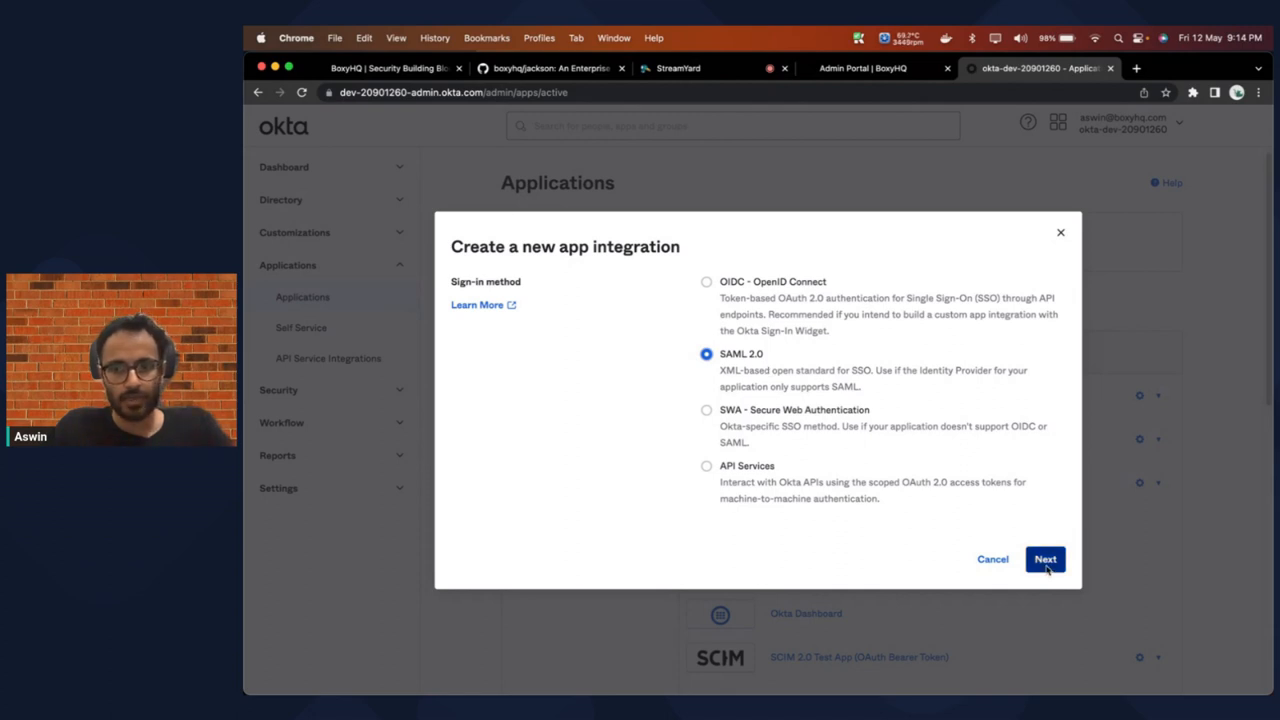
click(1044, 558)
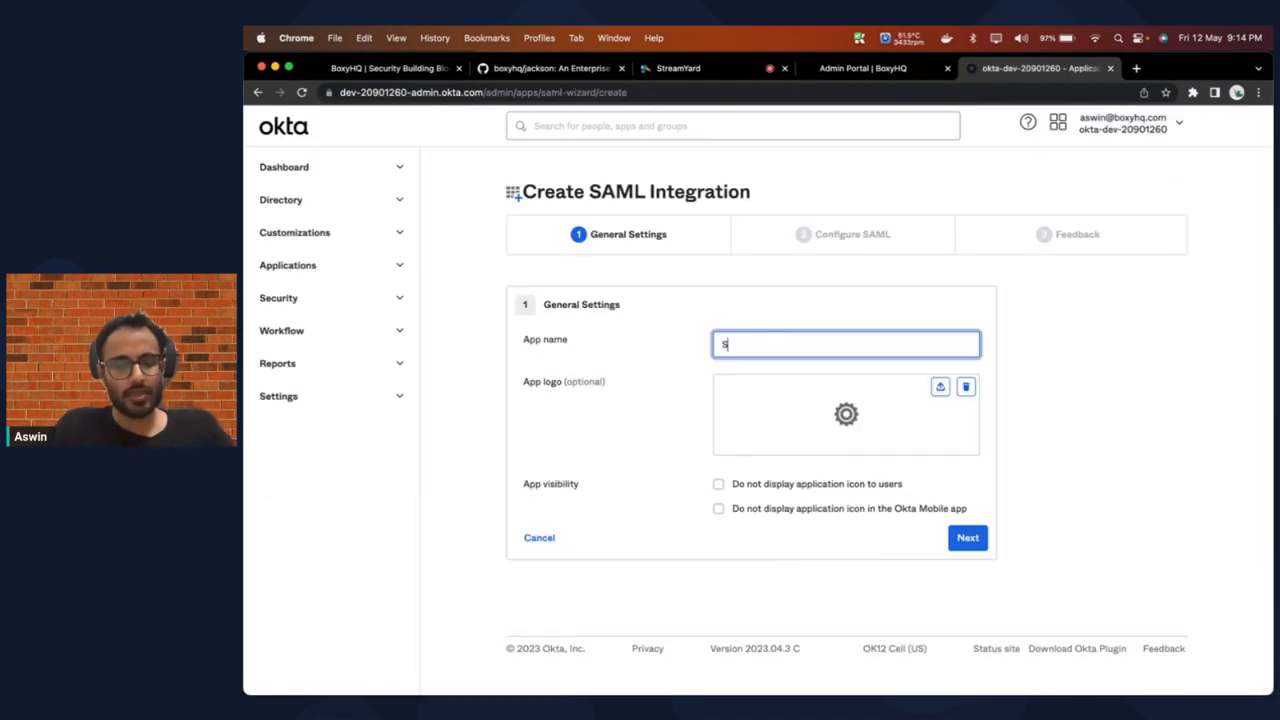
text(AML-demo)
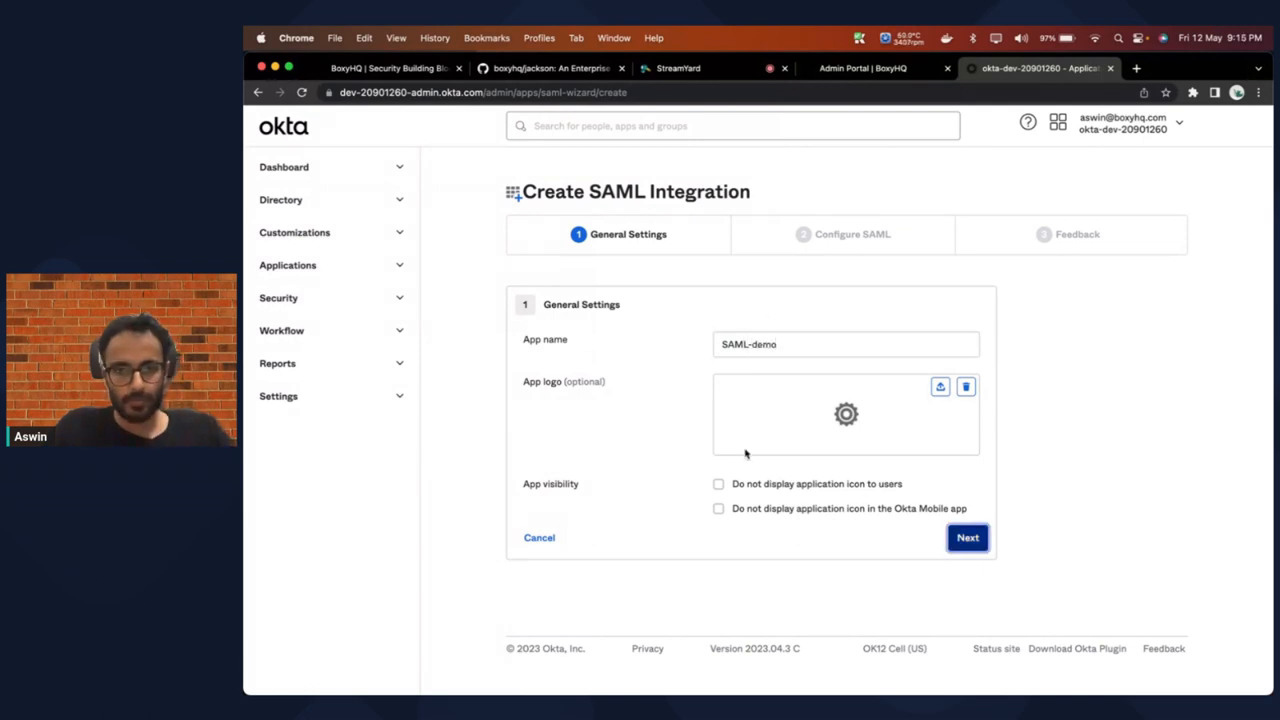
click(966, 537)
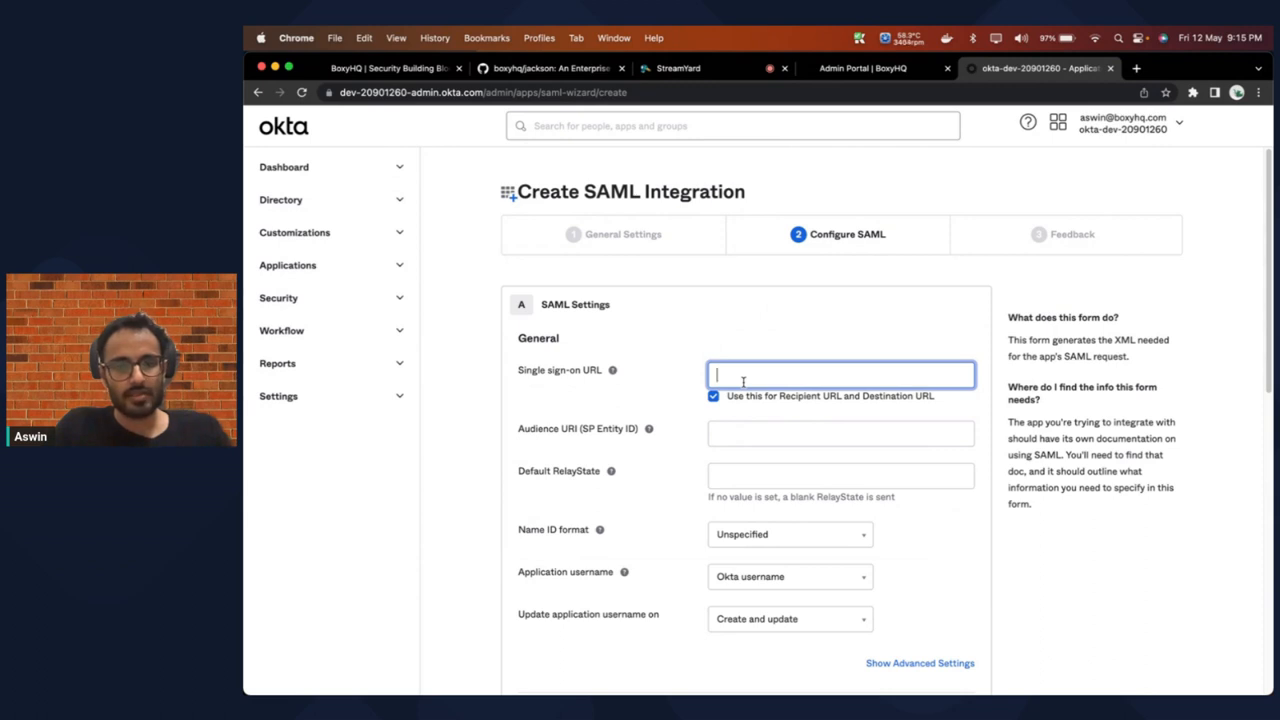
text(http://localhos)
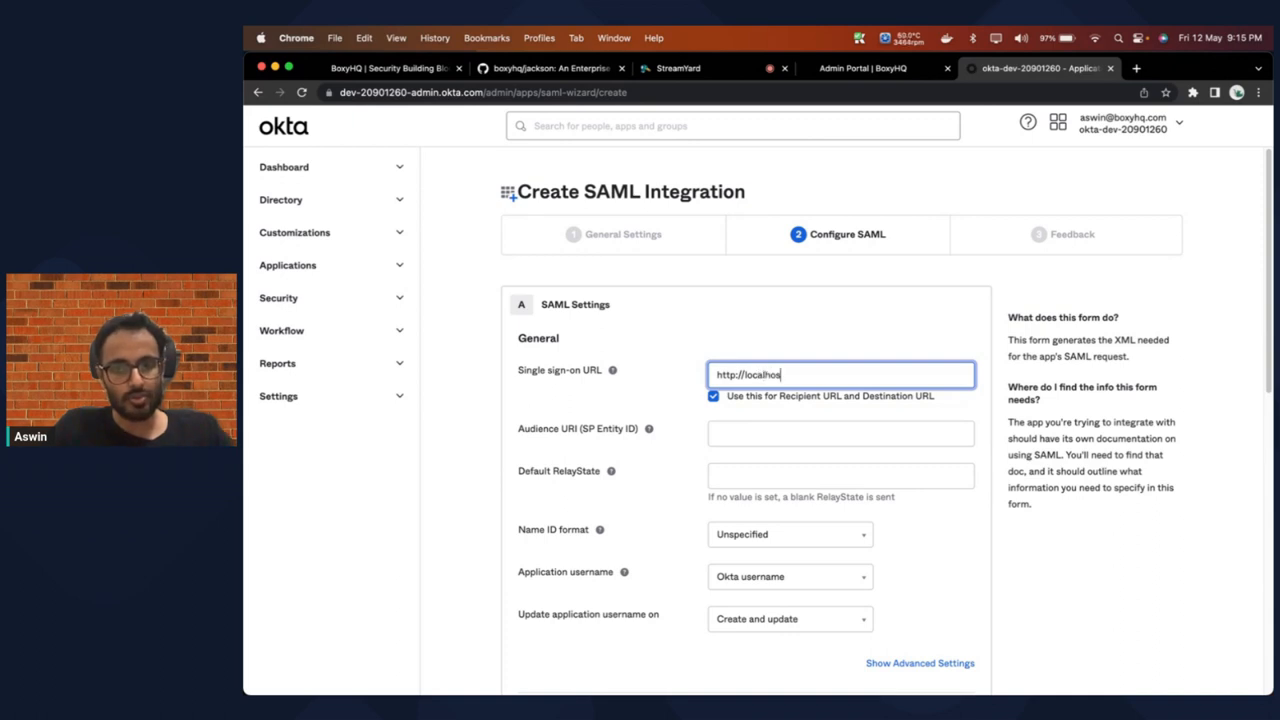
text(t:5225/api/oauth/saml)
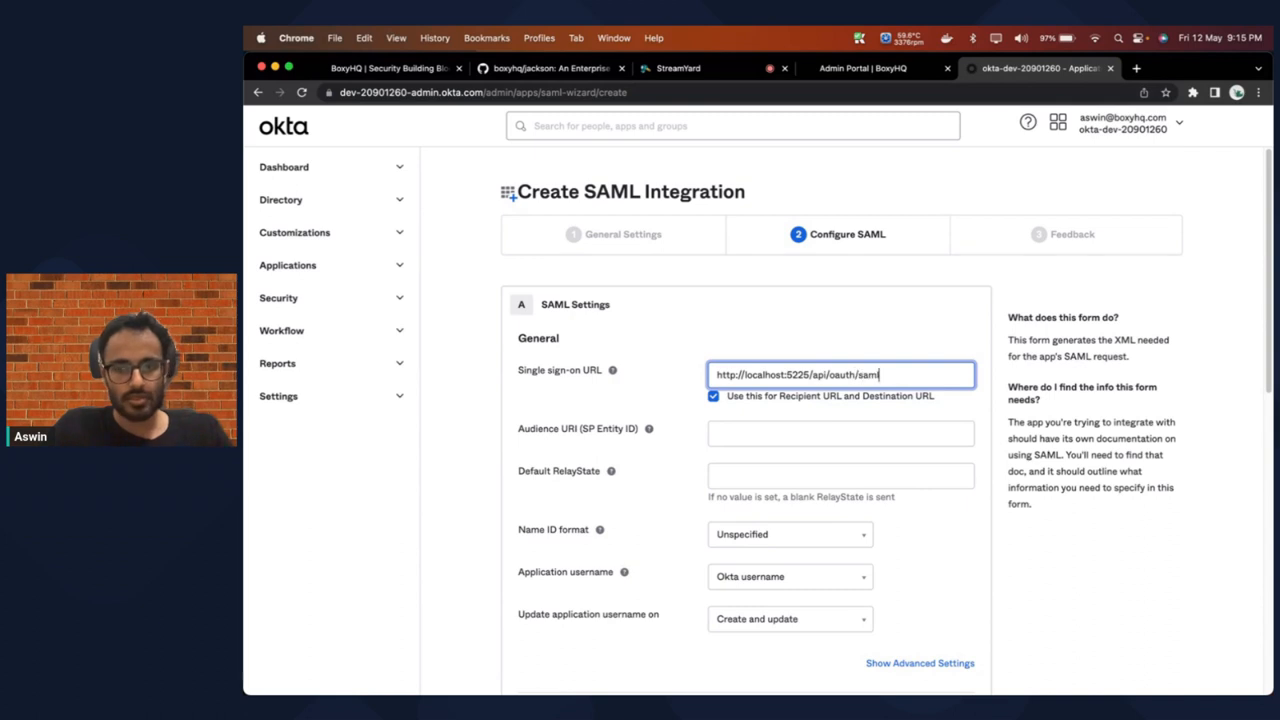
click(840, 433)
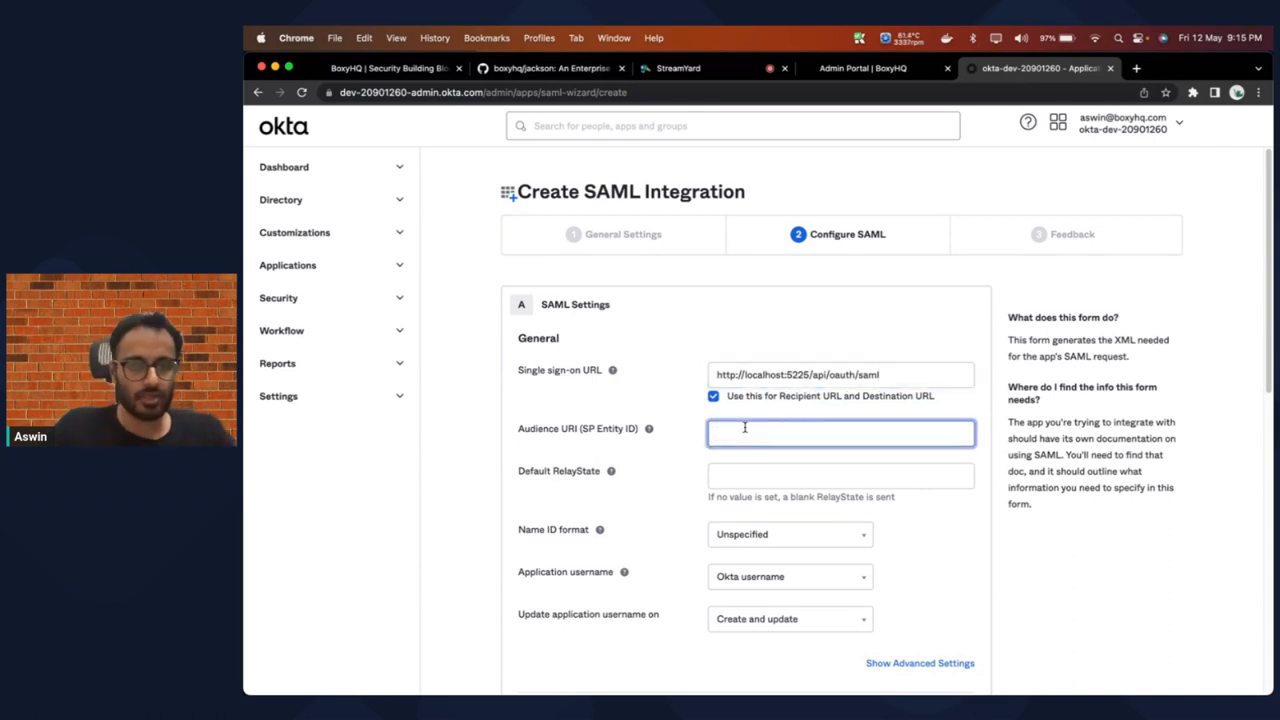
key(F3)
text(https://saml.boxyhq.com)
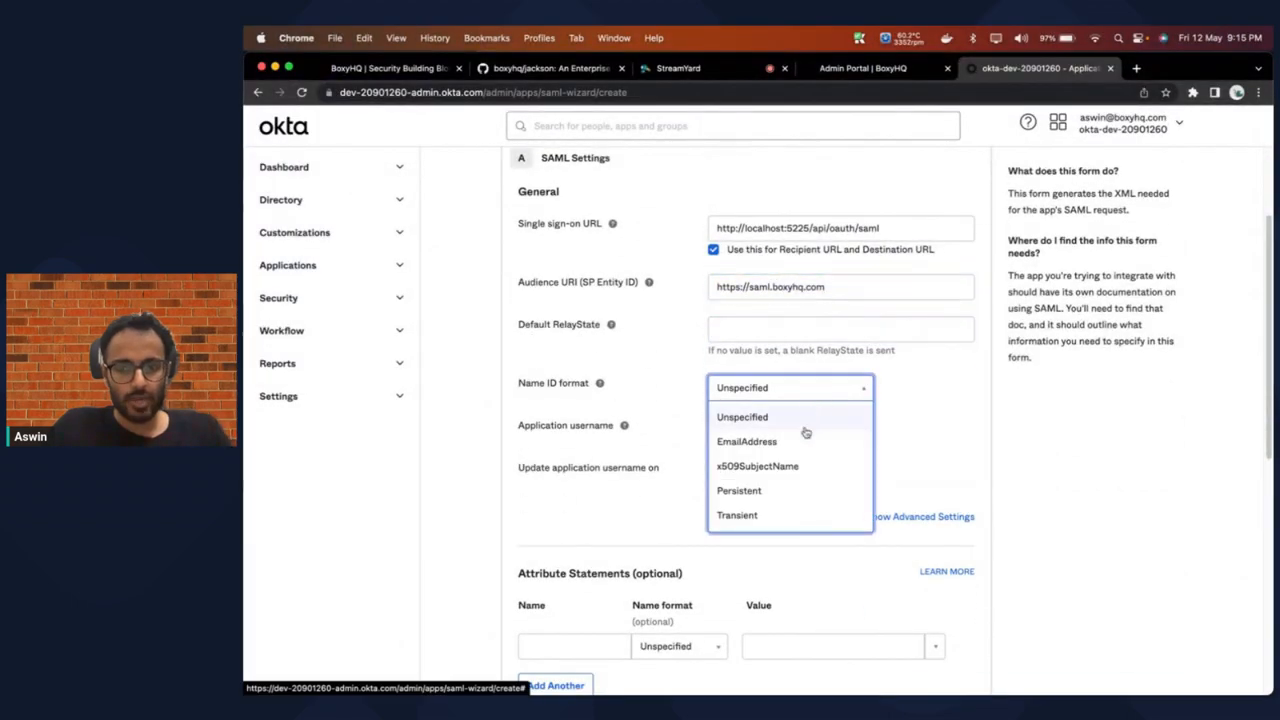
click(746, 441)
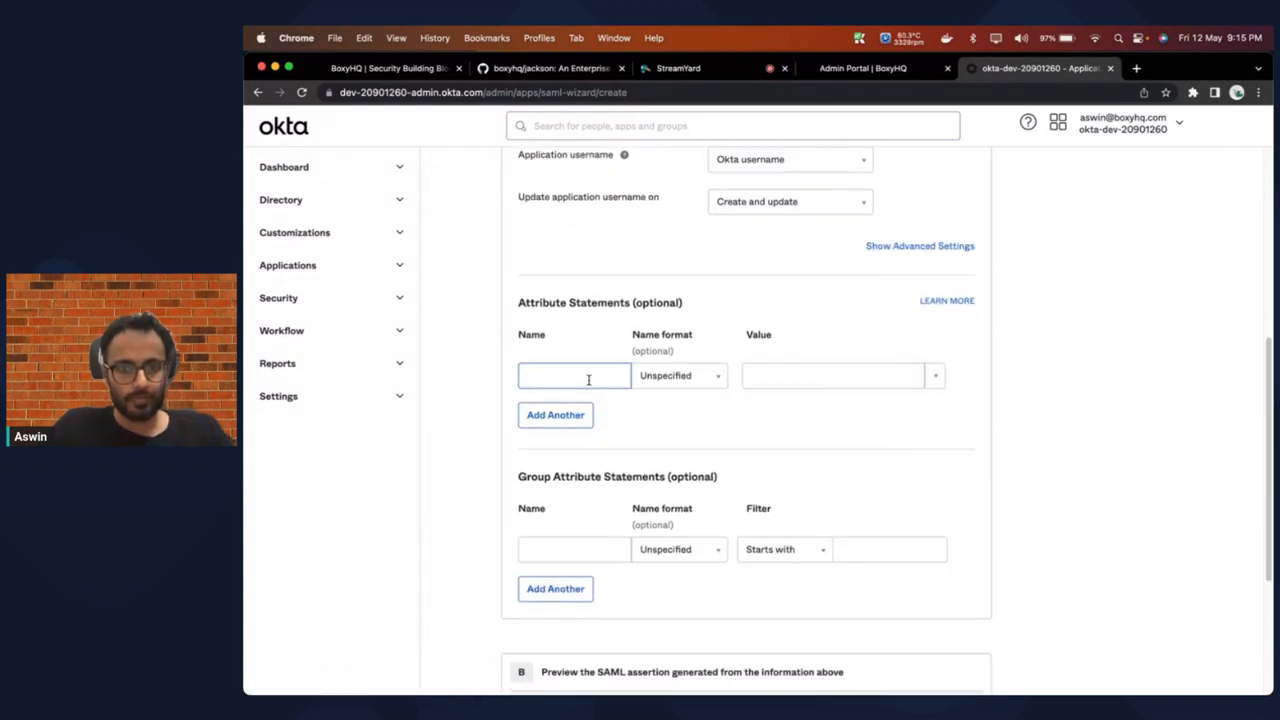
Step: Add attribute statements mapping id through email to user.id through user.email
click(574, 376)
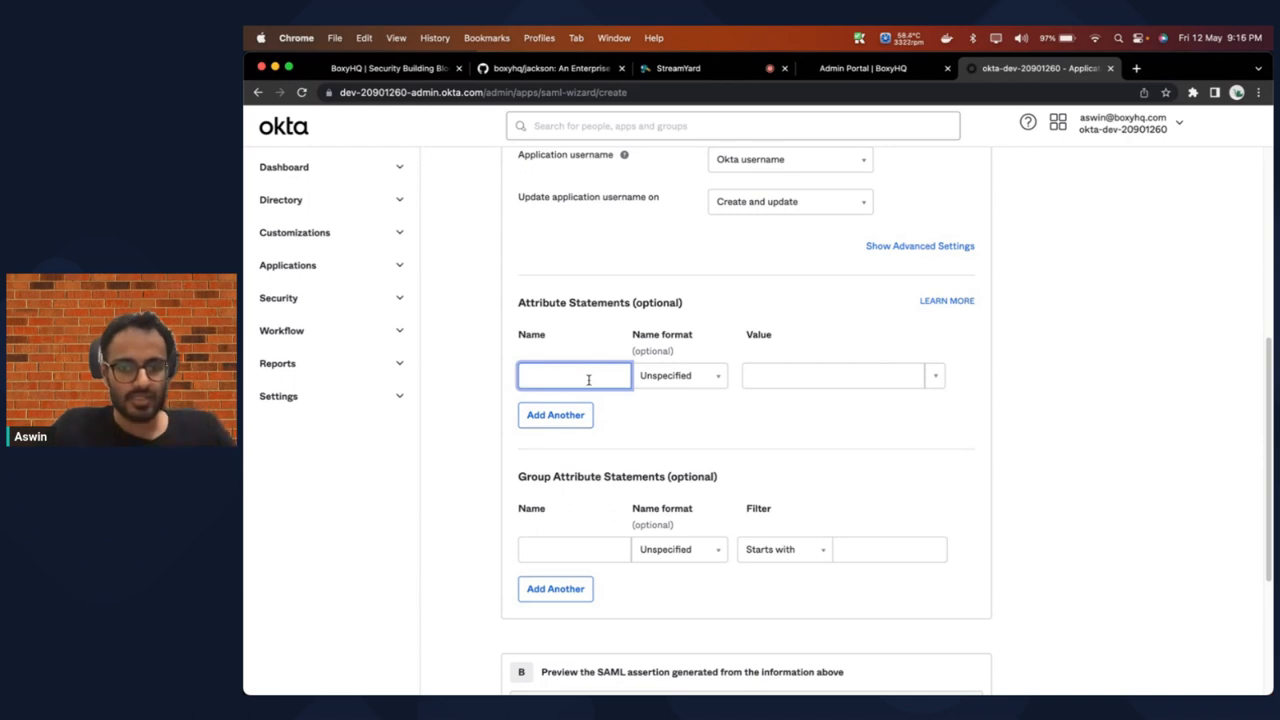
text(id)
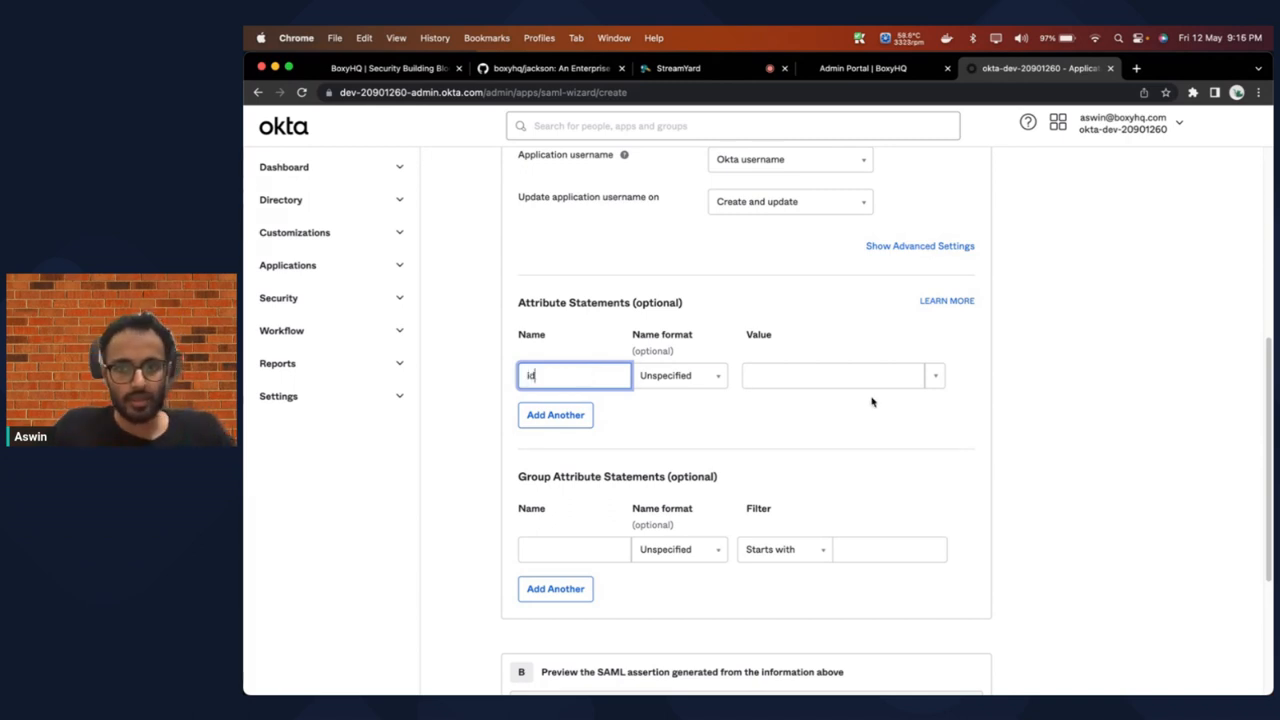
click(832, 375)
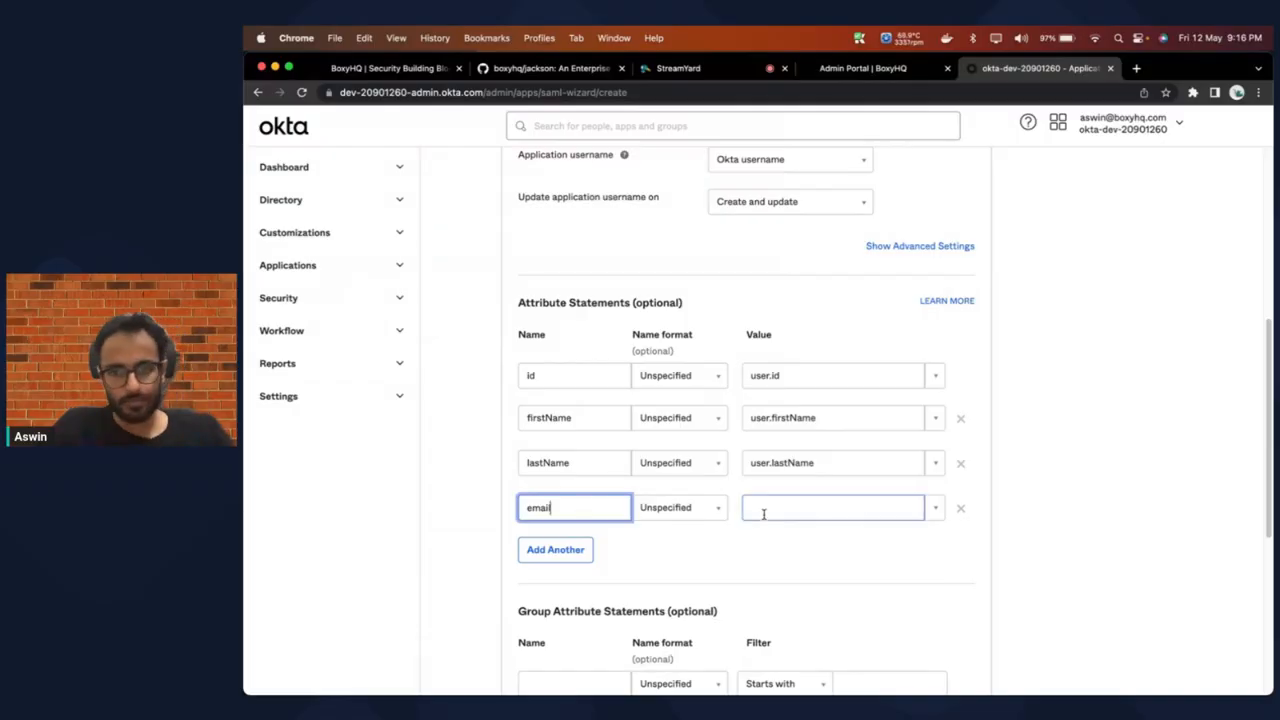
text(user.email)
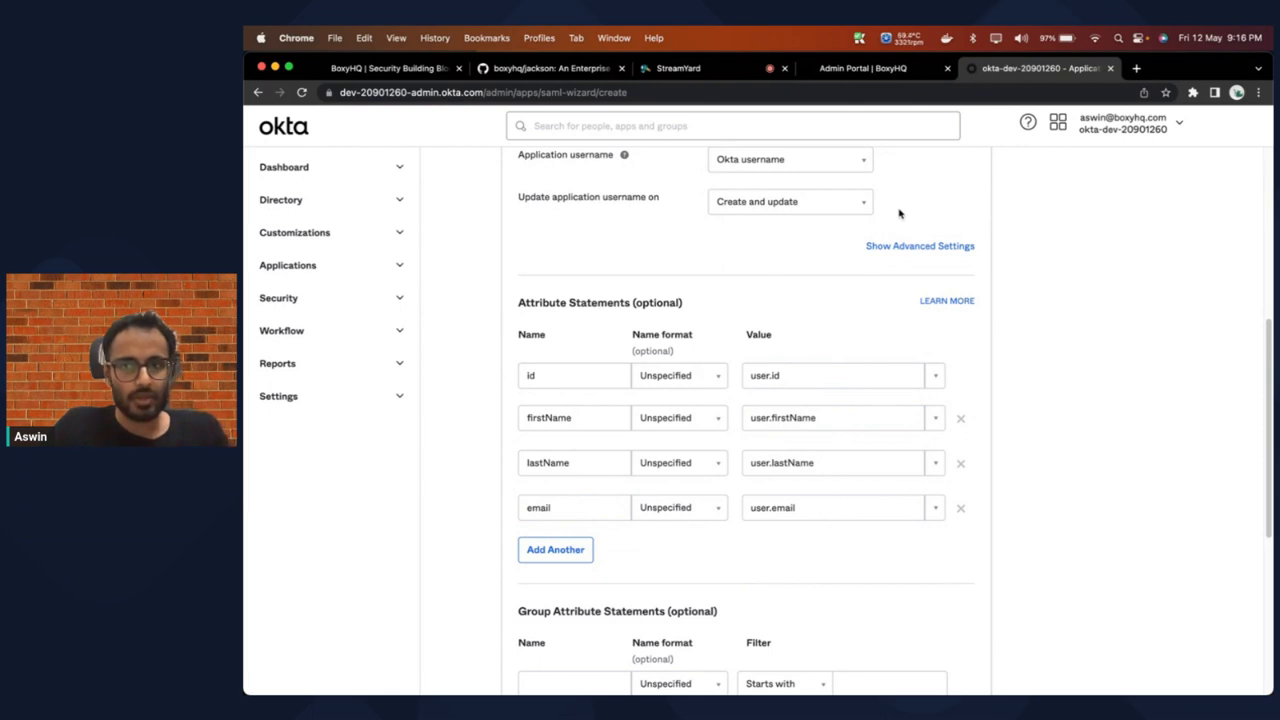
click(390, 68)
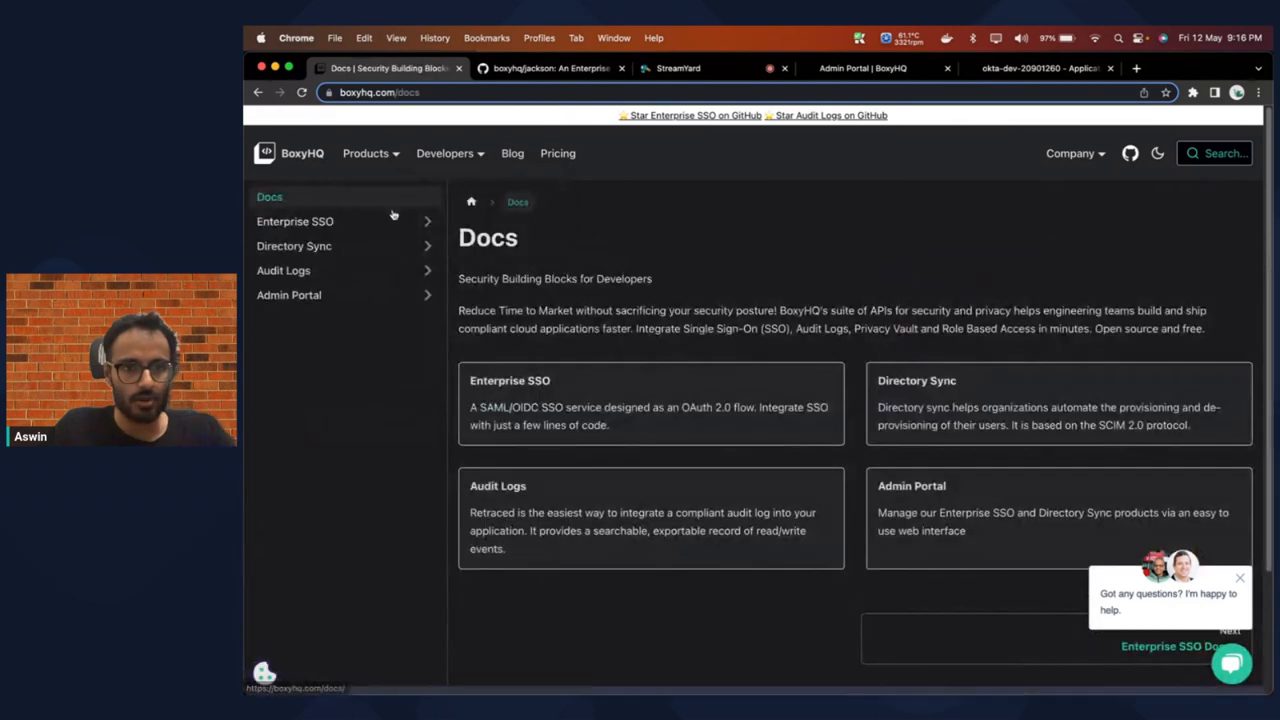
Step: Open the Okta SAML guide under Enterprise SSO and scroll to Configure Application
click(295, 221)
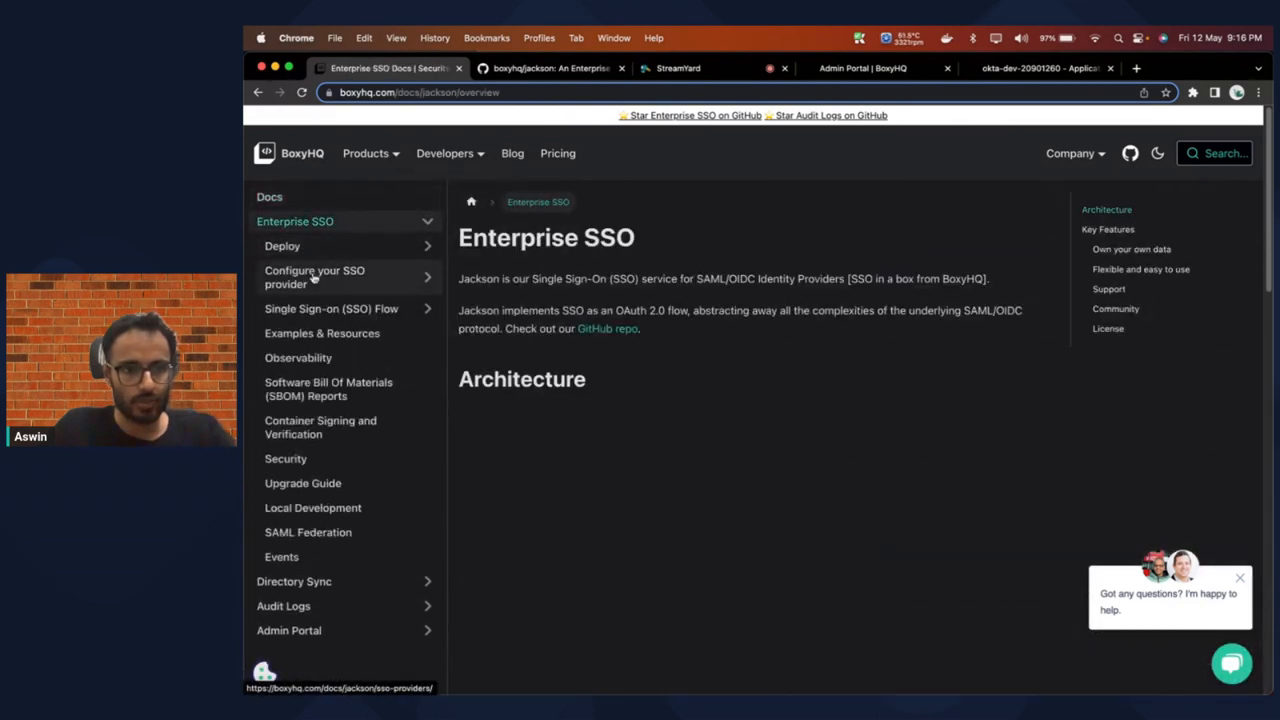
click(314, 277)
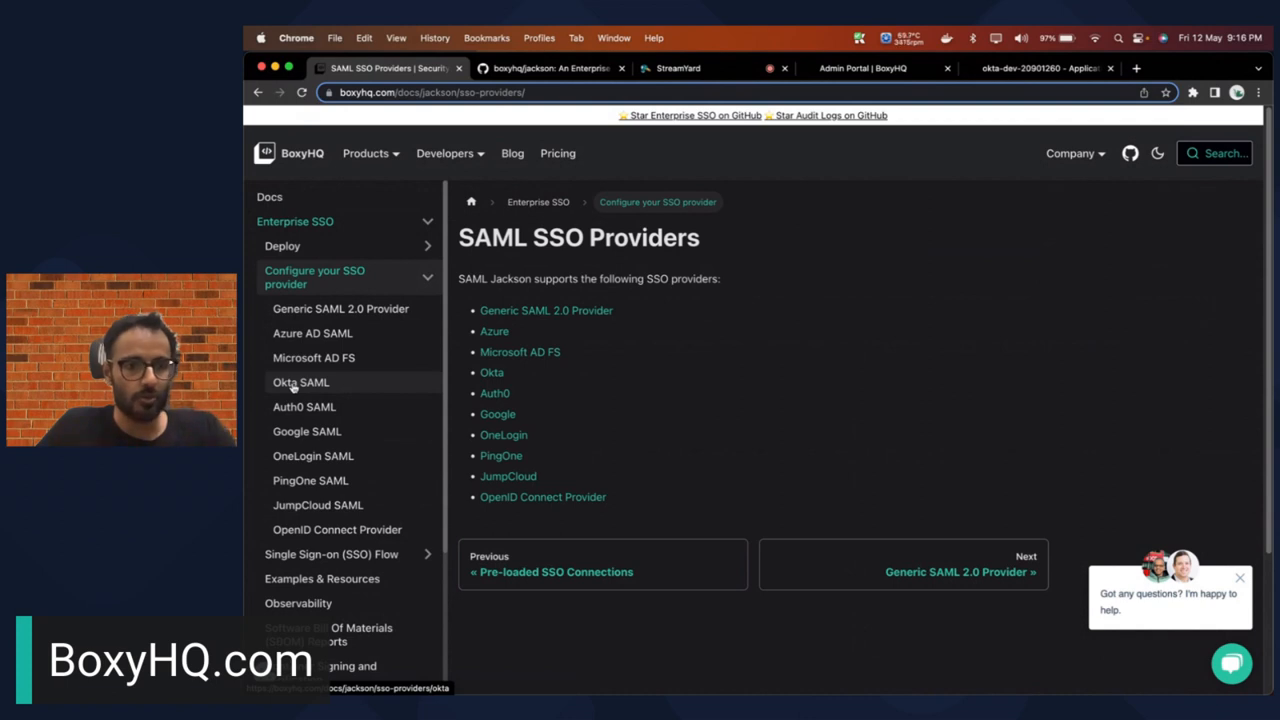
mouse_move(307, 432)
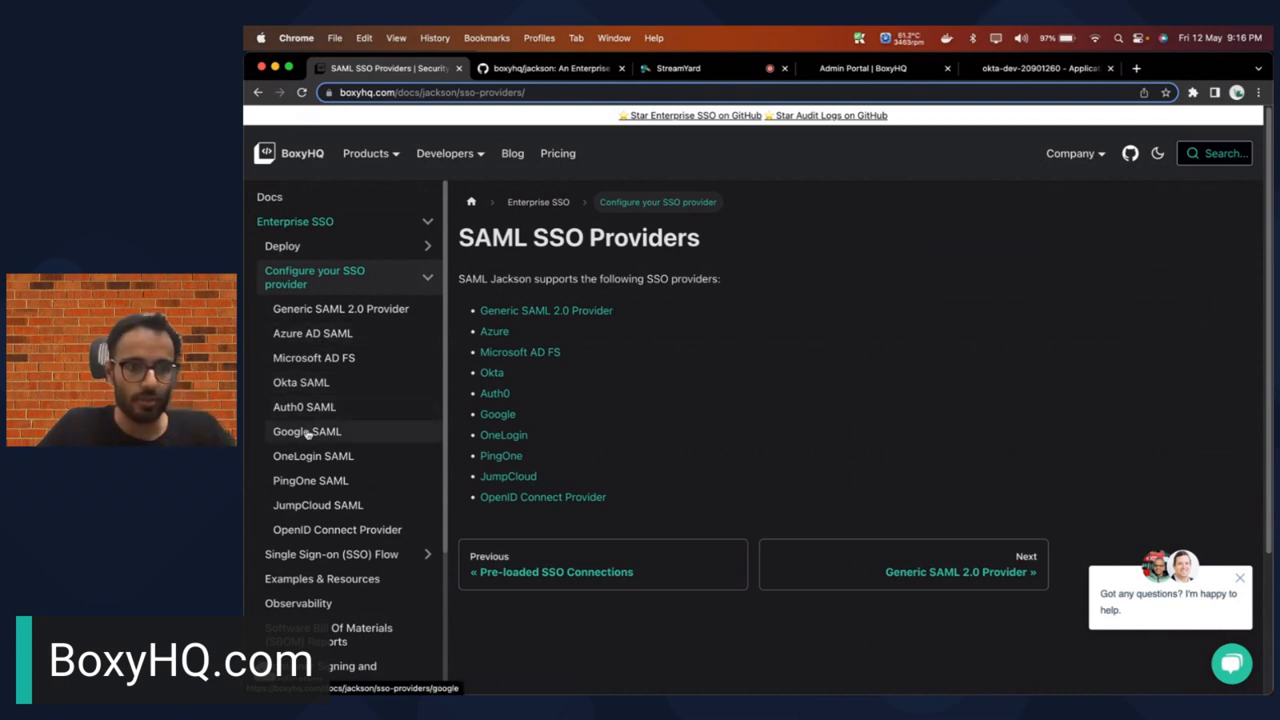
click(300, 382)
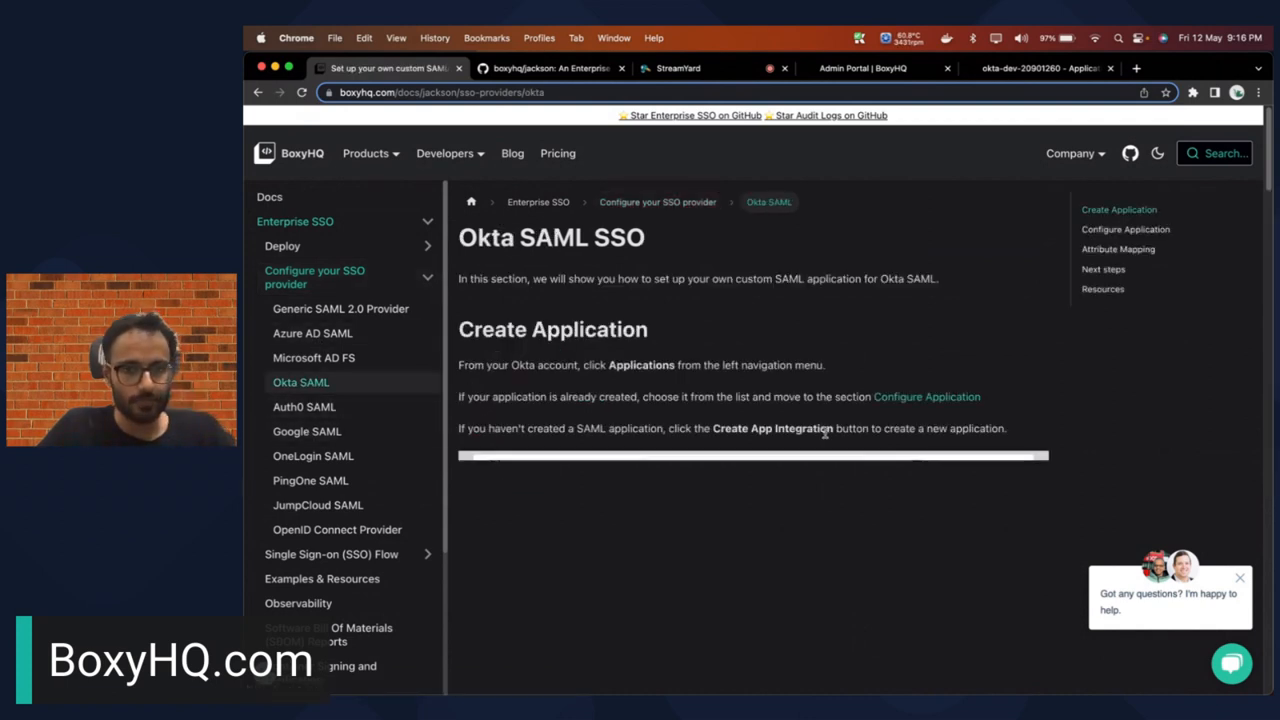
scroll(down, 3)
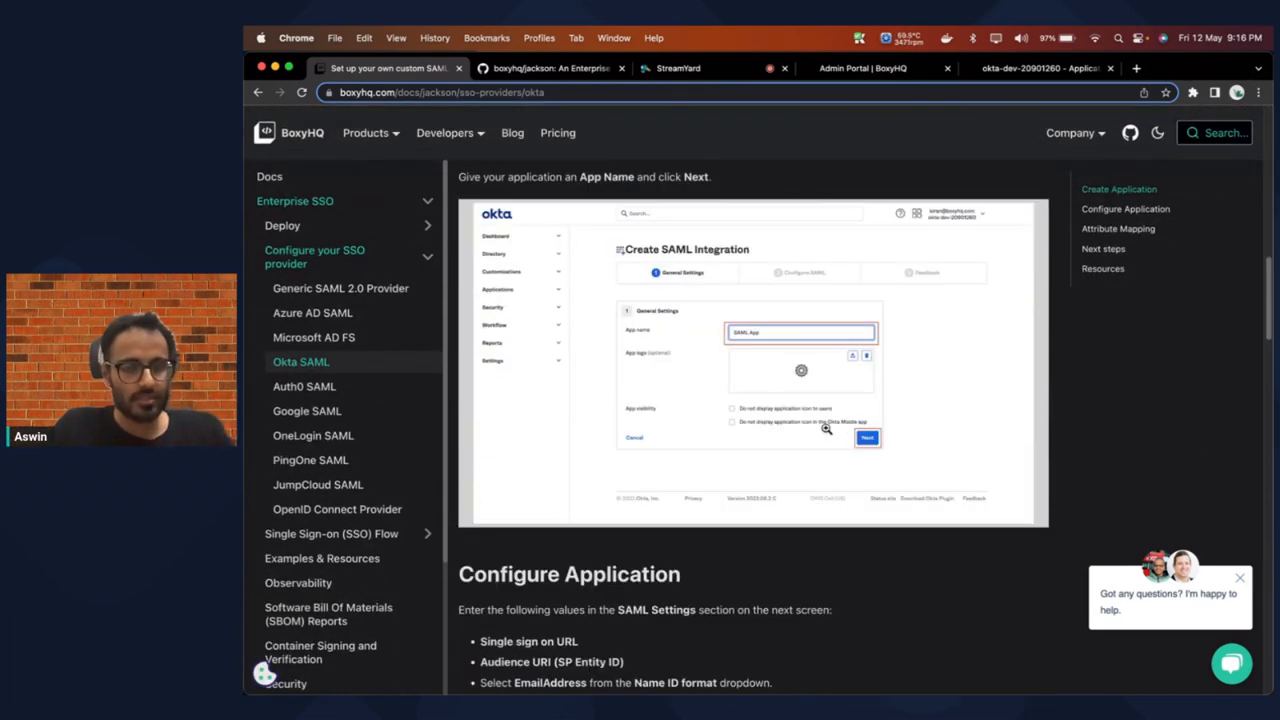
scroll(down, 3)
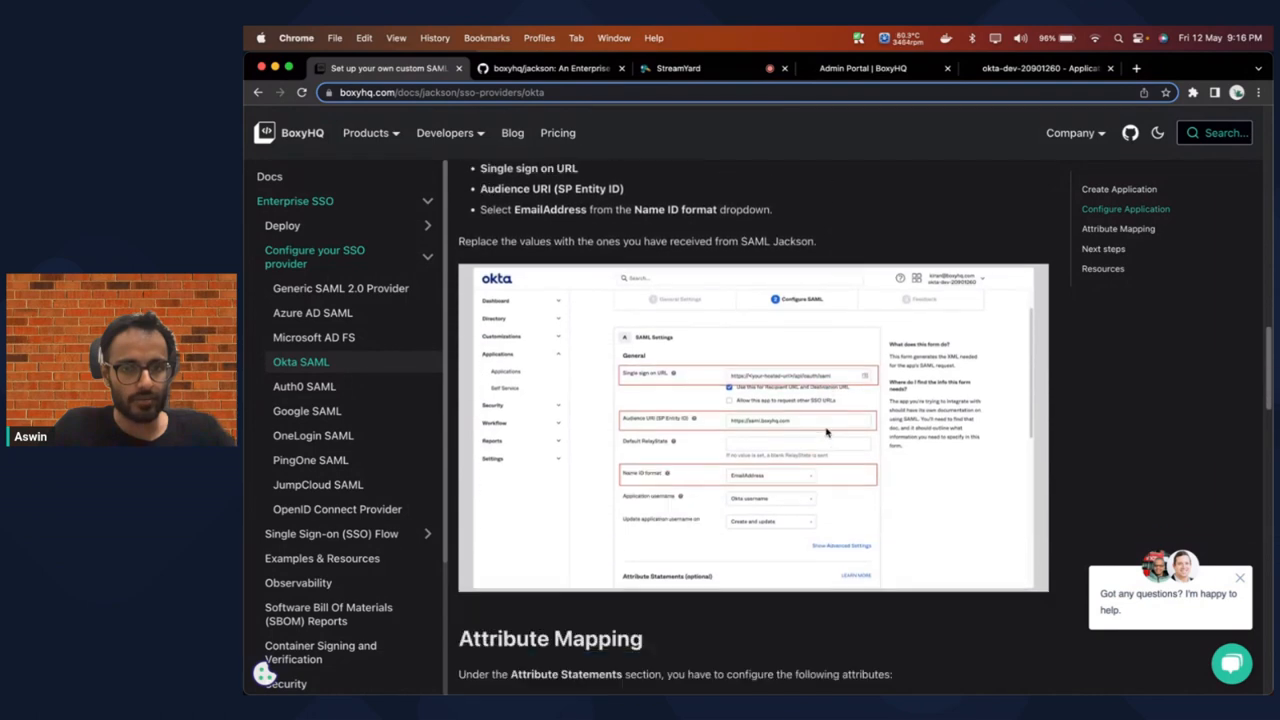
Step: Back in Okta, advance the SAML-demo wizard to Feedback and finish creating the app
click(1038, 69)
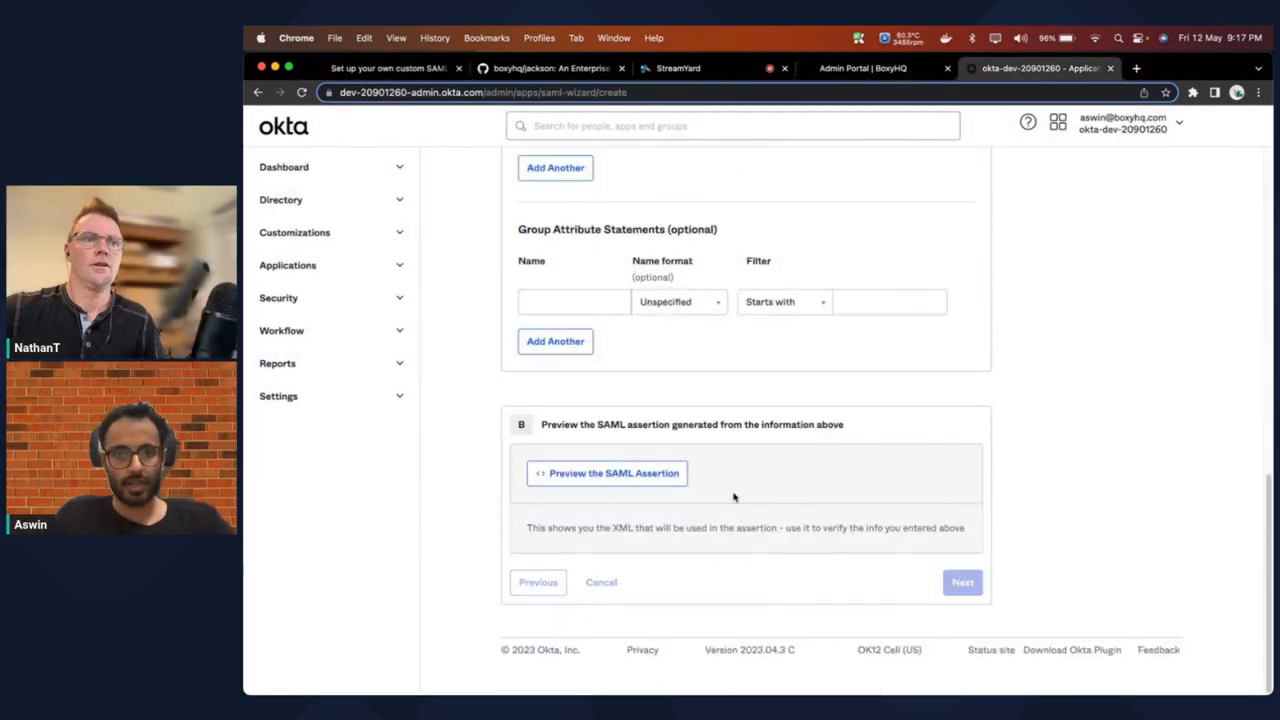
click(962, 582)
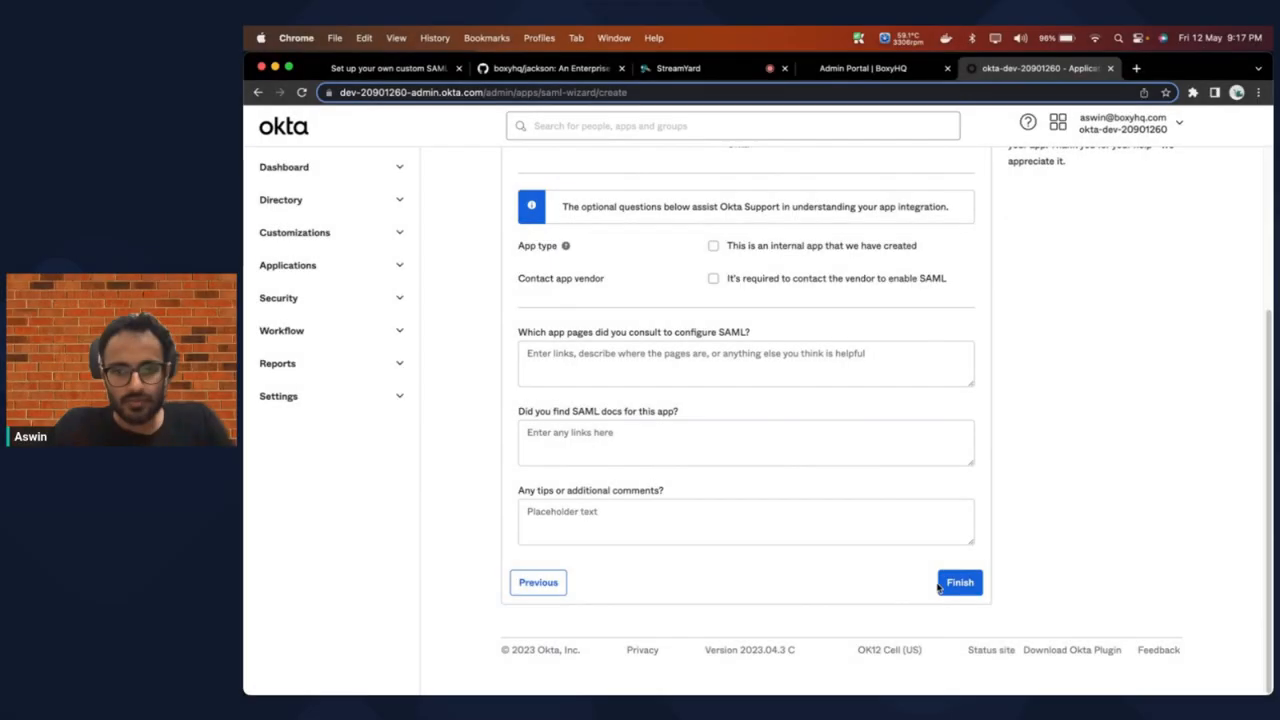
click(960, 582)
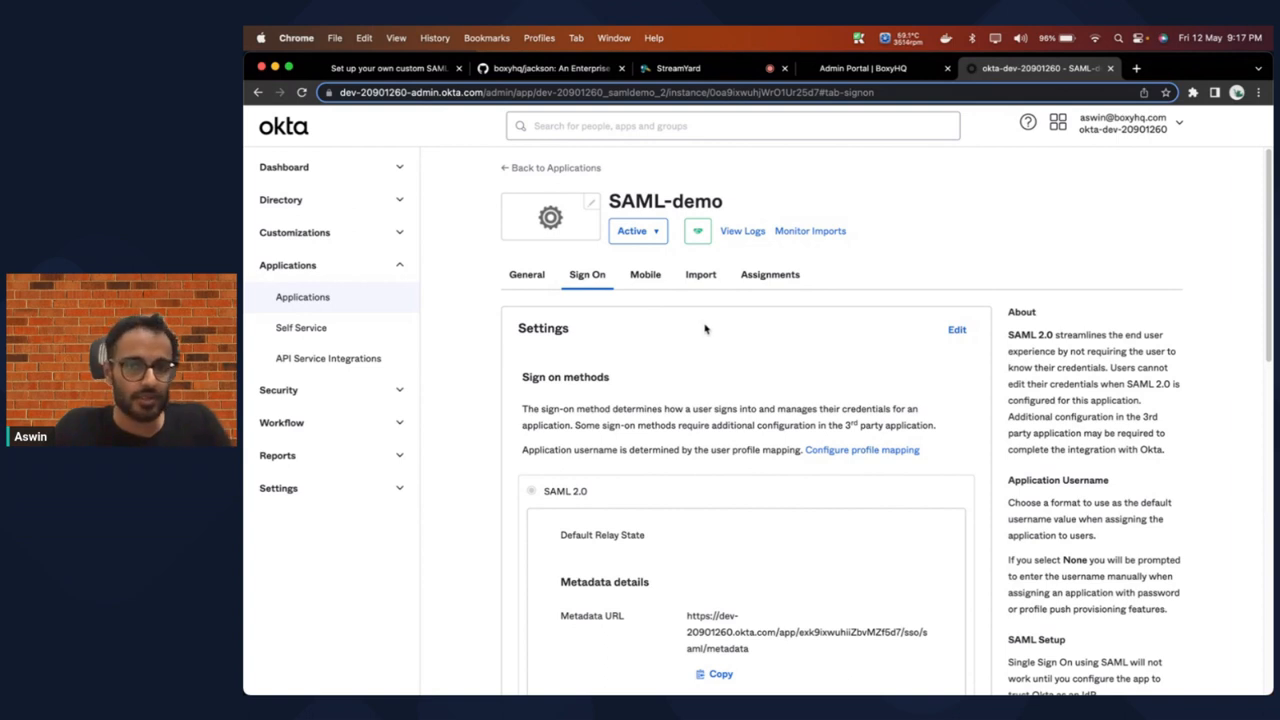
Step: Assign a user to SAML-demo from its Assignments tab via Assign to People, then Done
click(769, 274)
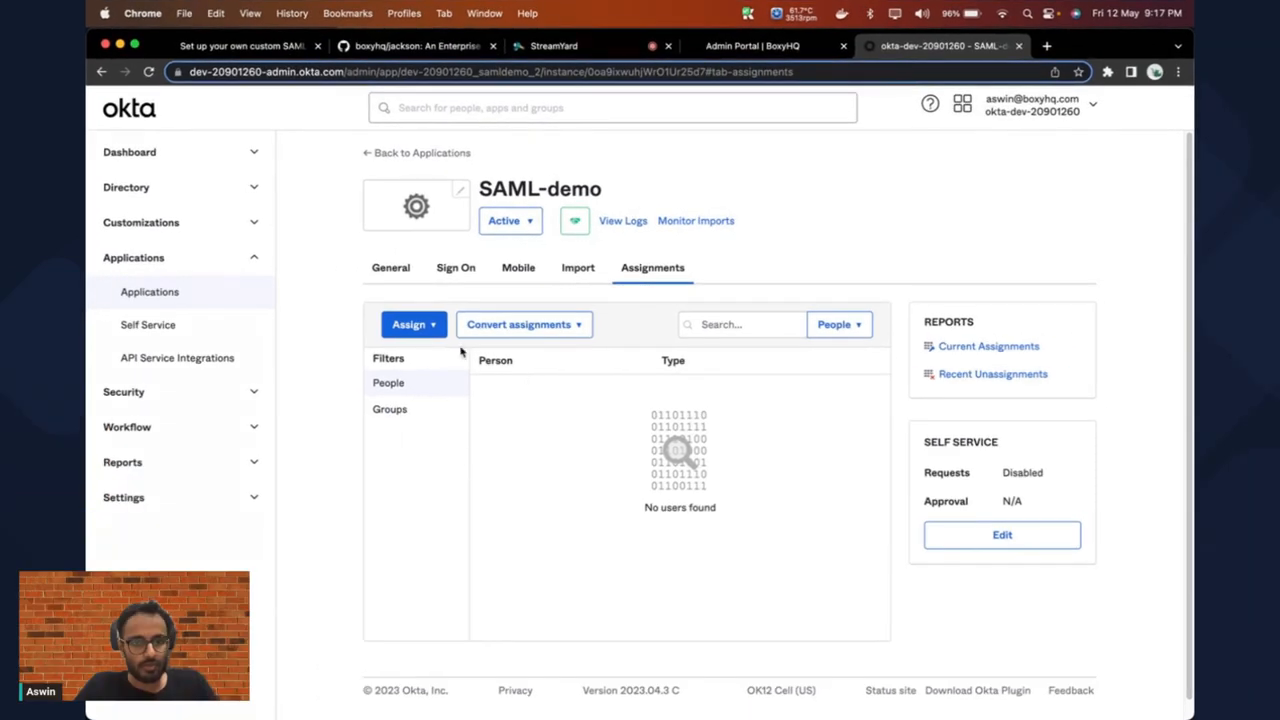
click(409, 324)
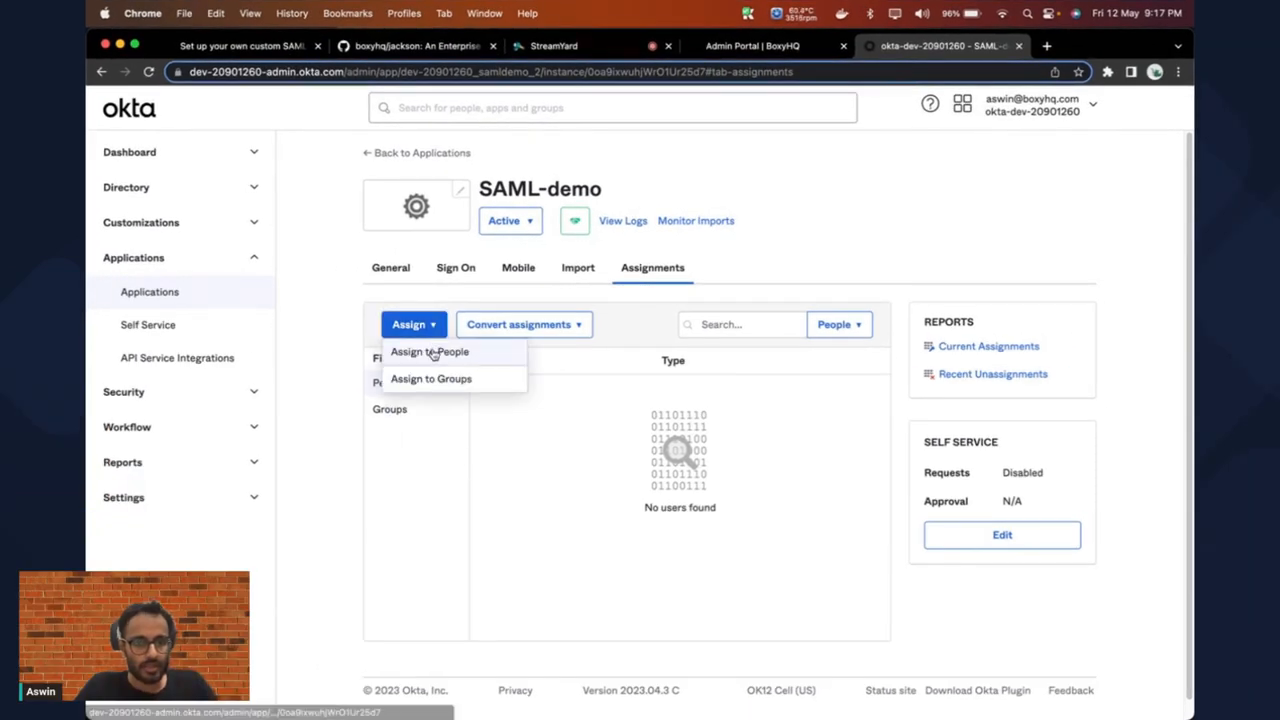
click(429, 351)
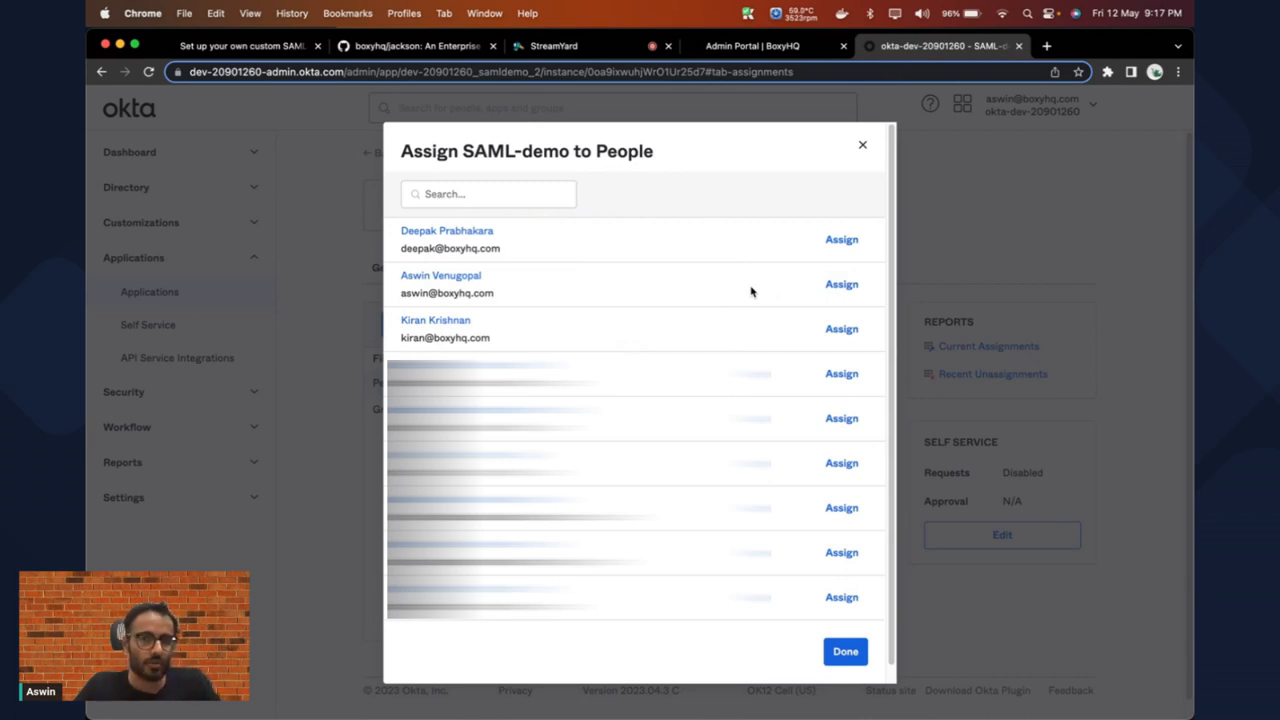
click(841, 284)
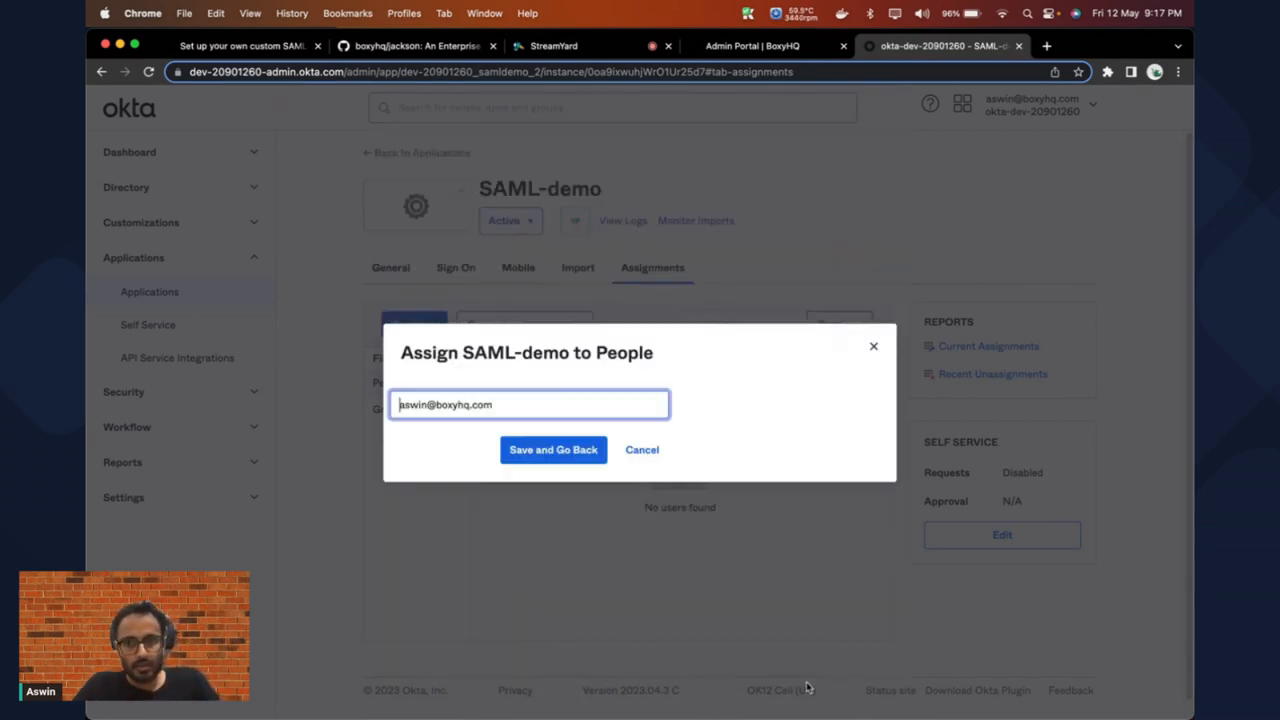
click(553, 450)
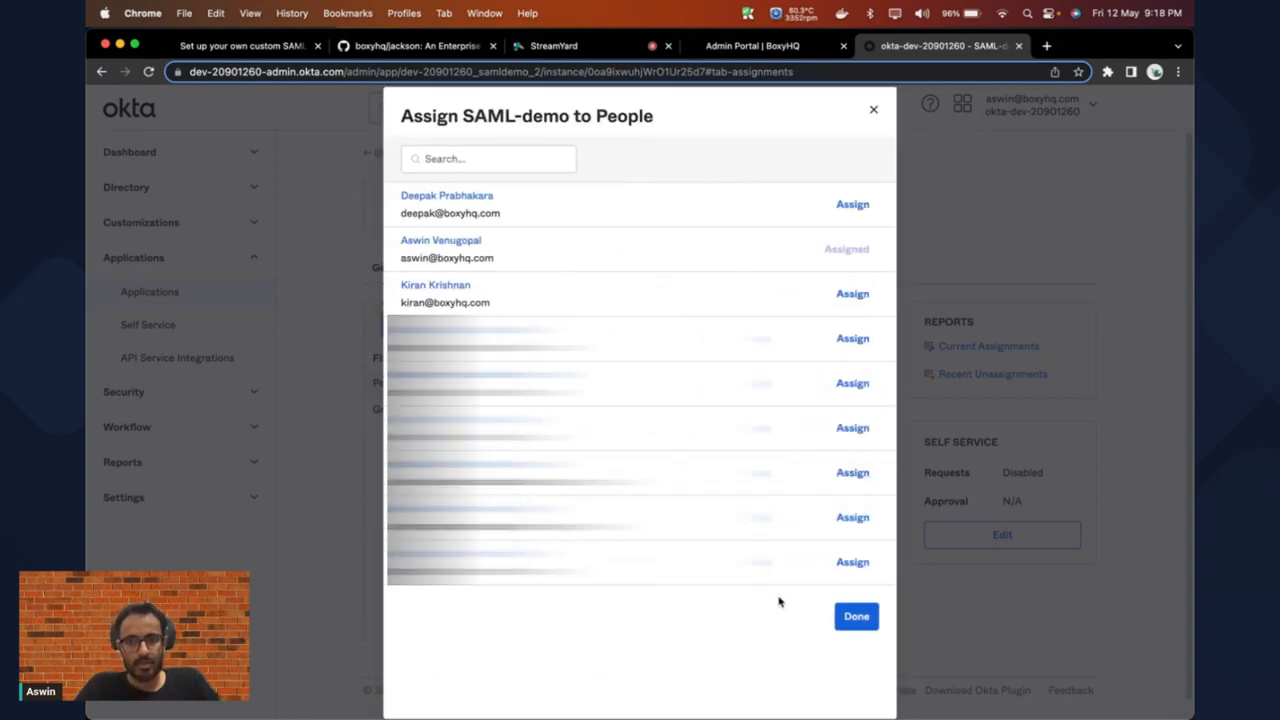
click(855, 616)
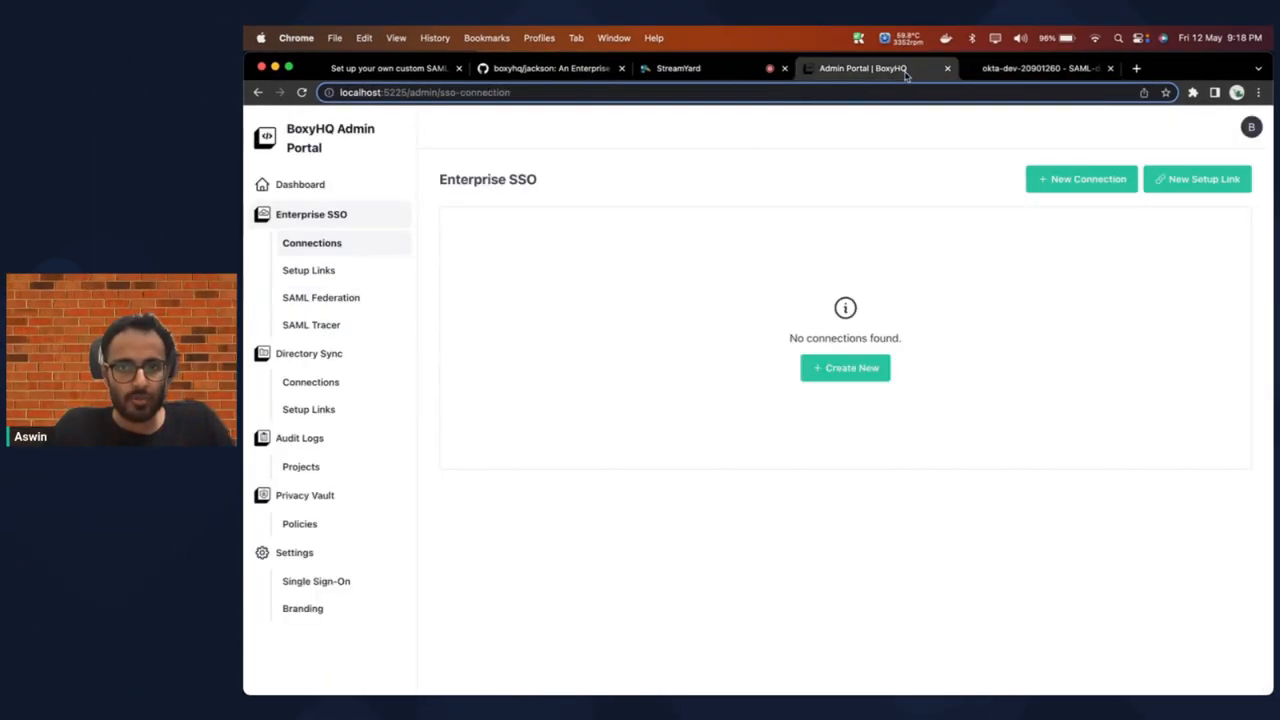
mouse_move(873, 370)
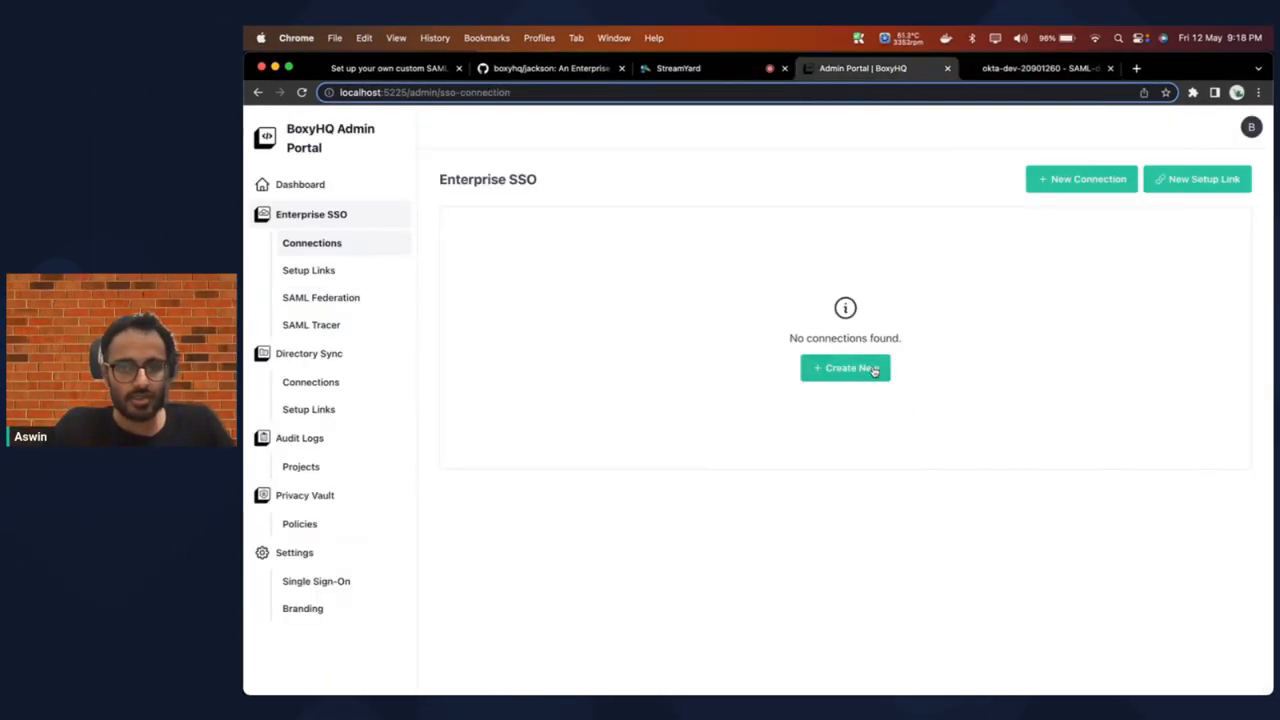
Step: Create a new SAML connection named Okta-demo with tenant boxyhq.com and product demo
click(845, 368)
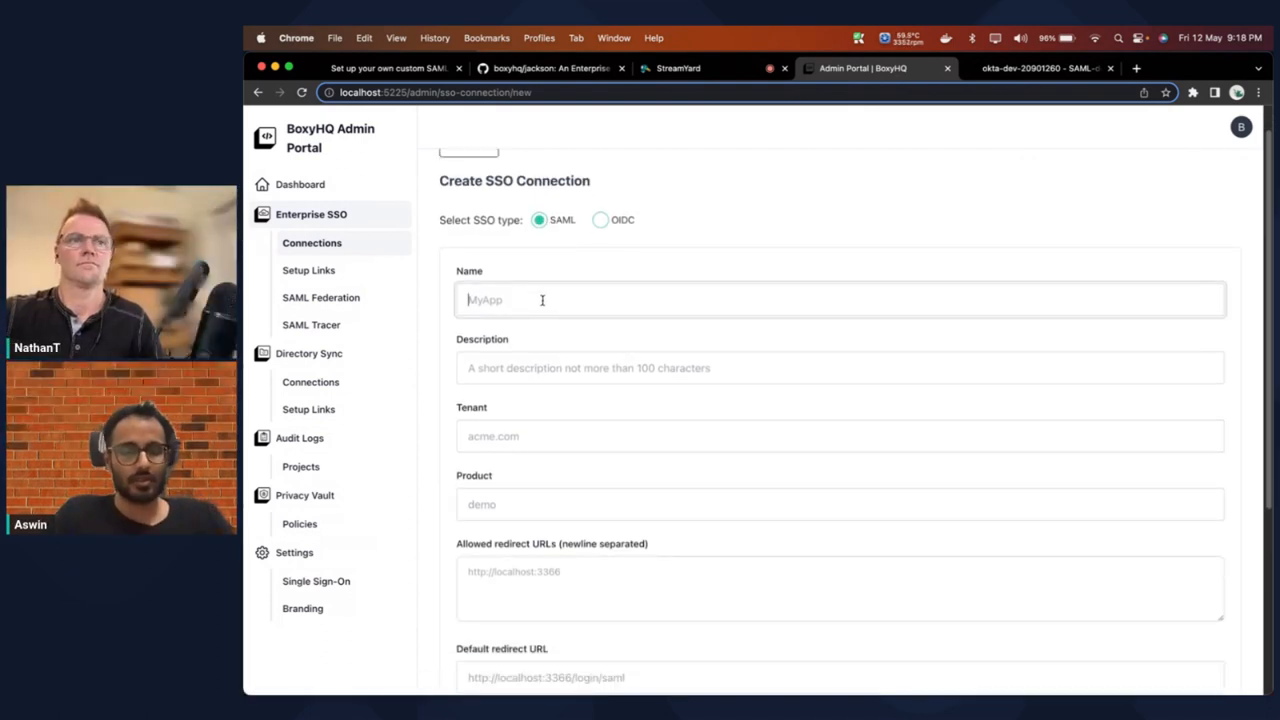
text(Okta-demo)
click(840, 436)
text(boxyhq.com)
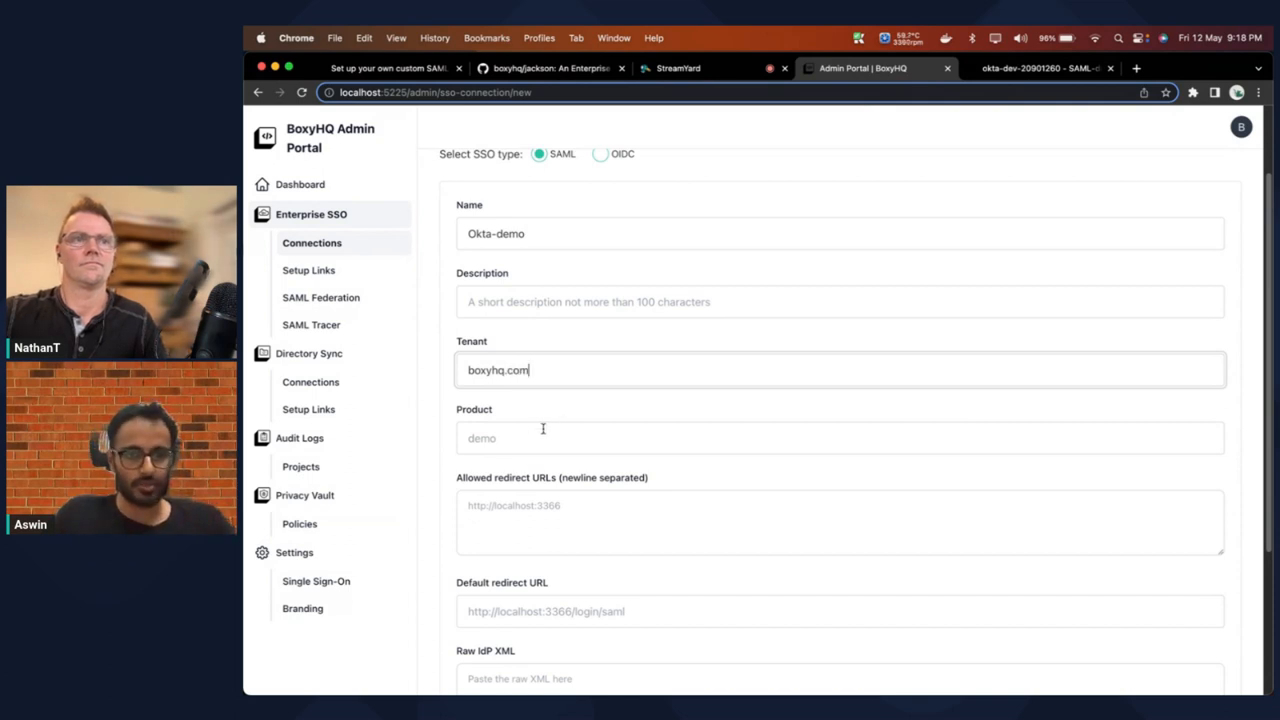
click(542, 433)
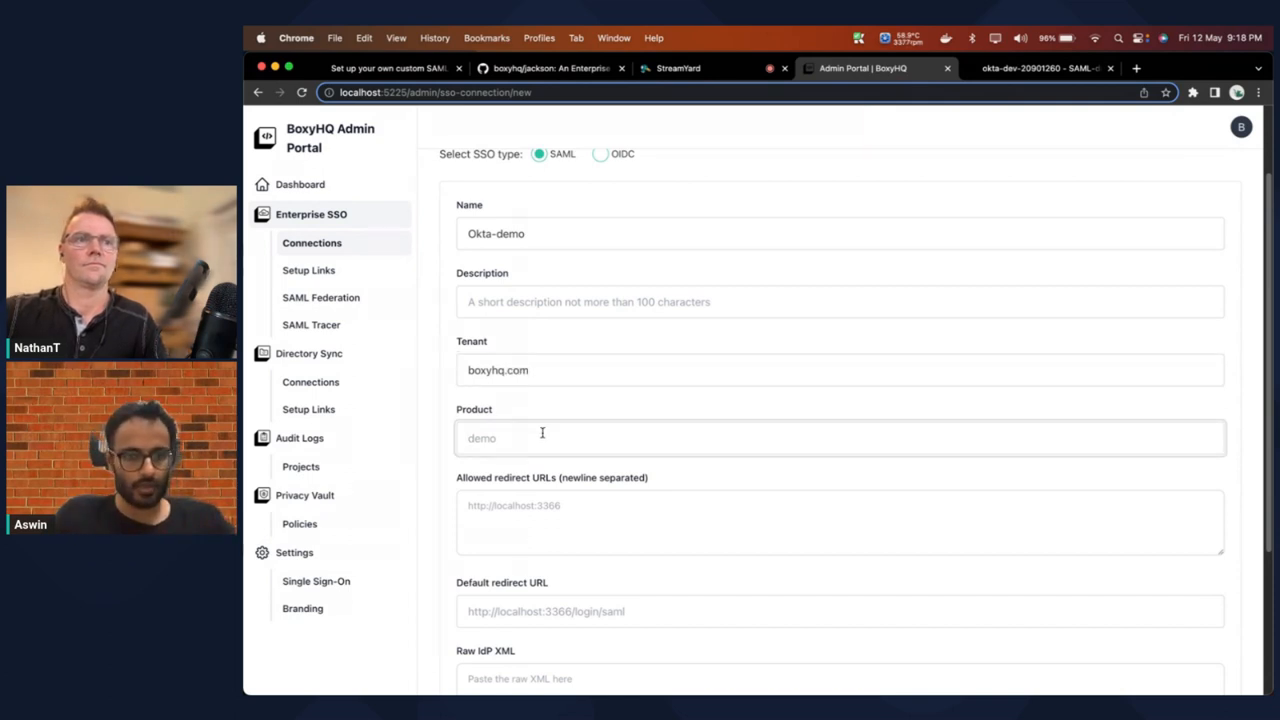
text(demo)
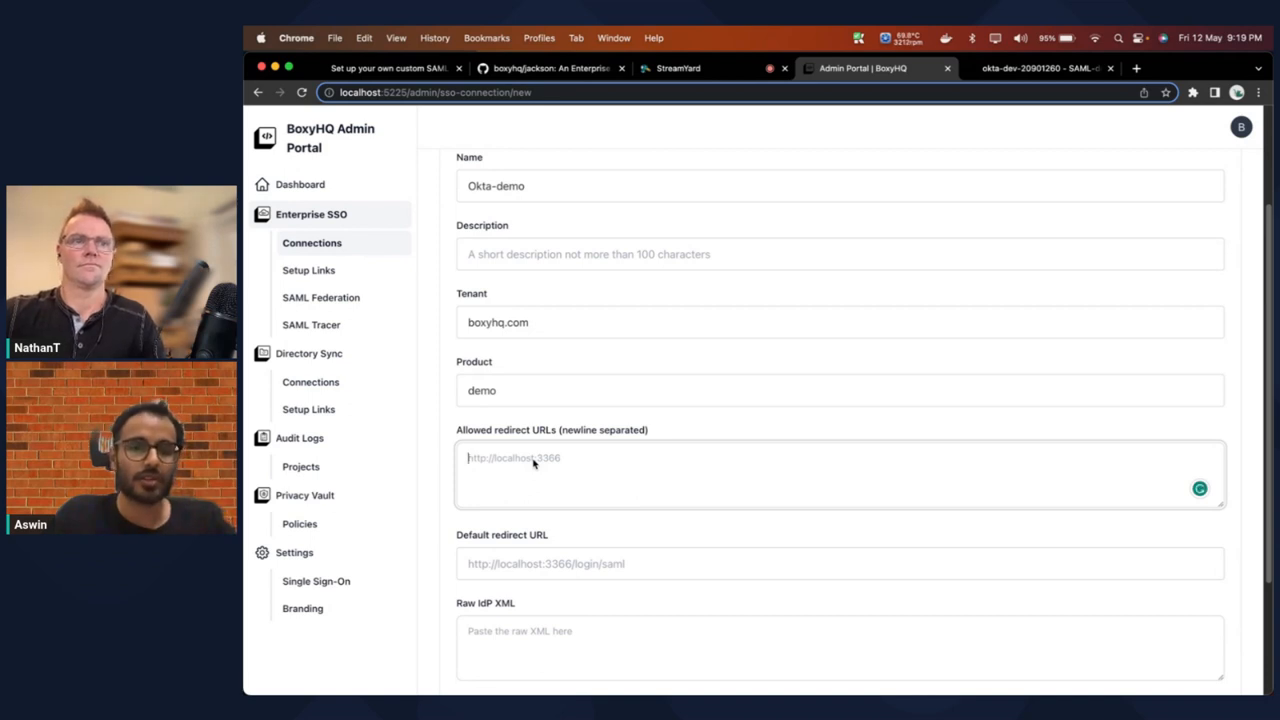
text(htt)
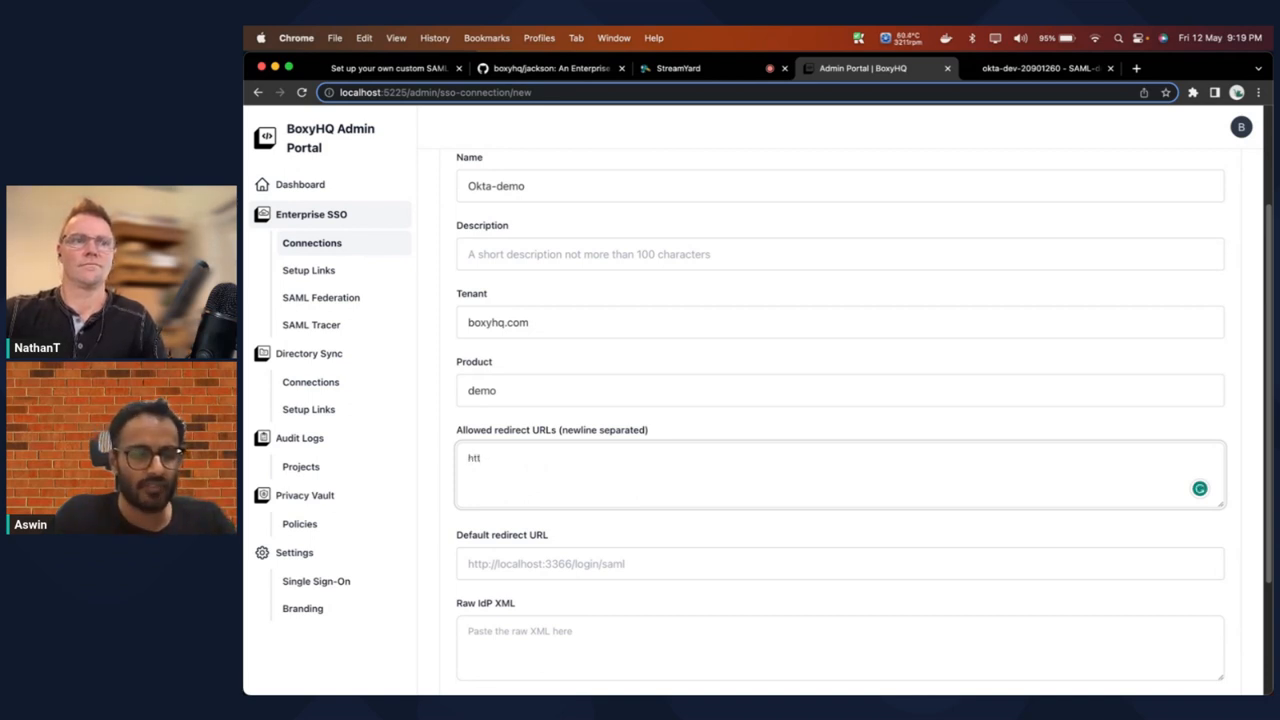
text(p://localhost:3366)
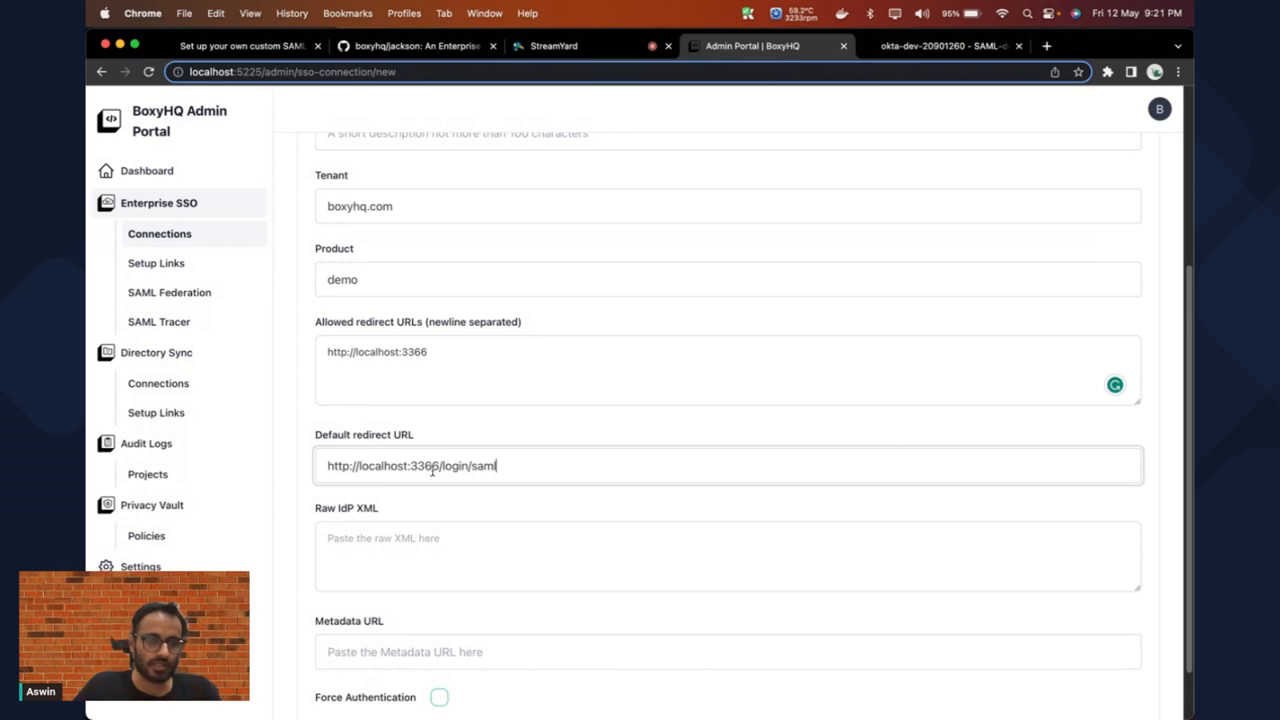
scroll(down, 3)
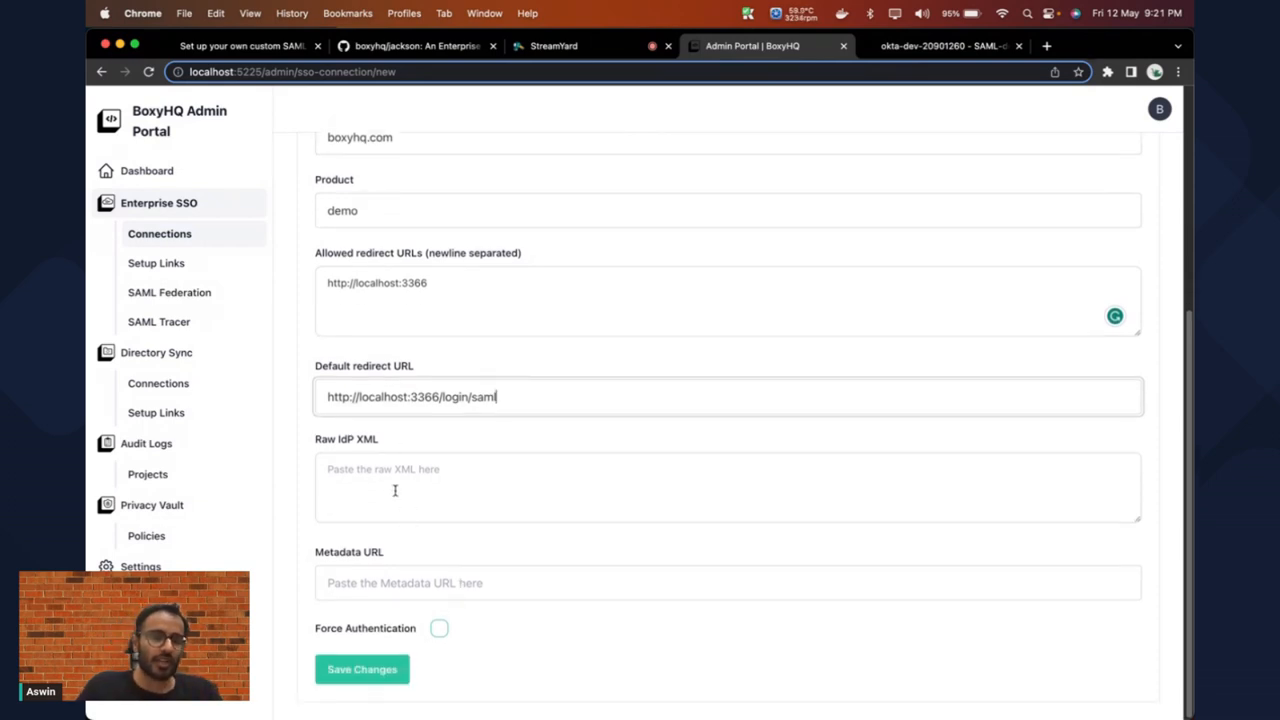
mouse_move(386, 480)
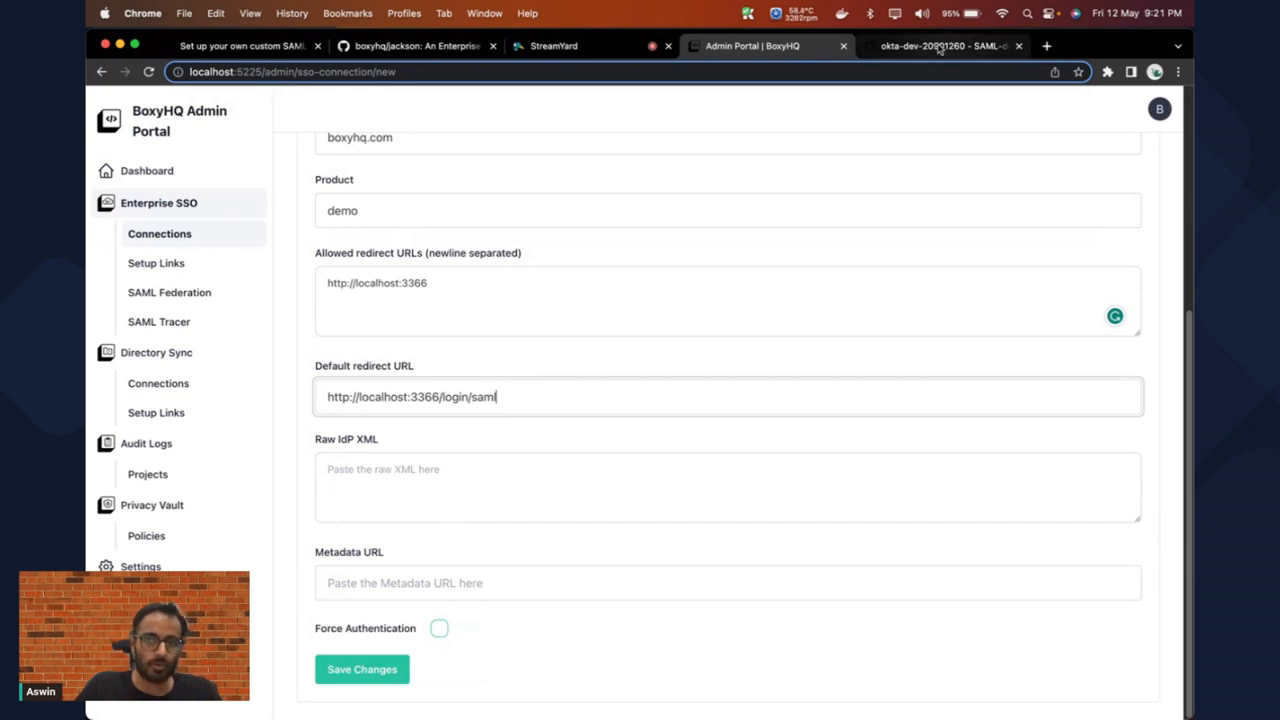
Step: Open SAML-demo's Sign On settings in Okta and view its SAML setup instructions
click(945, 45)
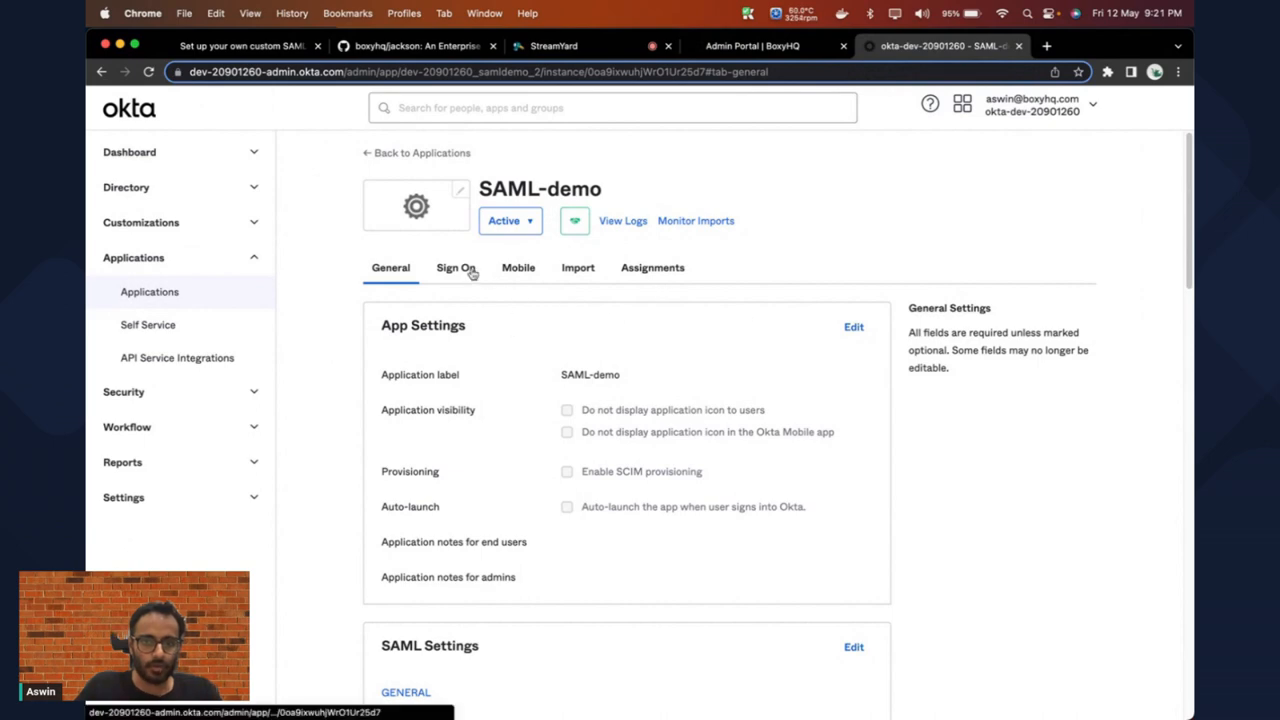
click(456, 267)
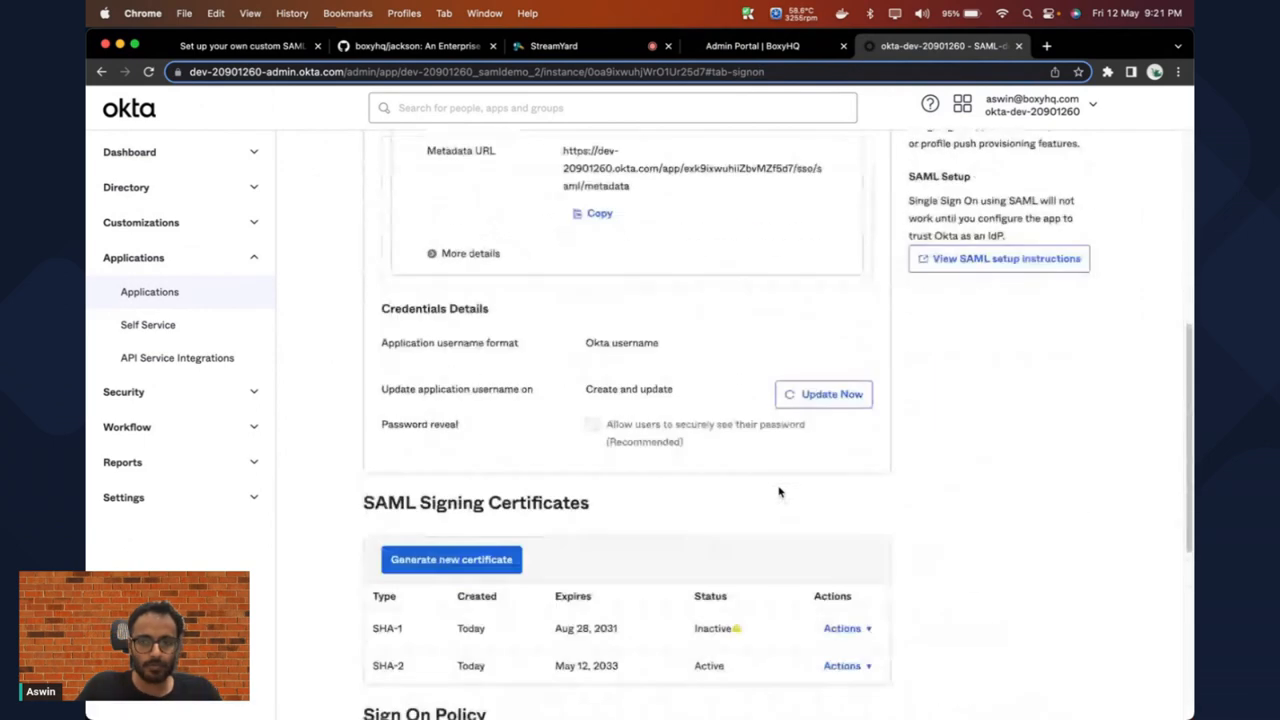
click(1006, 259)
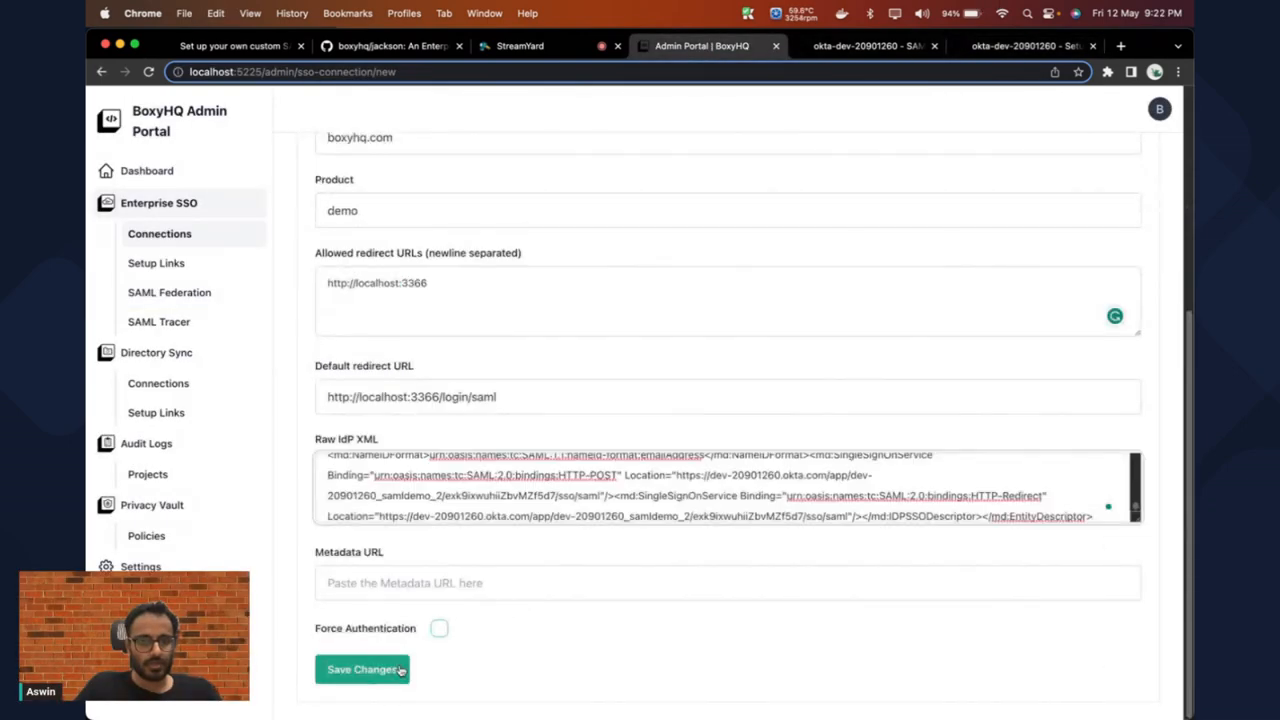
Step: Save the Okta-demo connection with the pasted IdP metadata XML
click(361, 669)
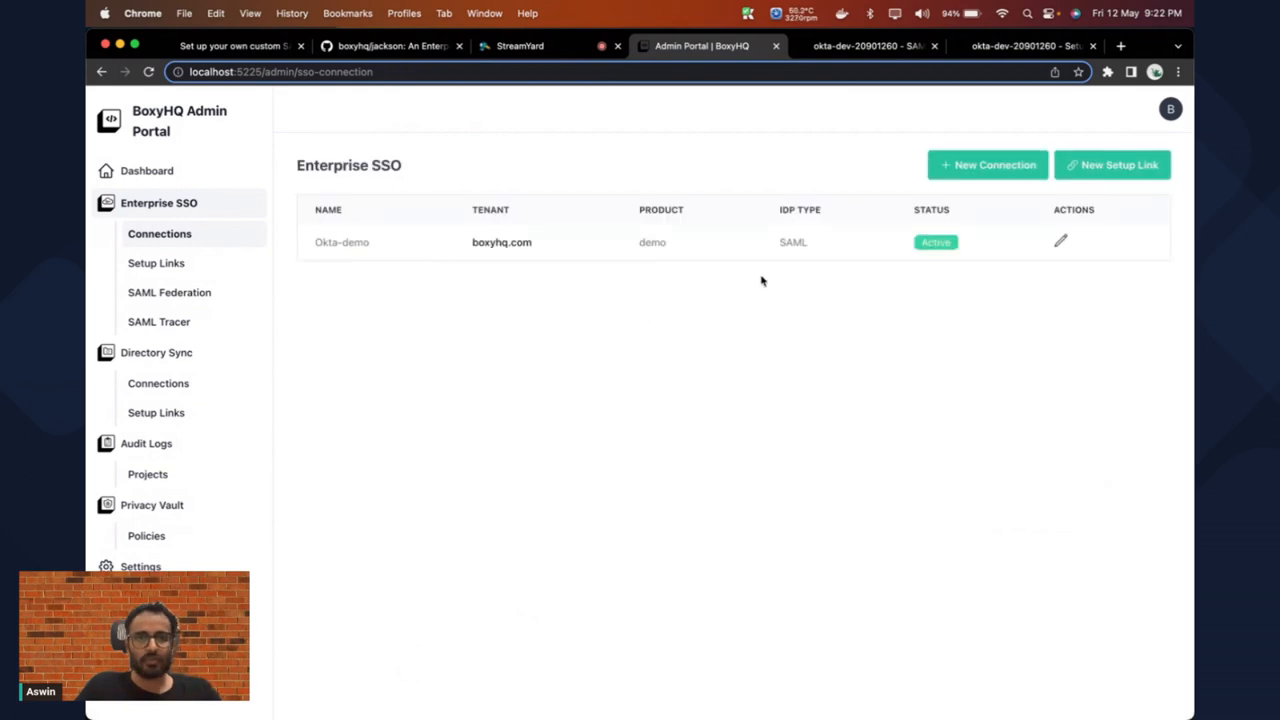
mouse_move(550, 291)
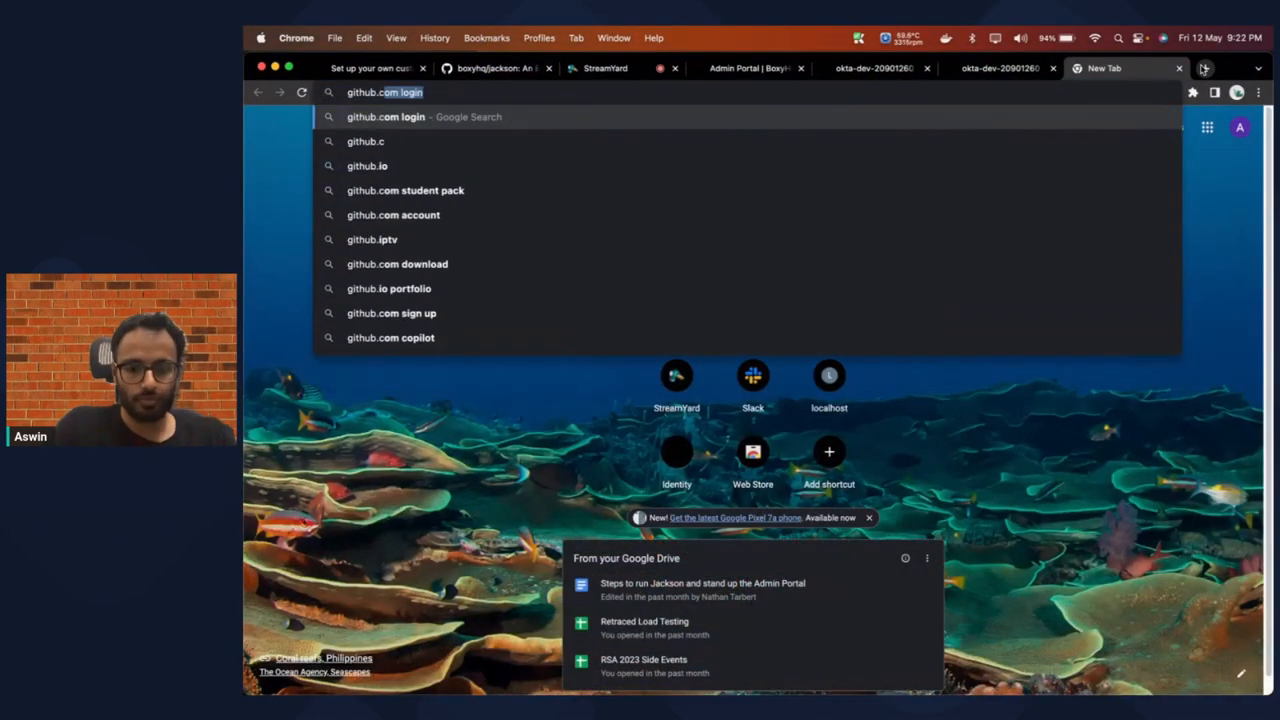
Step: Go to github.com/boxyhq/ and browse the jackson-examples apps folder
text(github.com/boxyhq/)
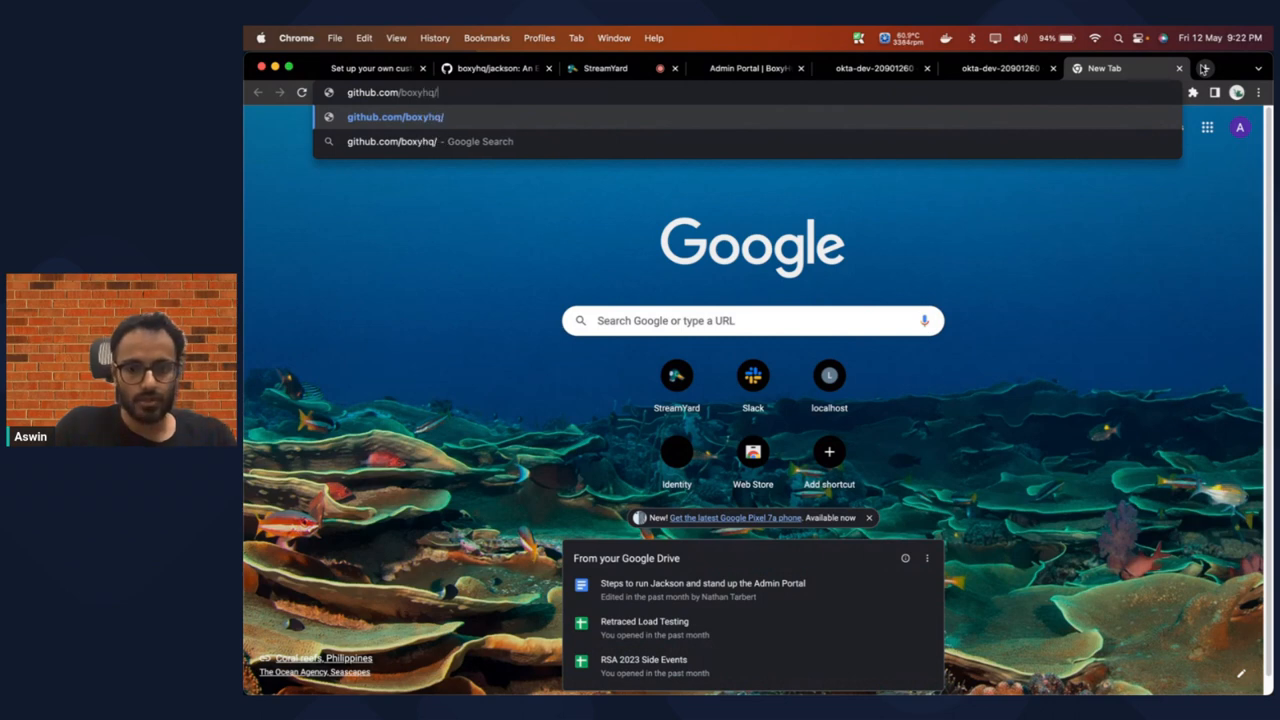
key(Enter)
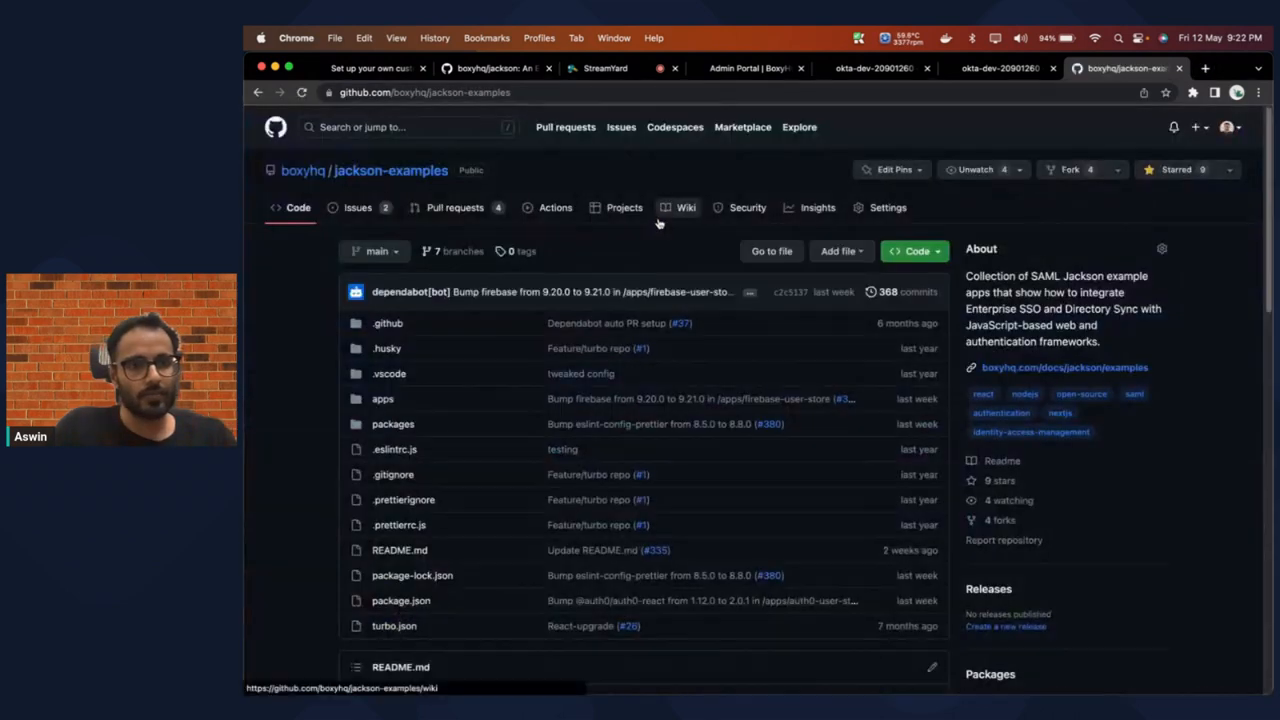
click(382, 398)
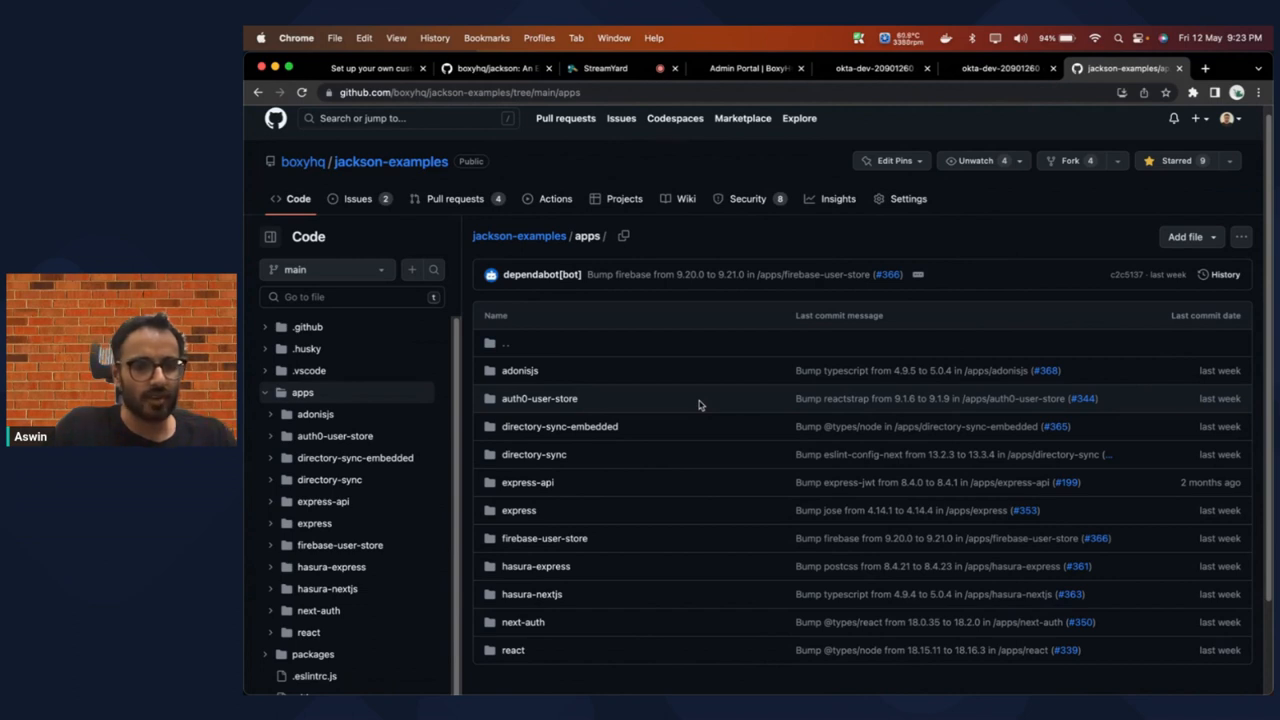
mouse_move(518, 510)
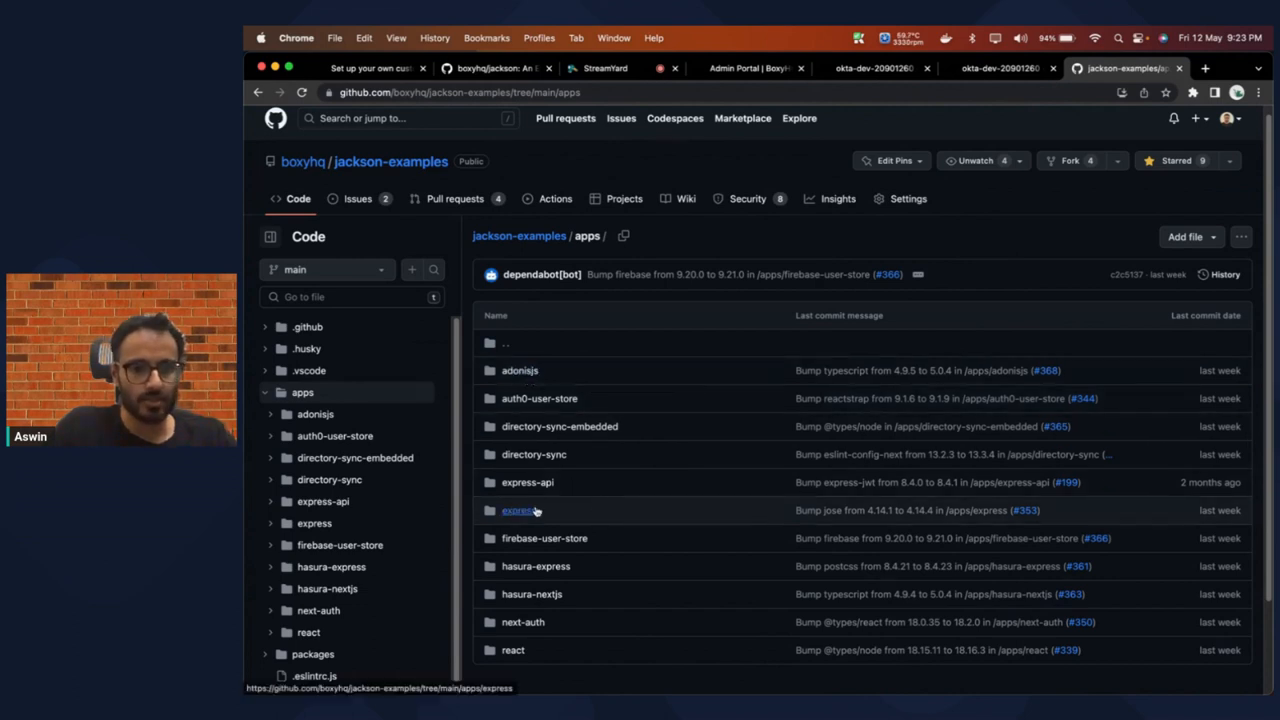
mouse_move(550, 618)
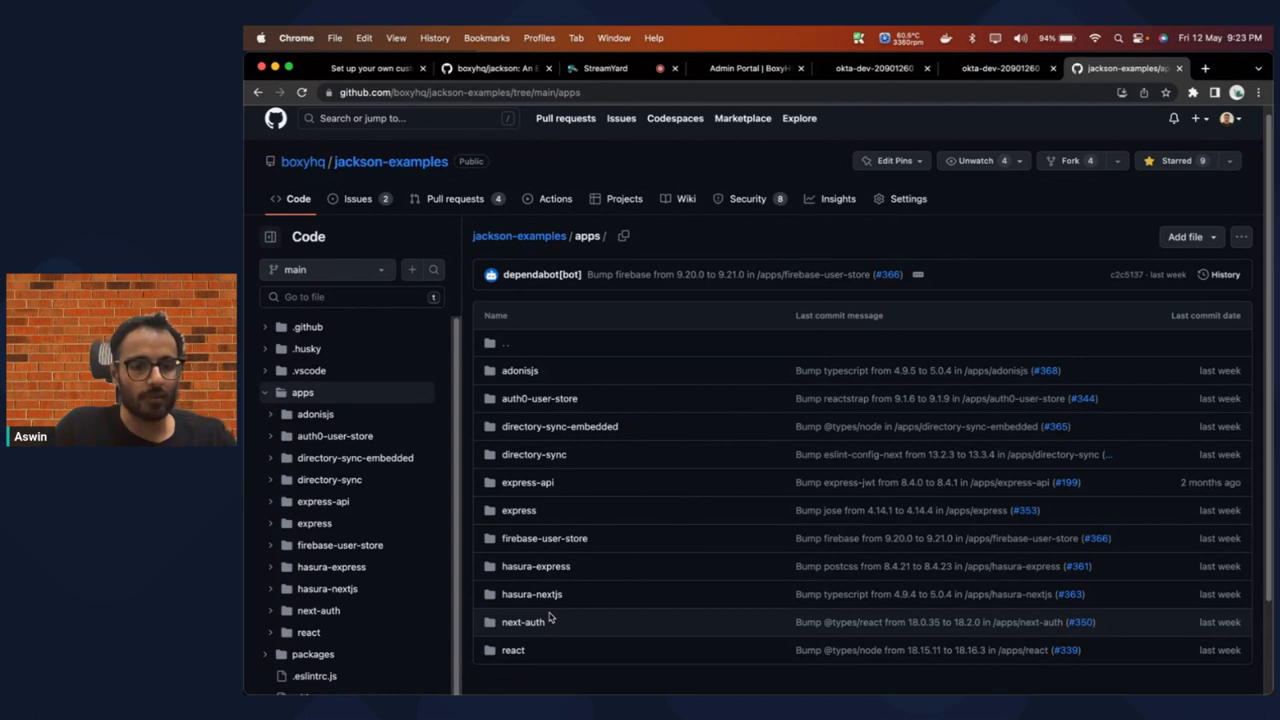
mouse_move(541, 552)
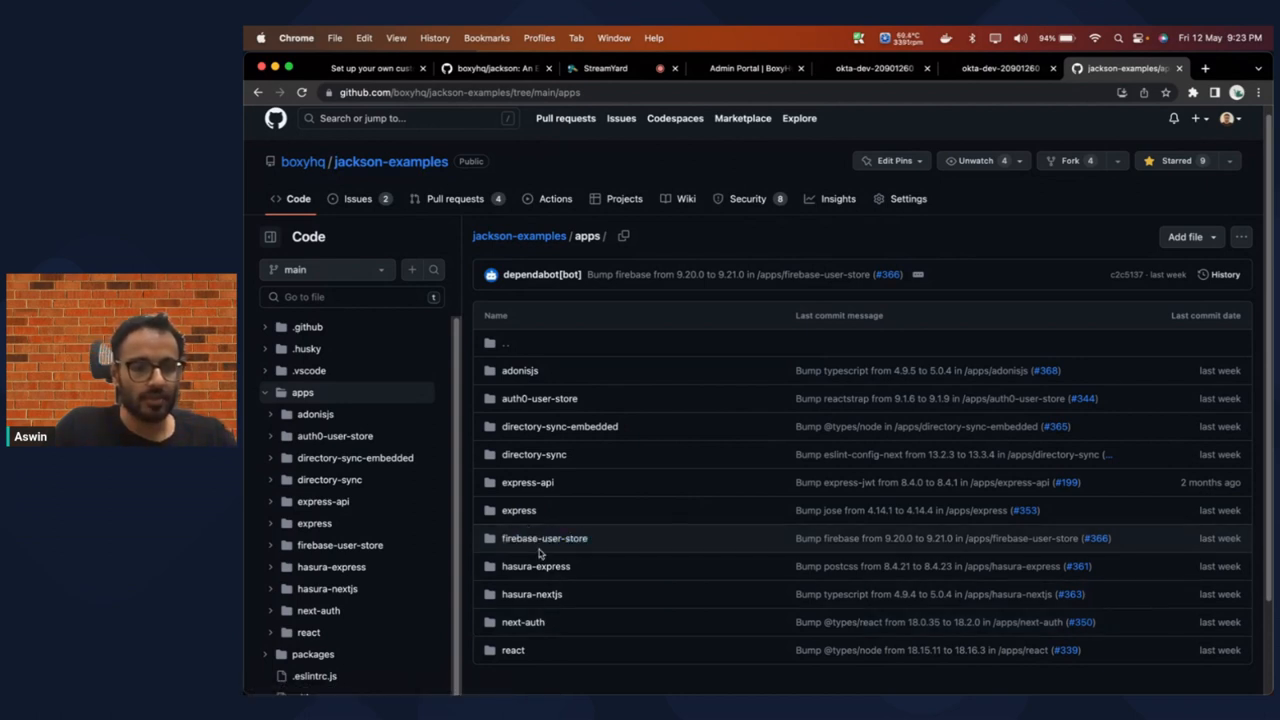
scroll(down, 3)
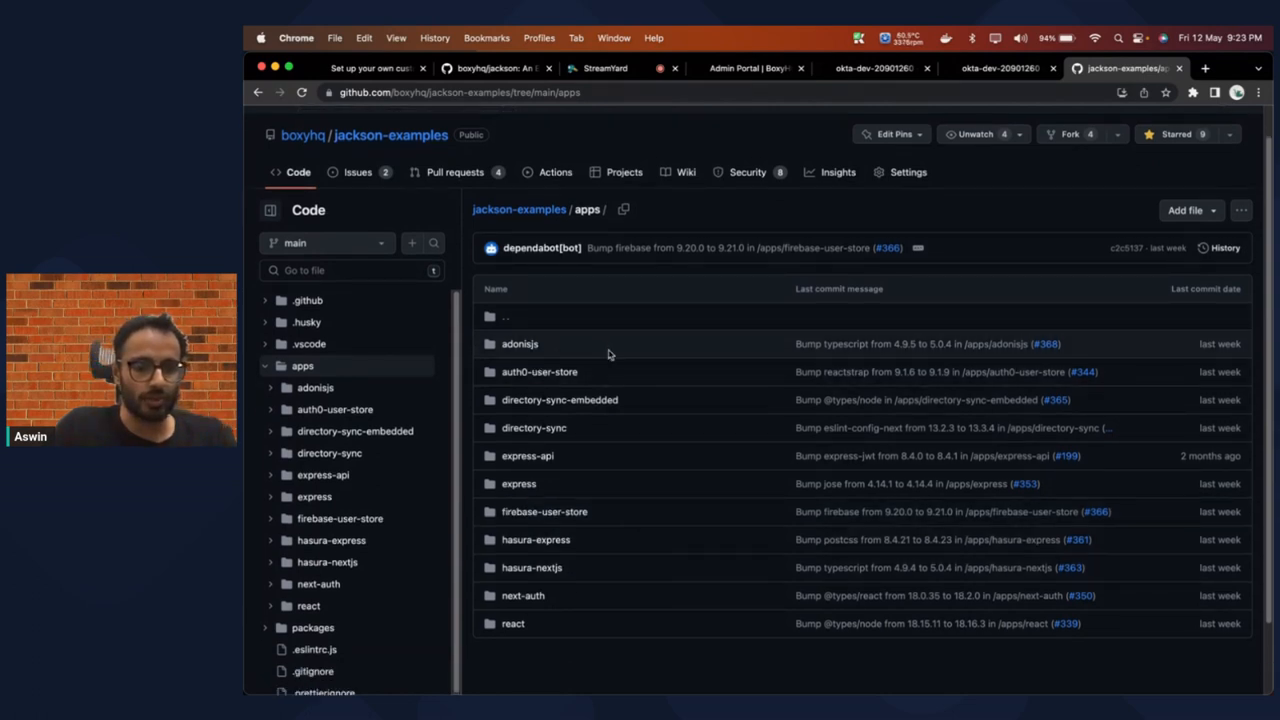
mouse_move(643, 625)
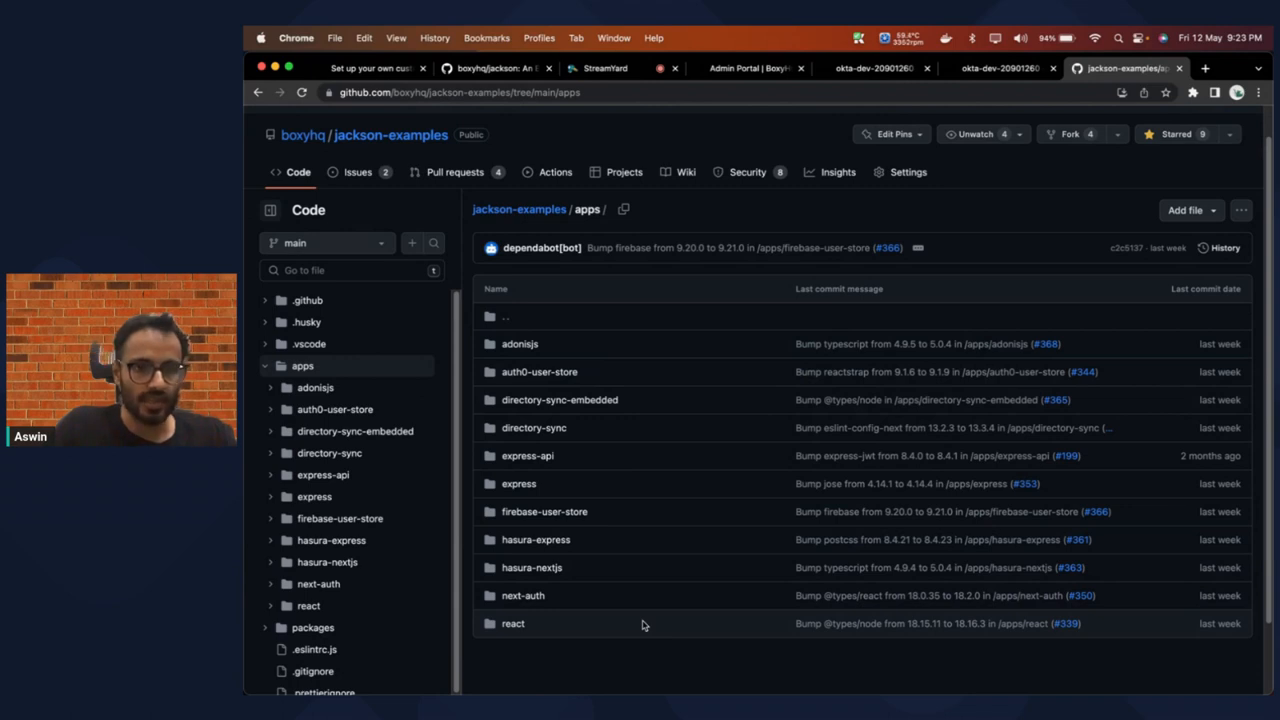
mouse_move(522, 595)
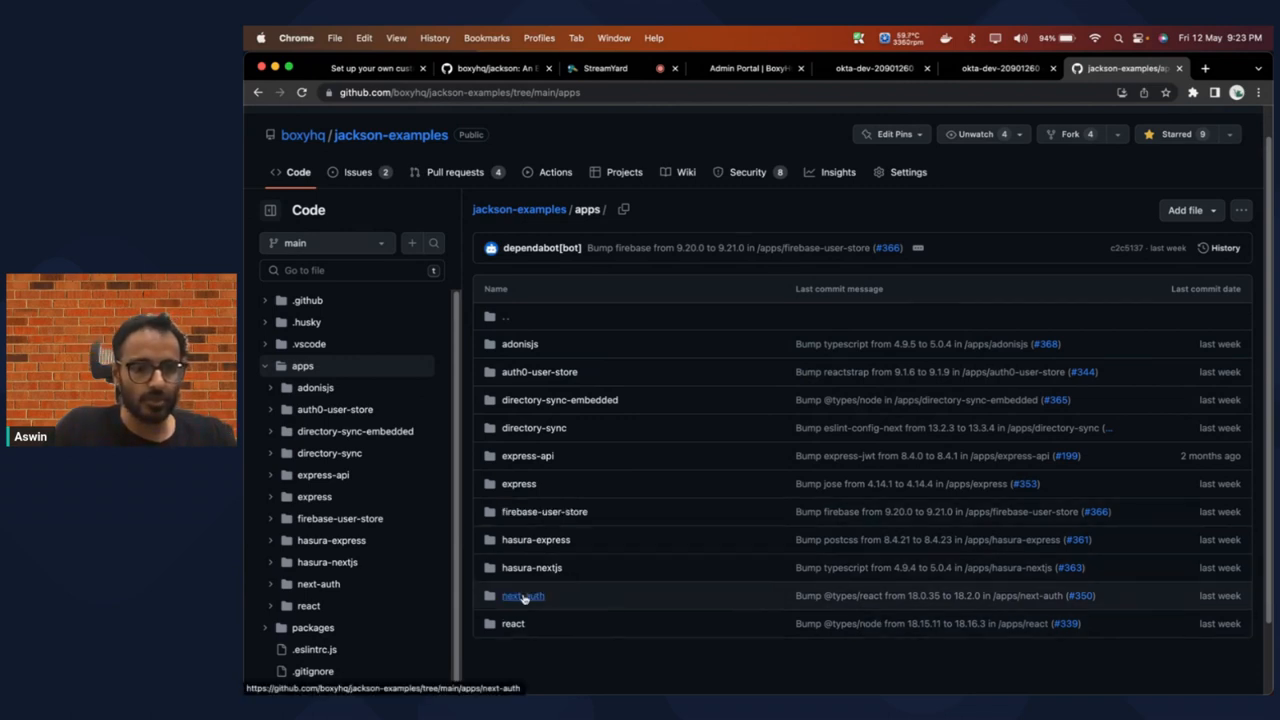
mouse_move(523, 596)
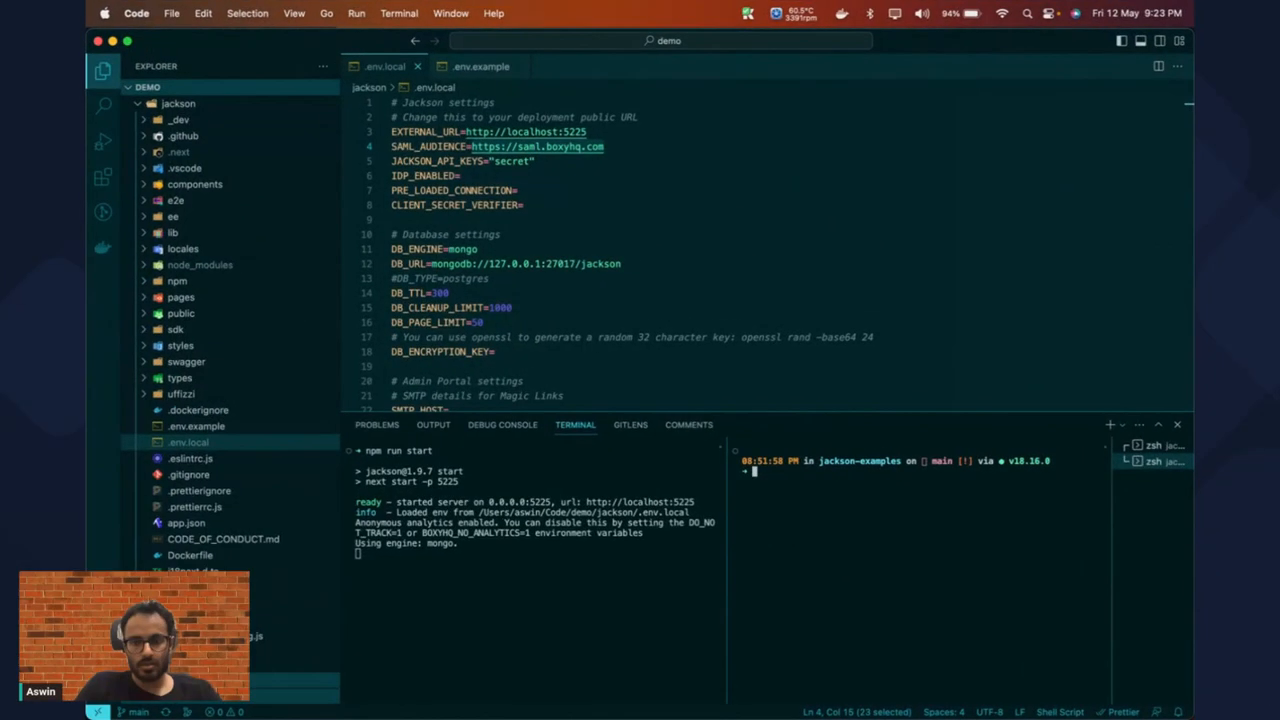
Step: Type npm run build:next-auth in the VS Code terminal
text(npm)
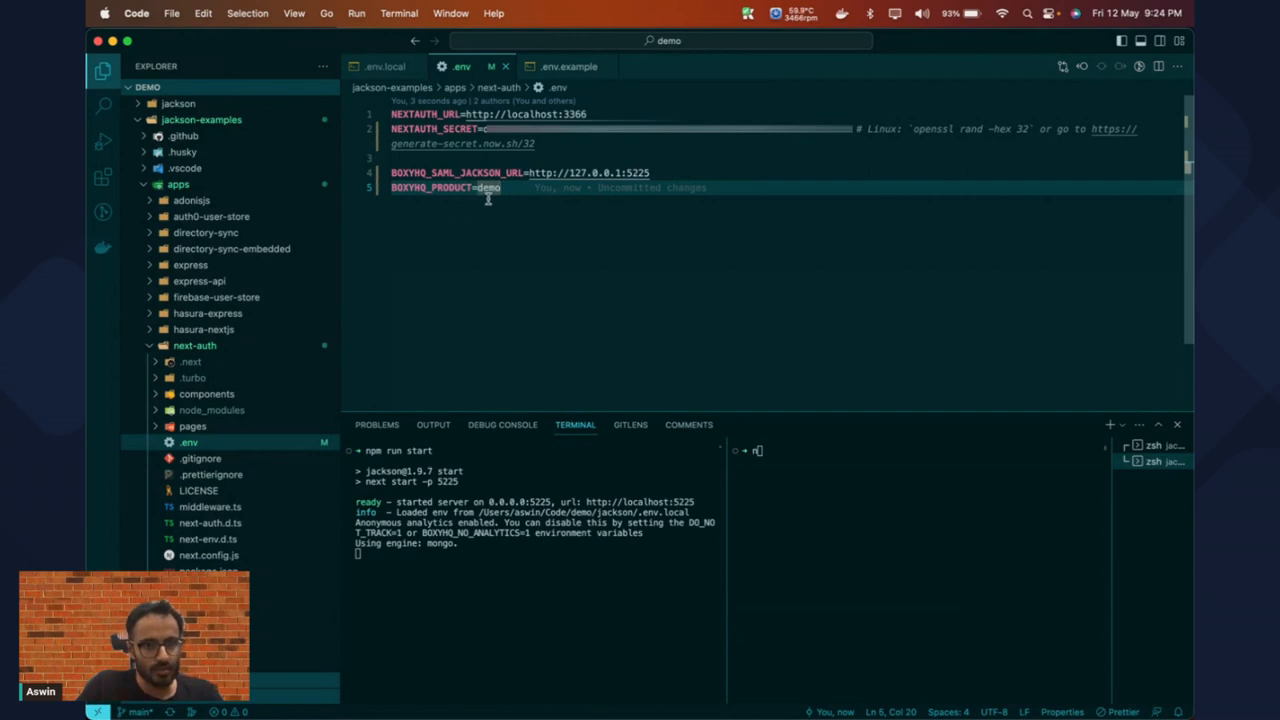
mouse_move(496, 193)
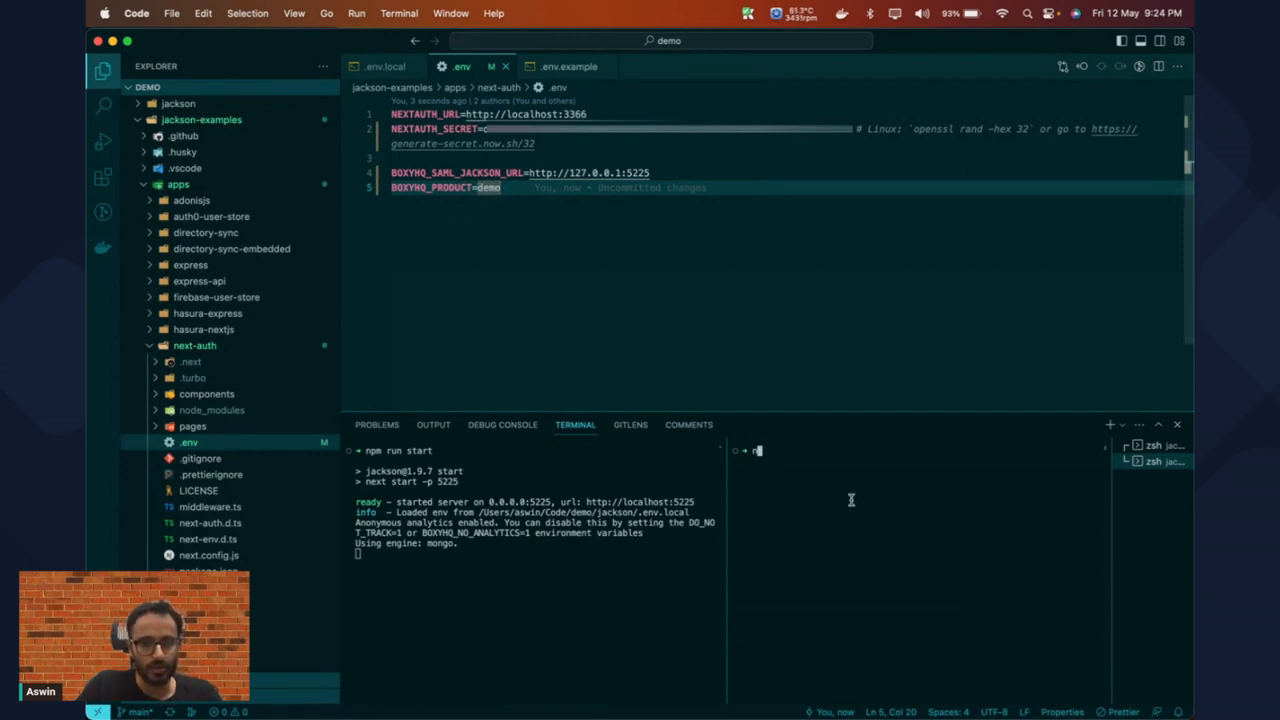
text(pm run d)
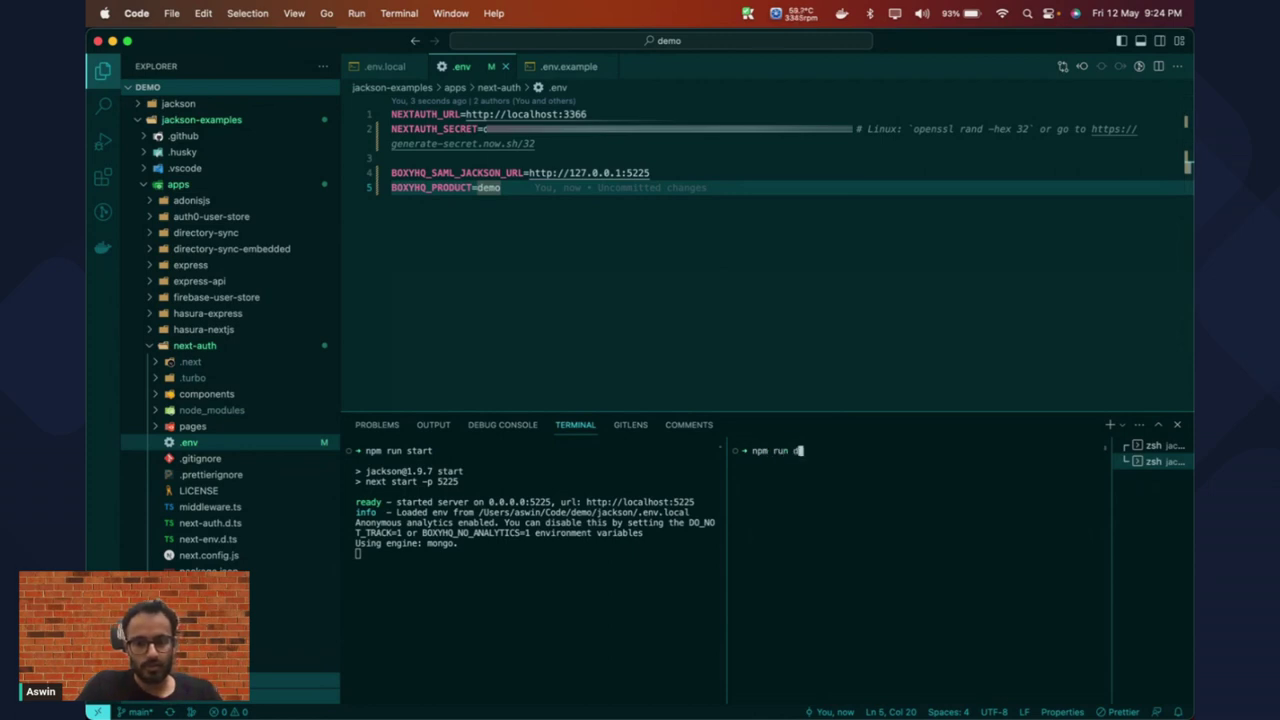
text(build:next-)
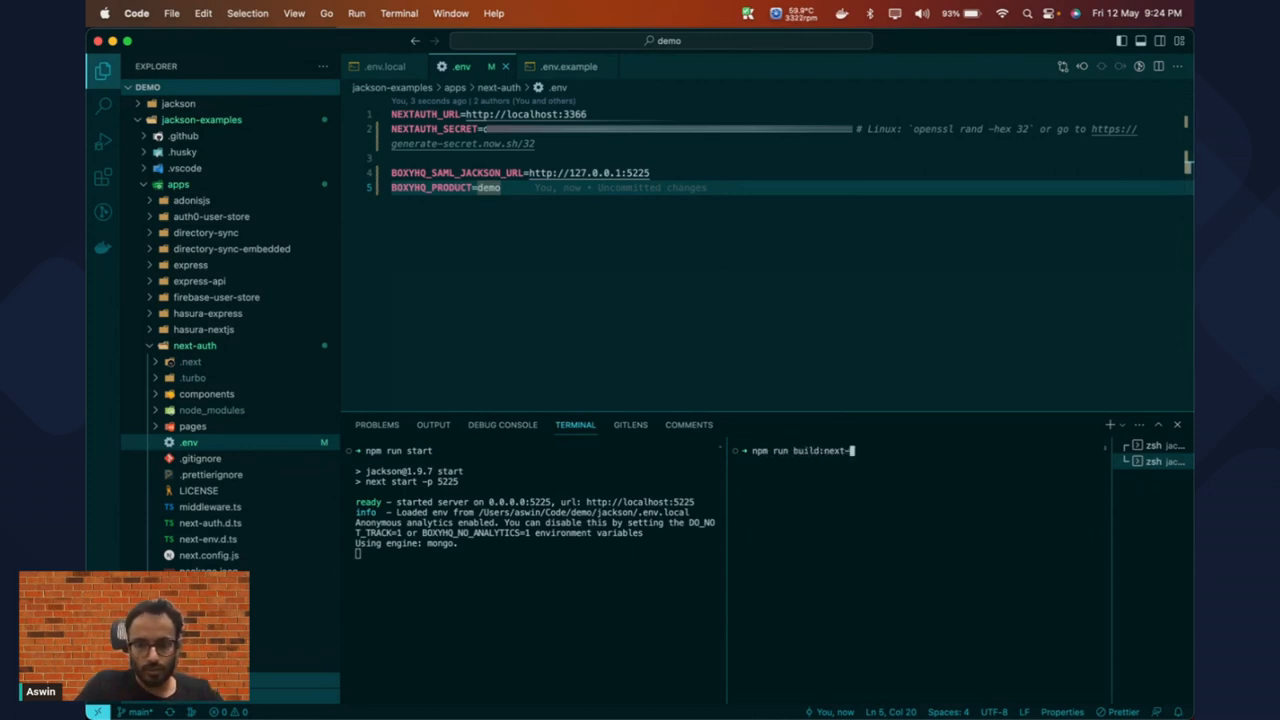
text(uth)
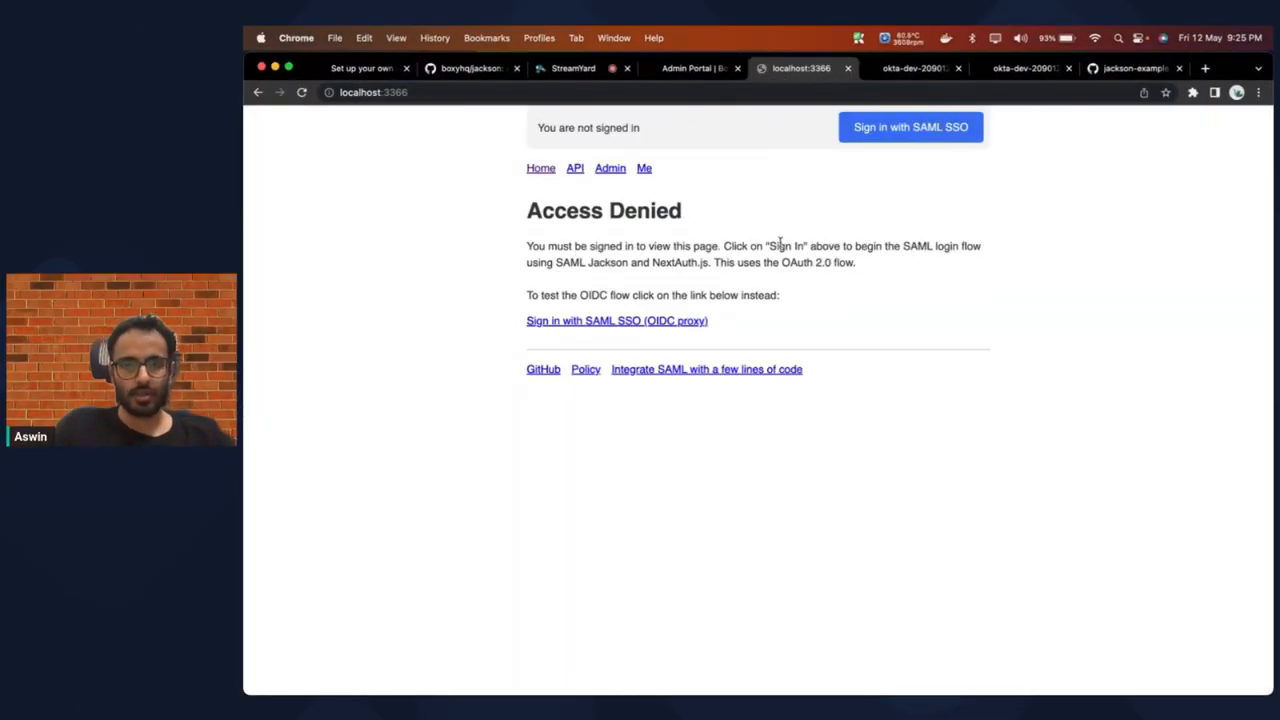
mouse_move(840, 174)
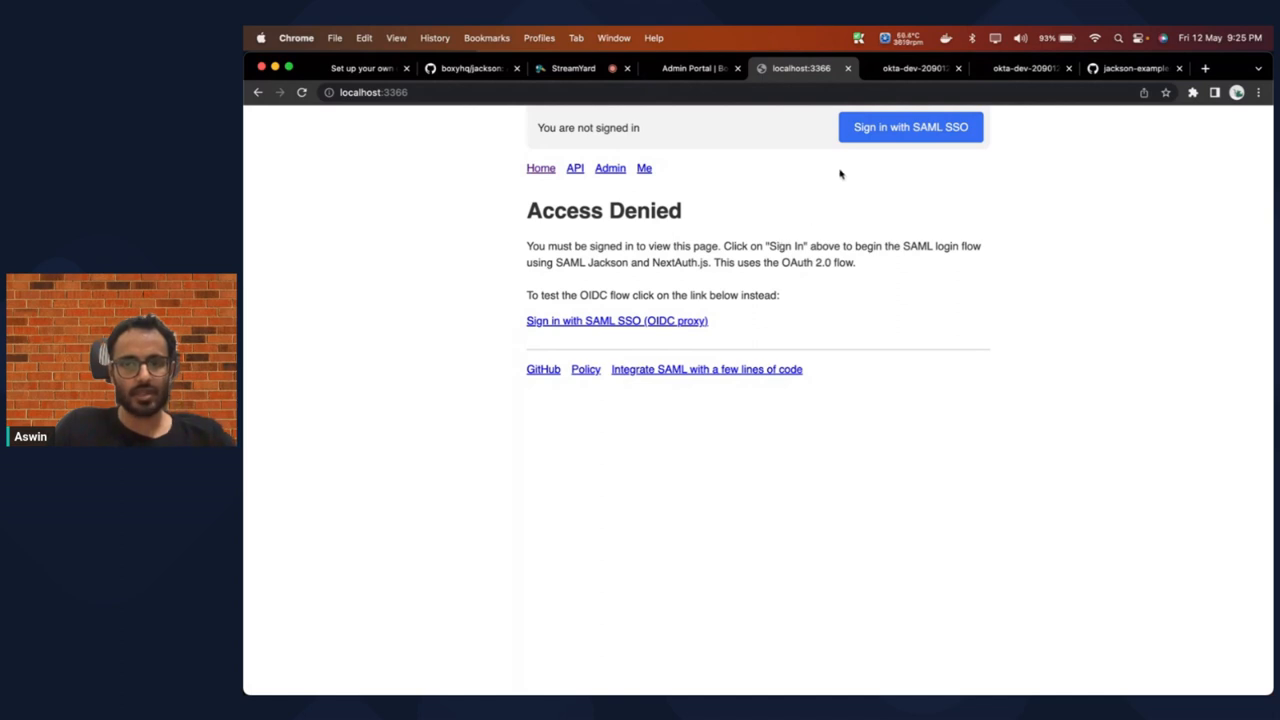
mouse_move(862, 138)
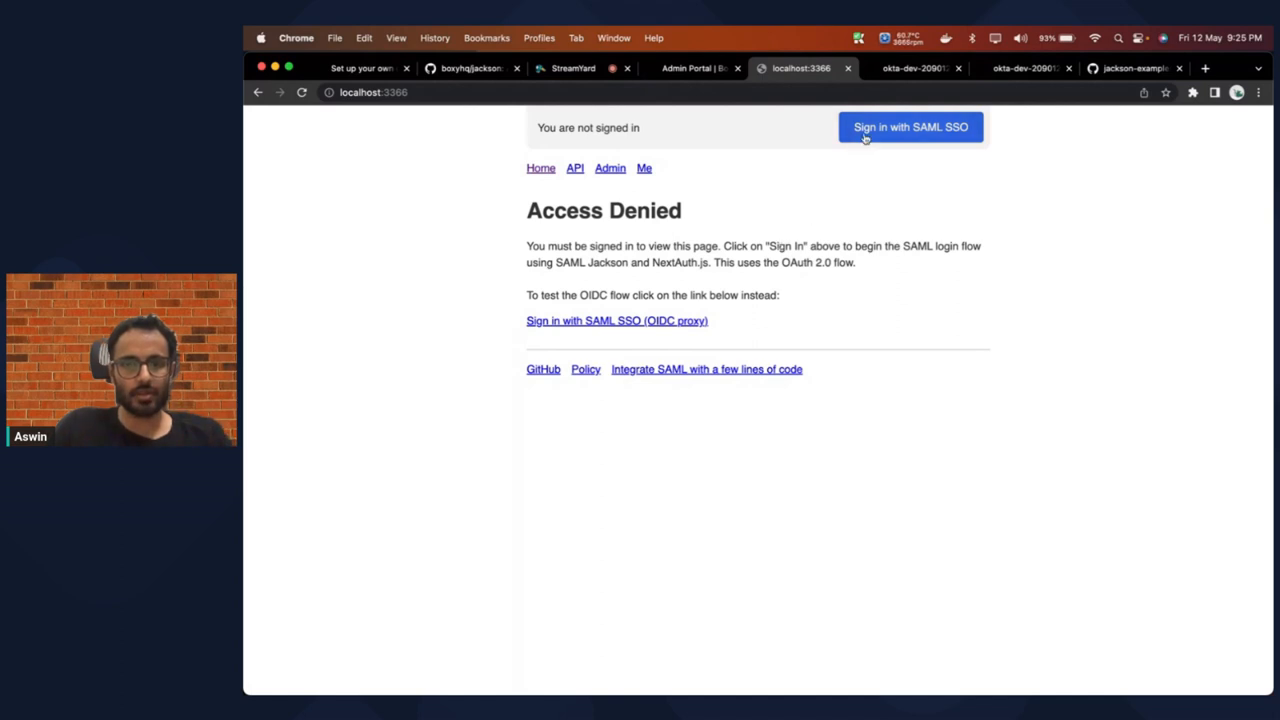
Step: Start 'Sign in with SAML SSO' on localhost:3366, repeating it in an Incognito window
click(910, 127)
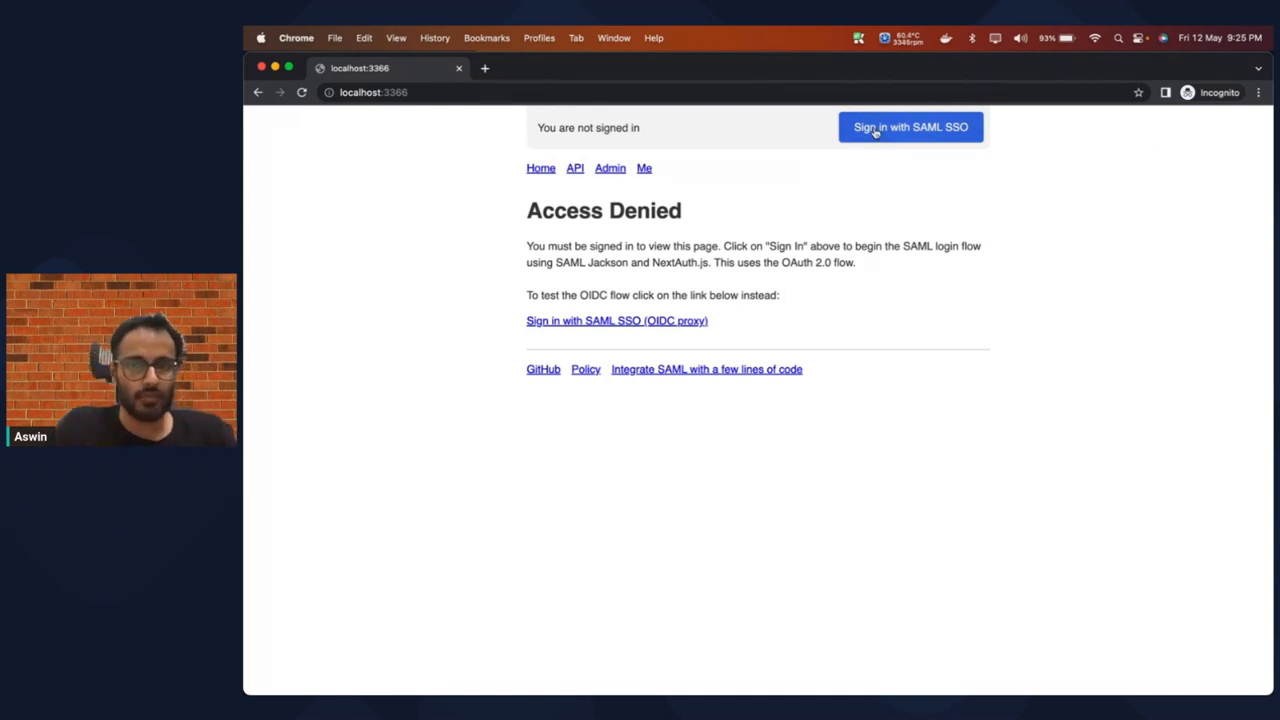
click(910, 127)
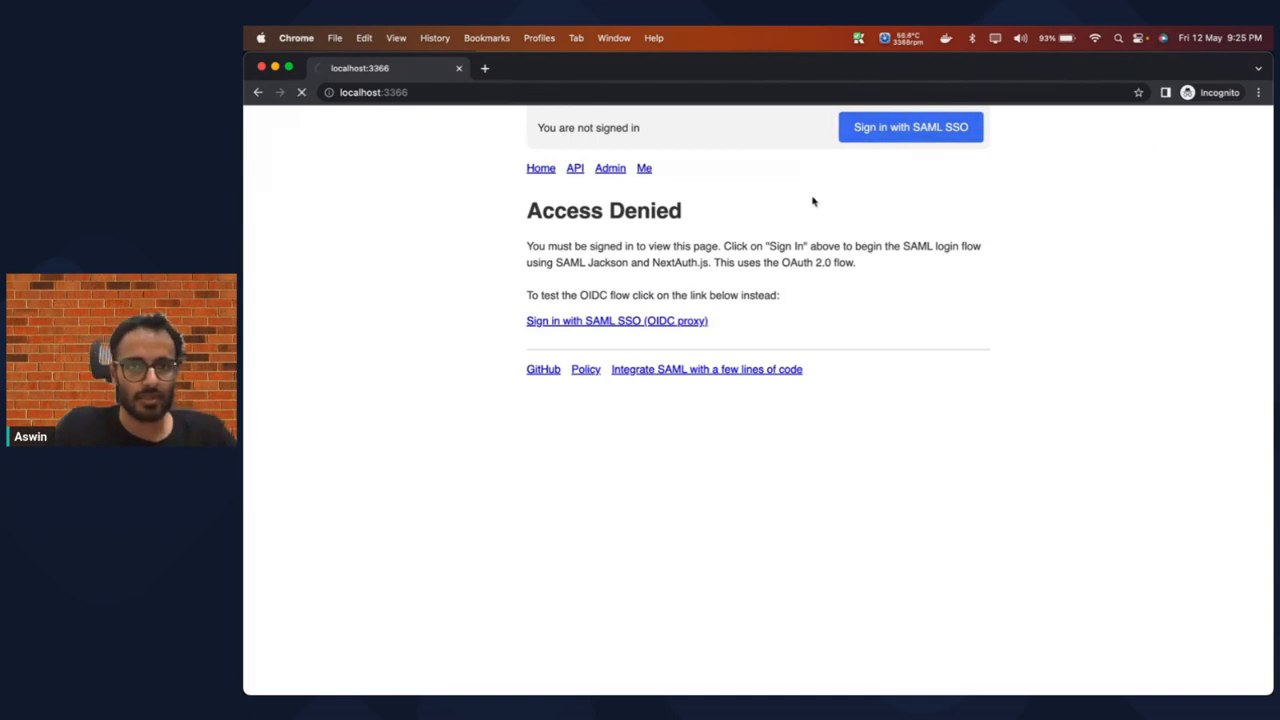
click(910, 127)
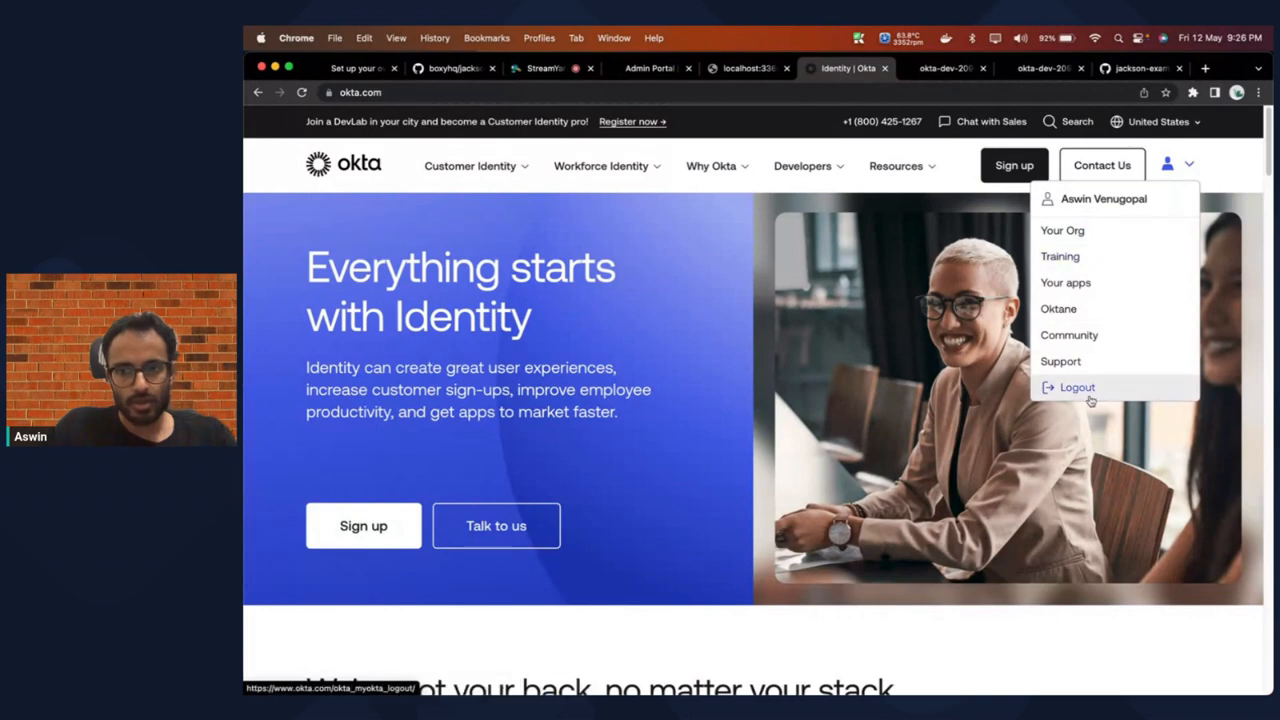
Step: Log out of Okta, then sign in to the demo app through Okta SAML SSO
click(750, 68)
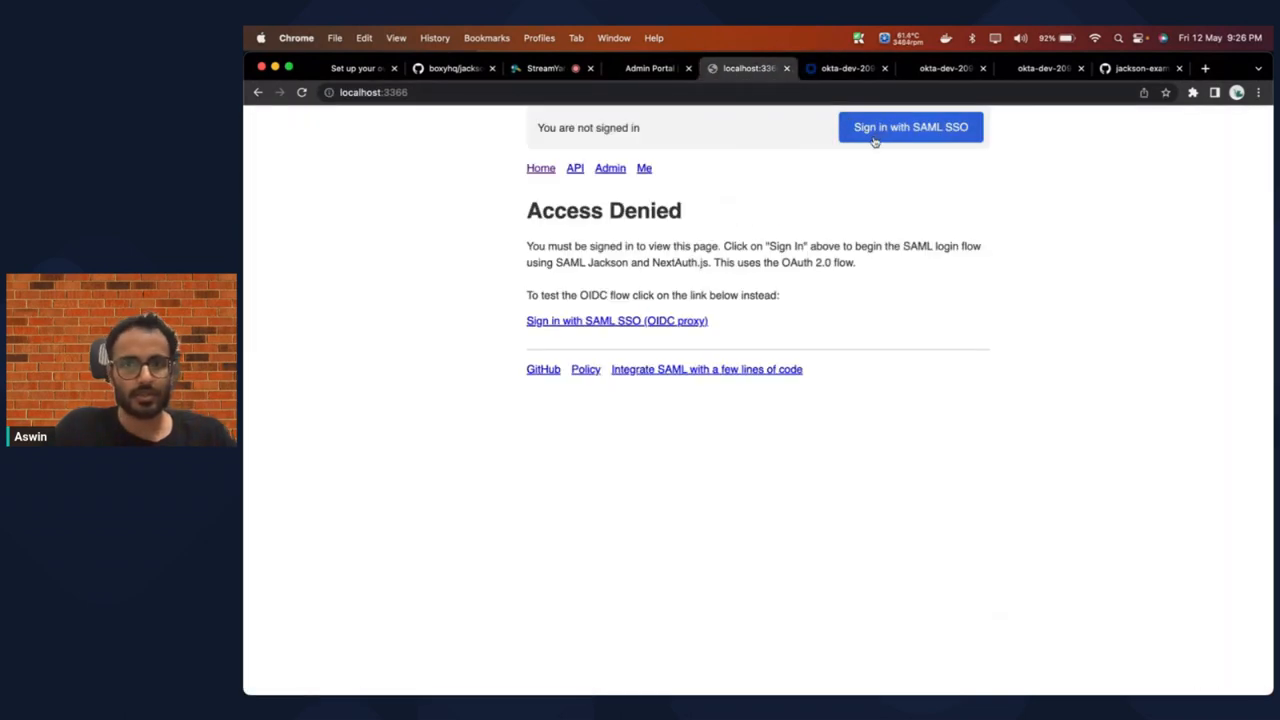
click(910, 127)
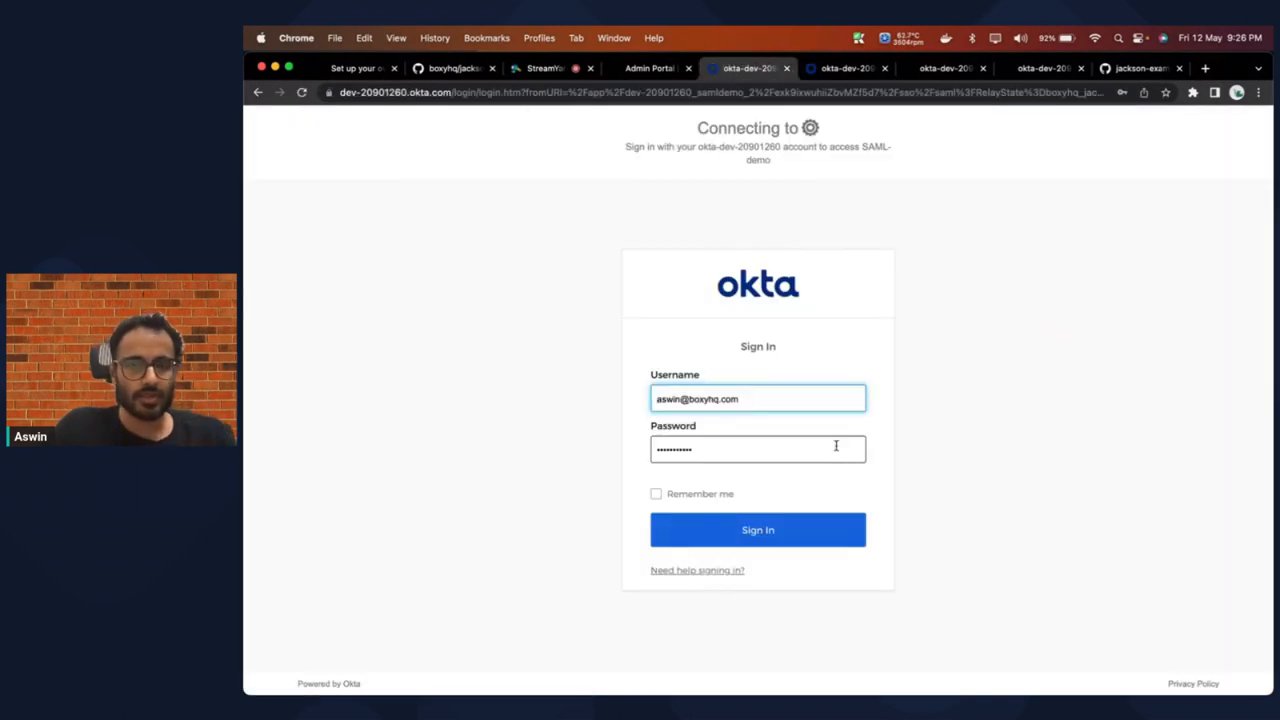
mouse_move(863, 72)
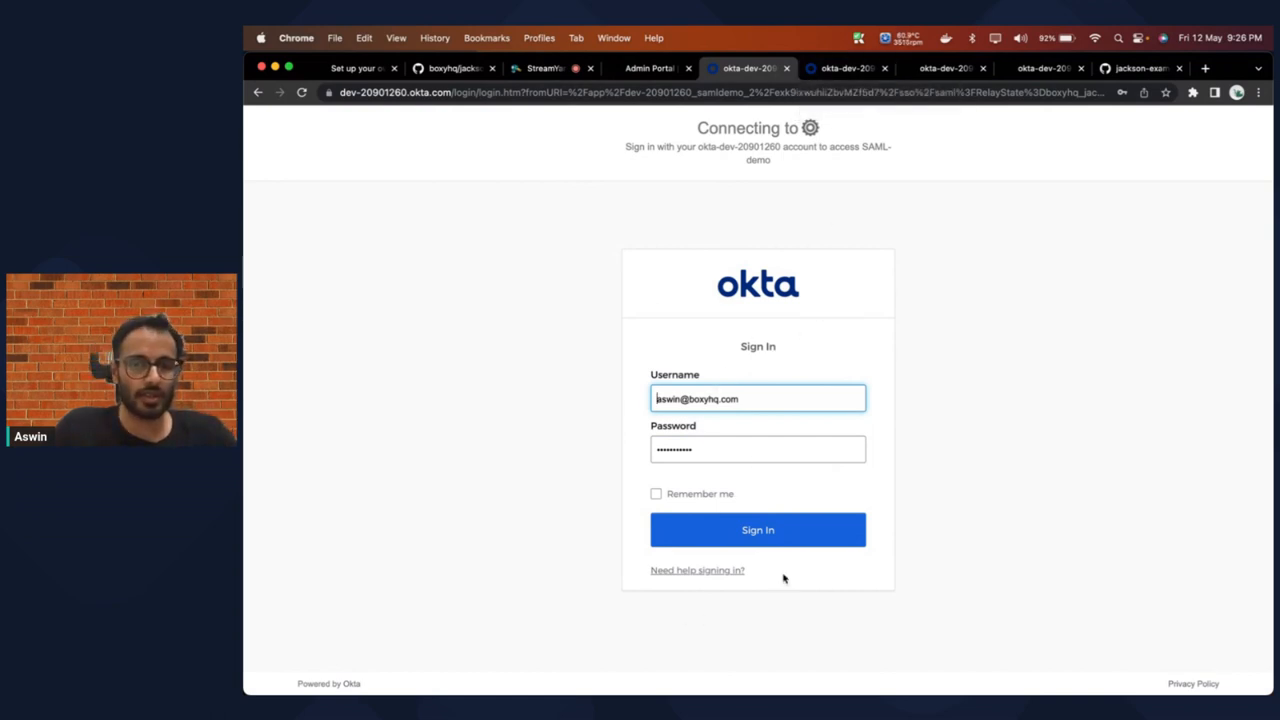
click(758, 530)
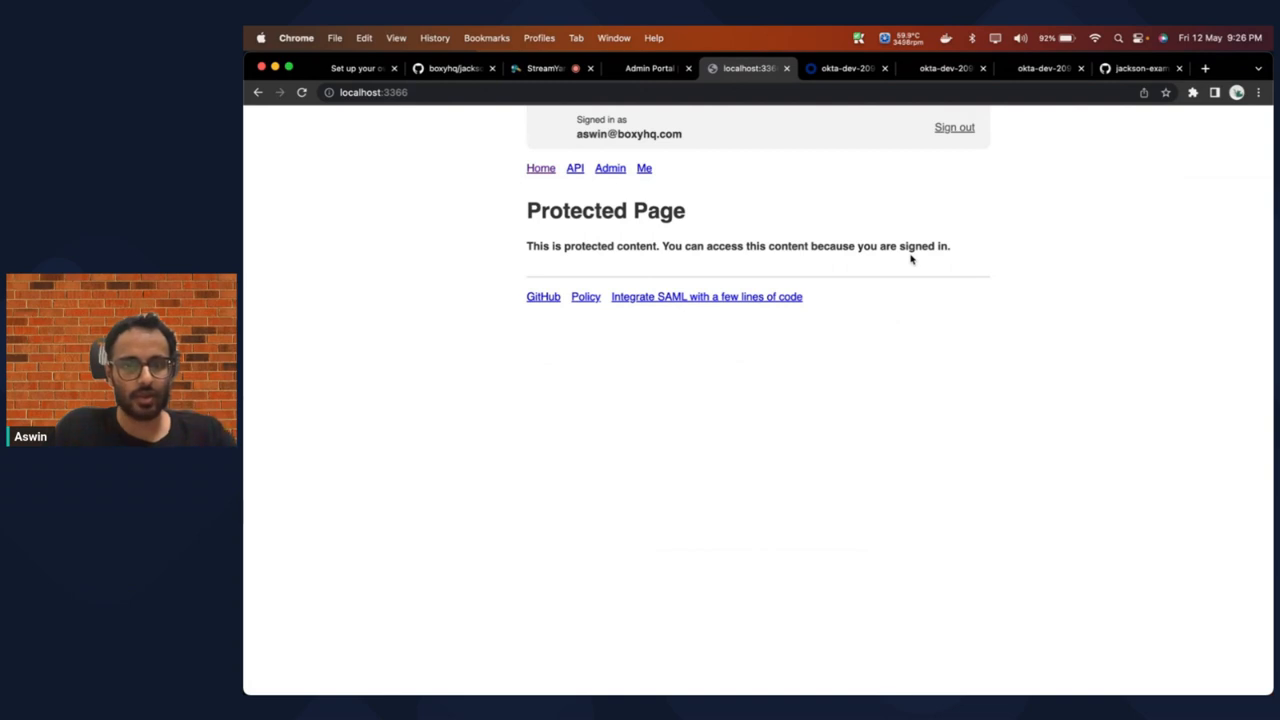
mouse_move(662, 155)
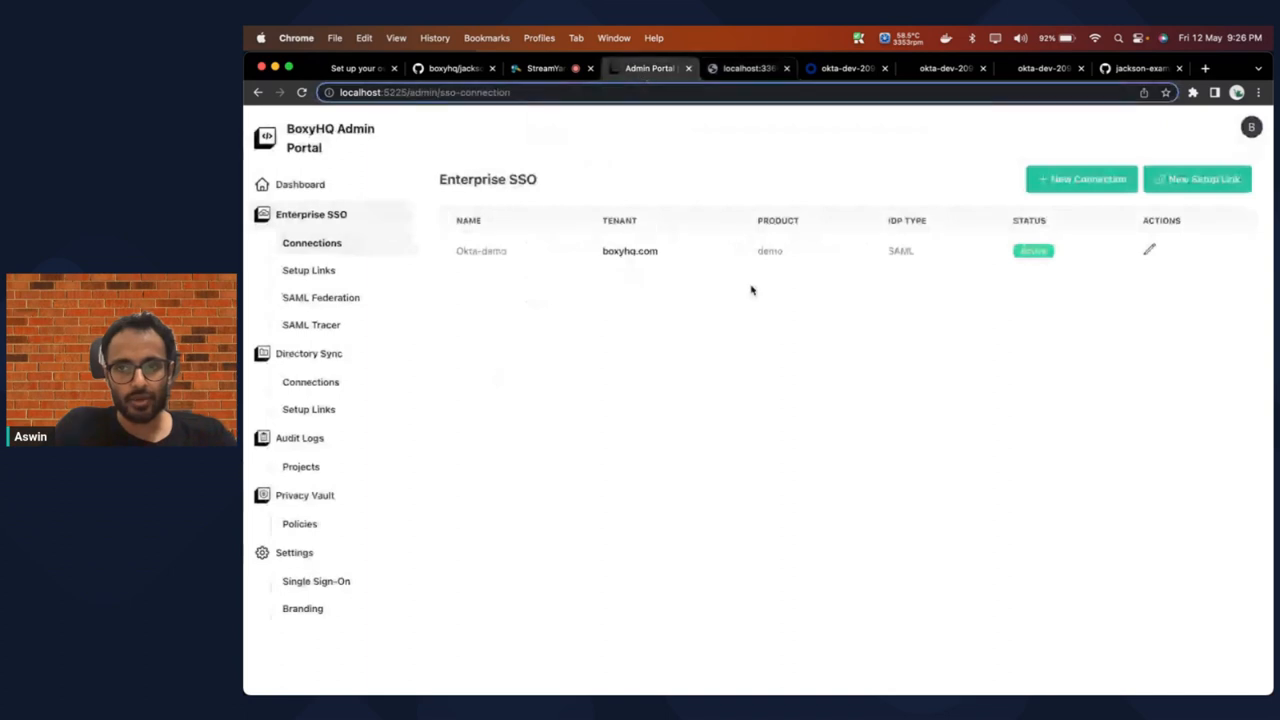
Step: Start a new SSO connection after checking the Mock SAML page
click(1081, 178)
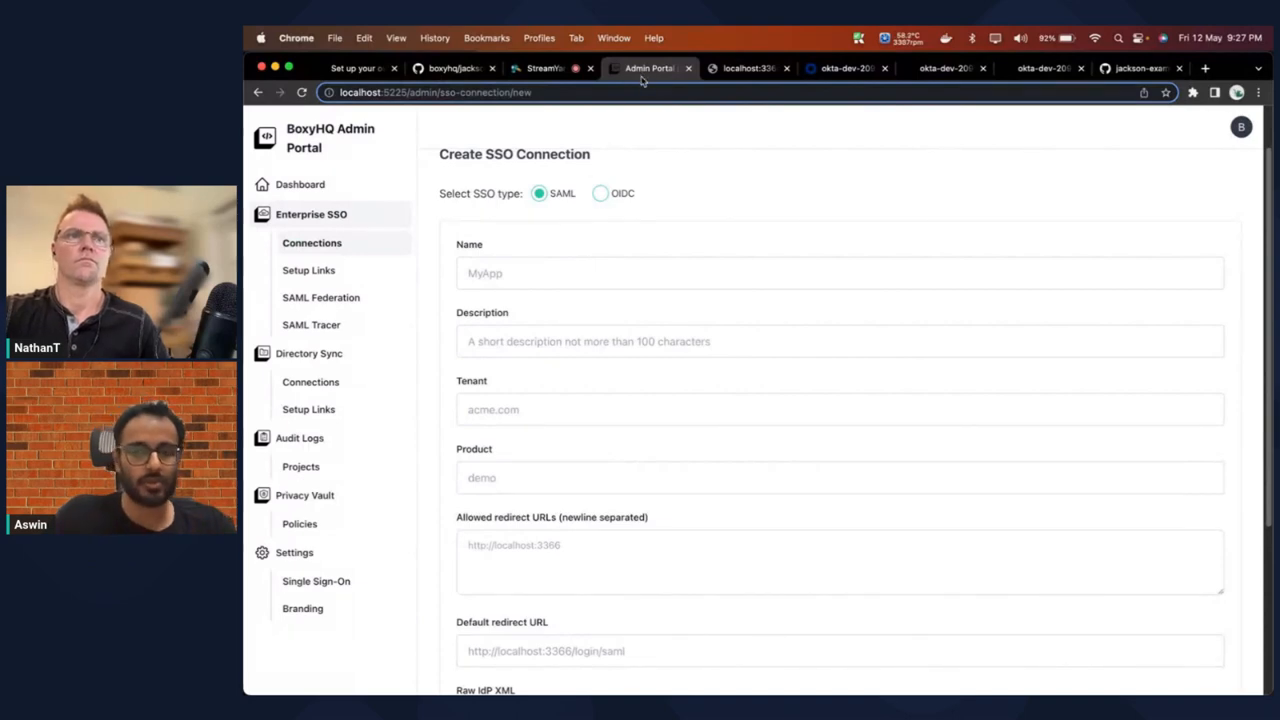
click(705, 68)
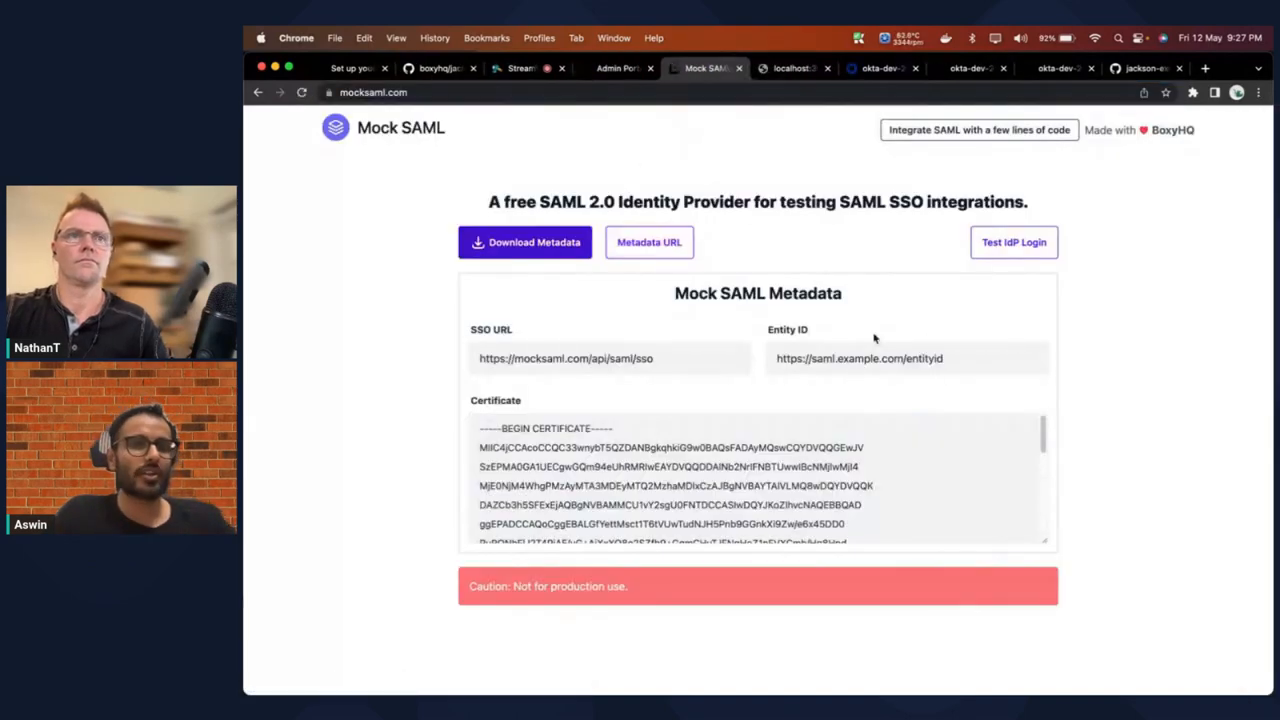
mouse_move(810, 271)
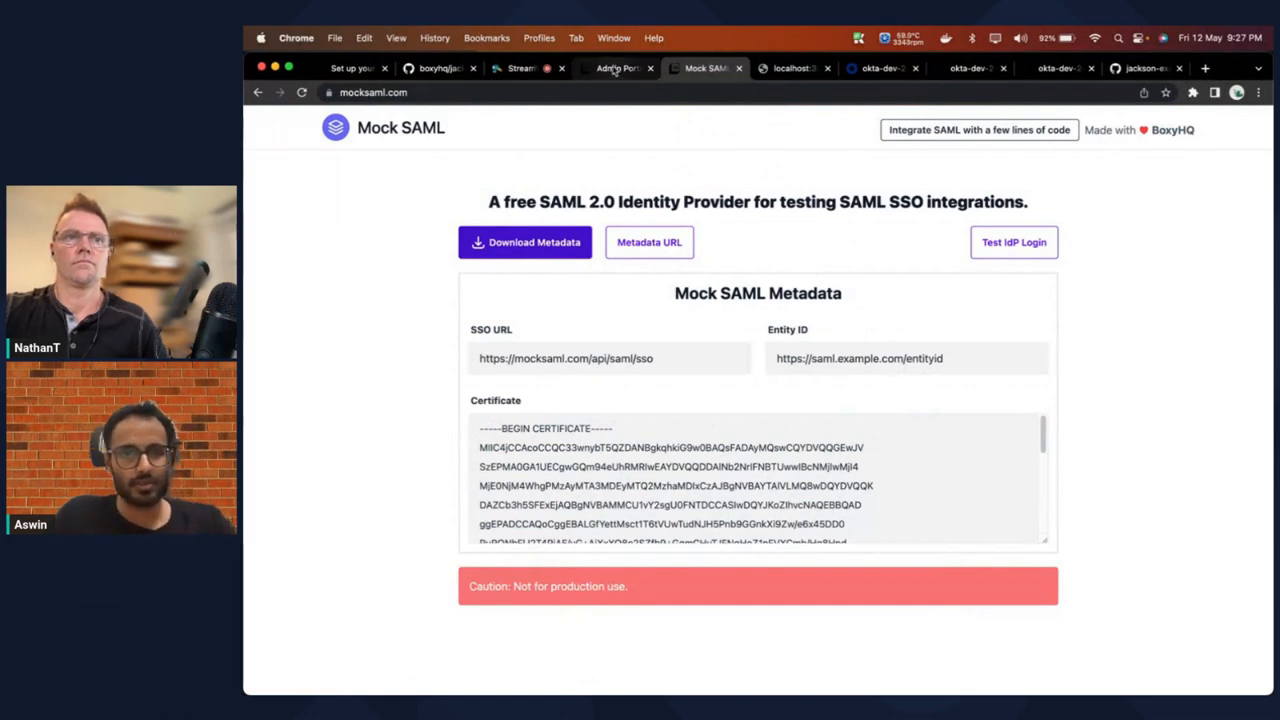
click(613, 68)
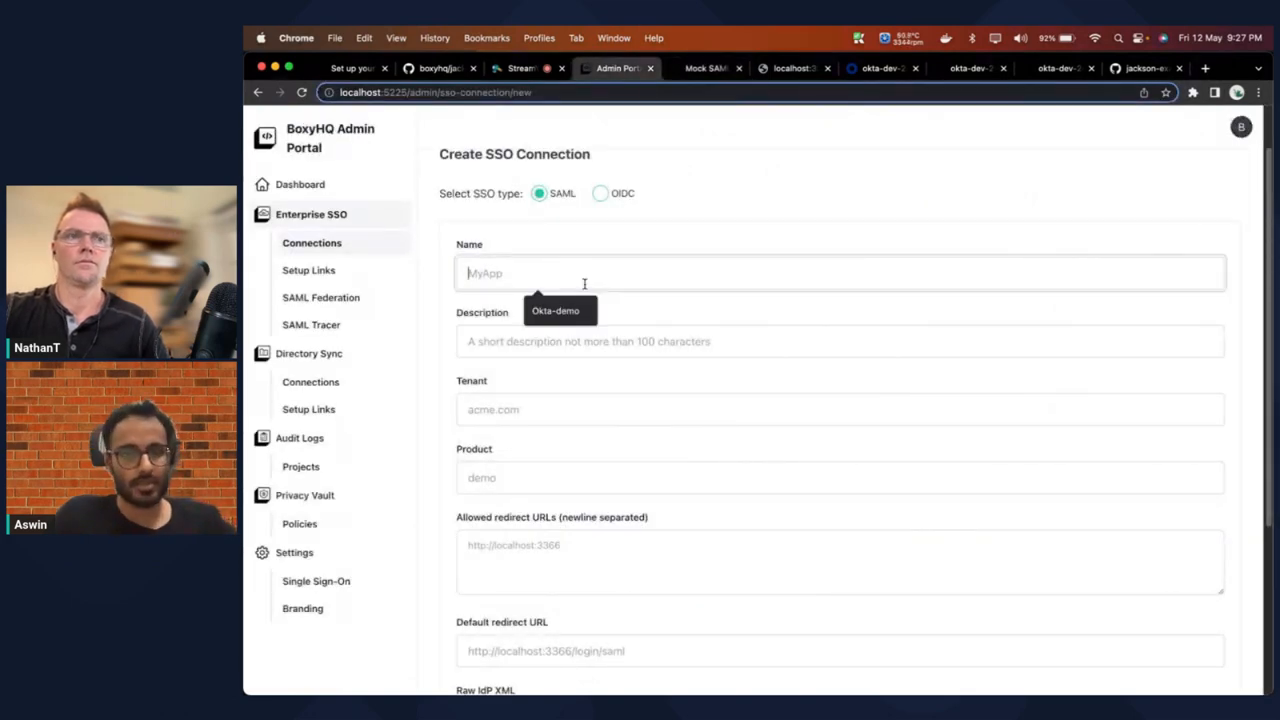
Step: Name the connection MockSAML and enter tenant boxyhq.com, product demo and redirect URL
text(MockSAML)
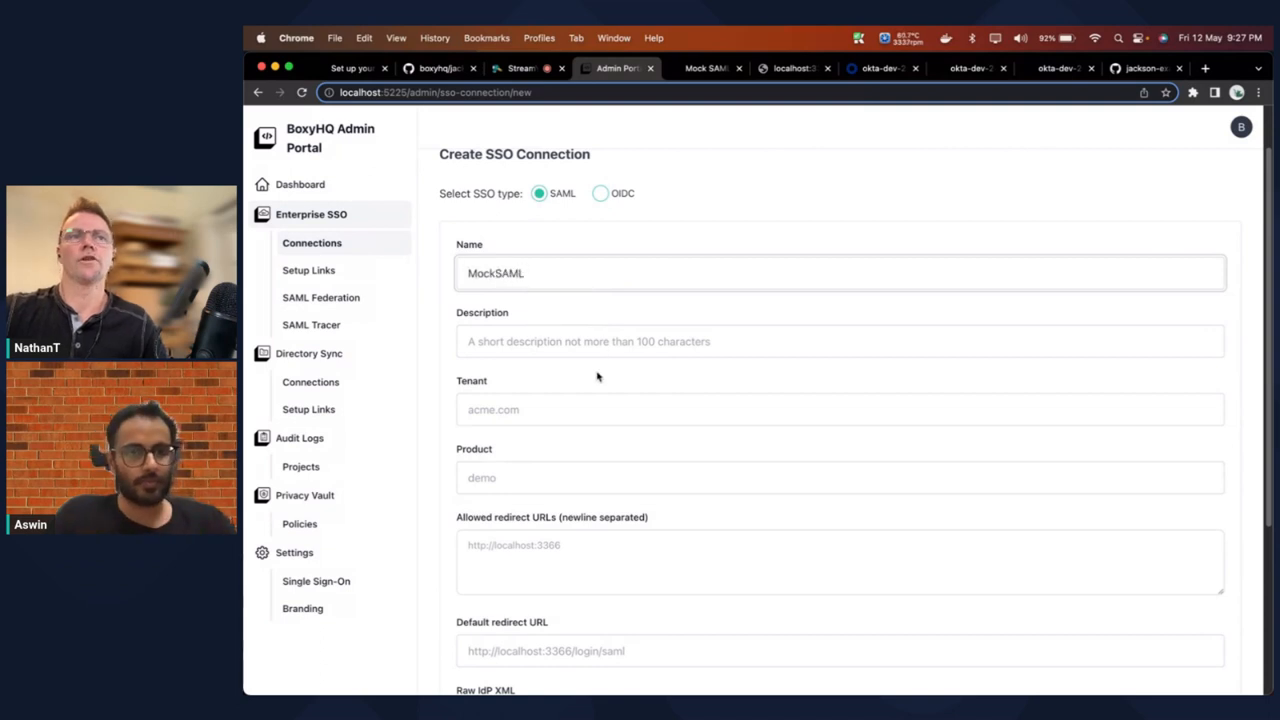
scroll(down, 3)
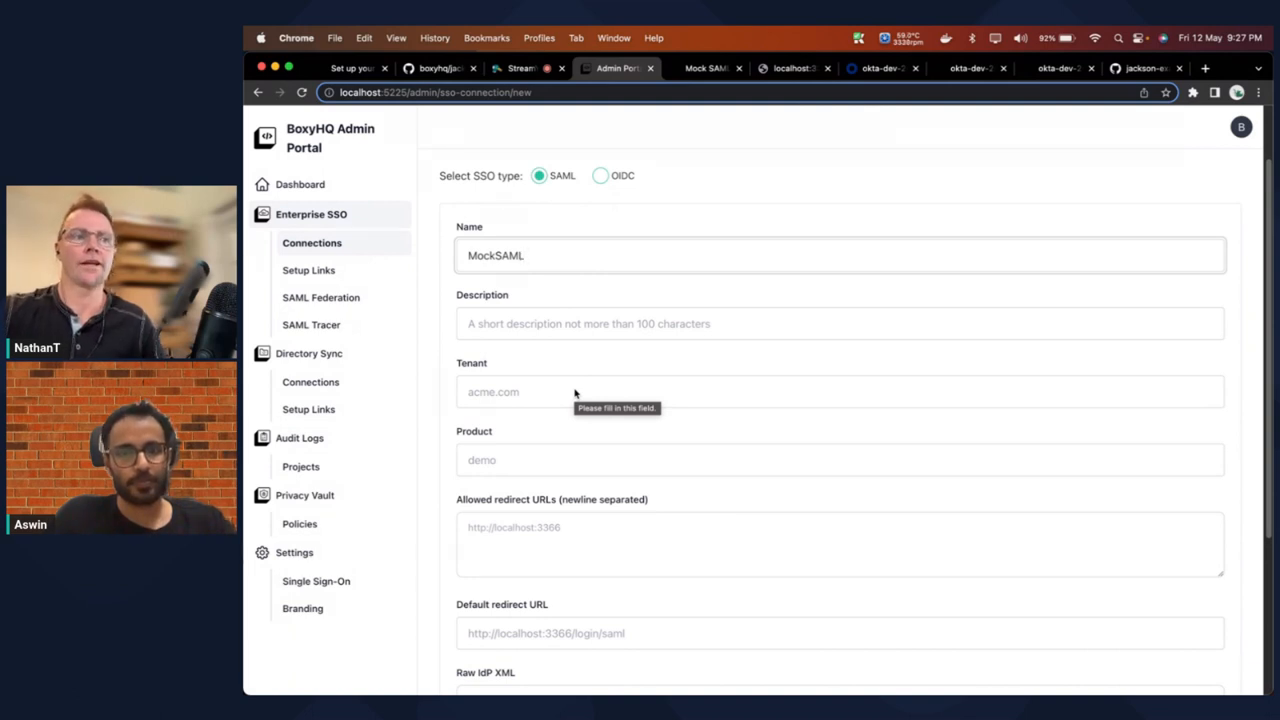
click(520, 255)
text(boxyhq.com)
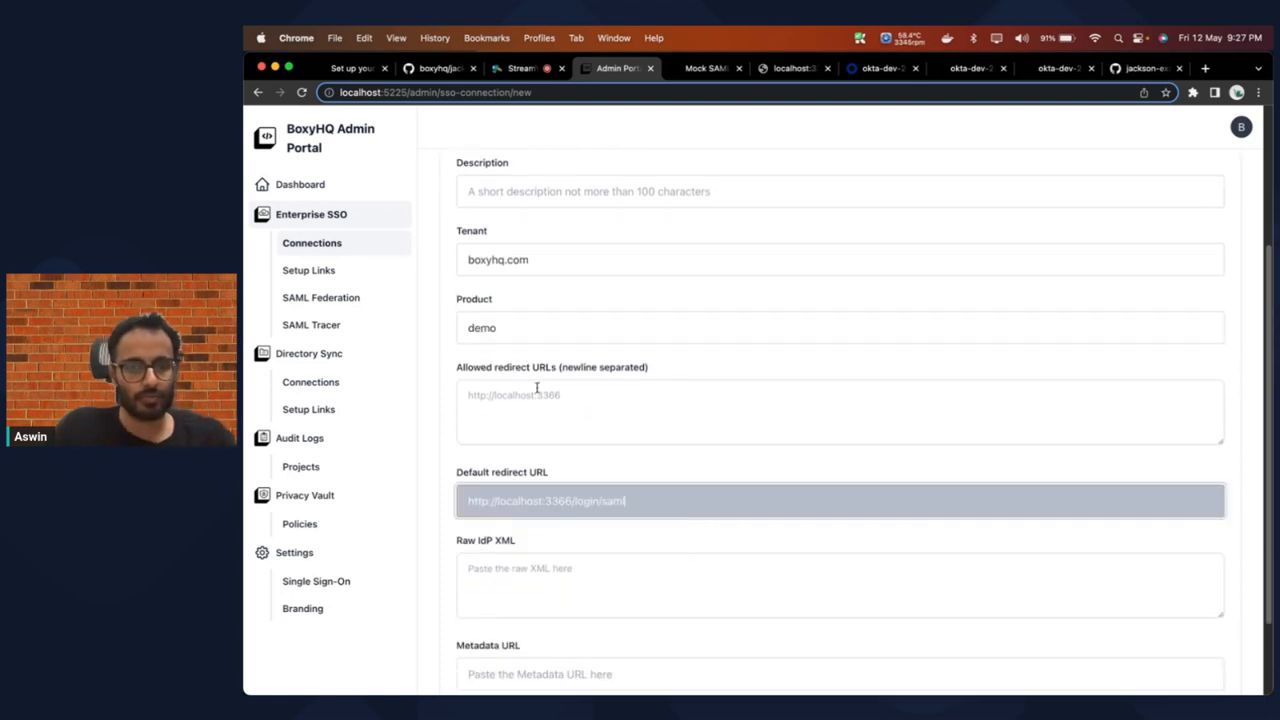
click(713, 68)
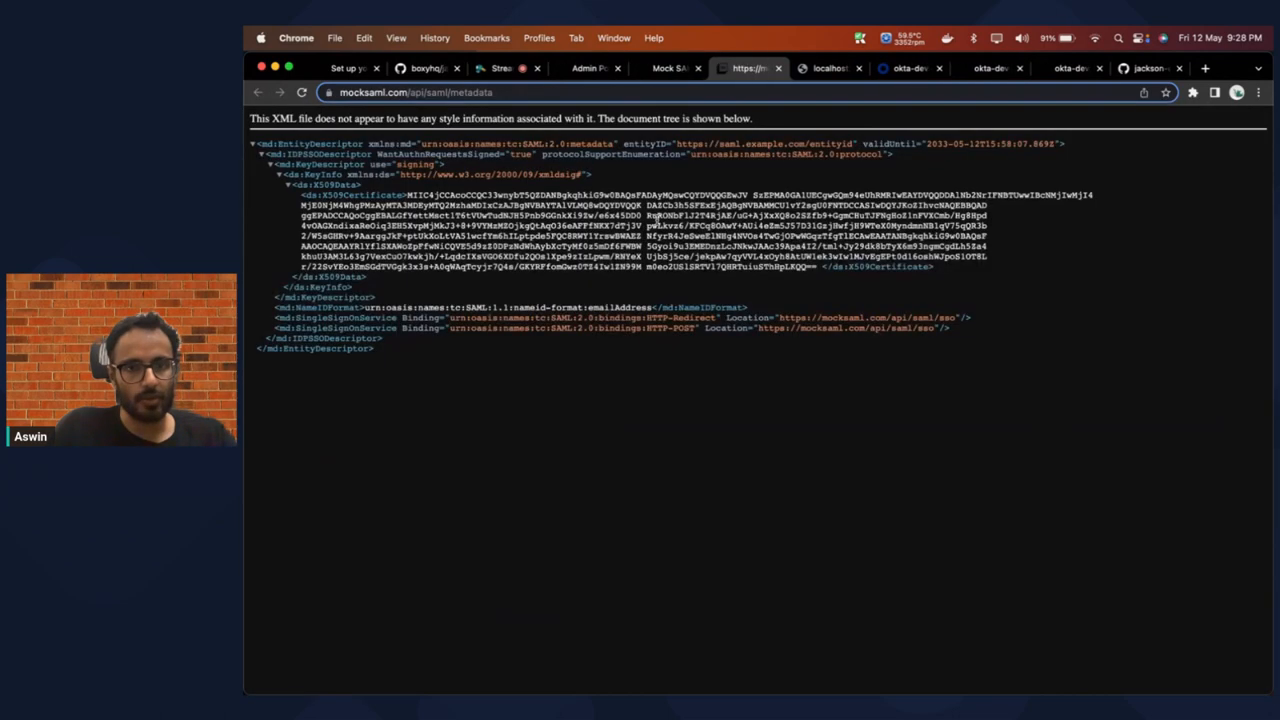
Step: Copy the mocksaml.com/api/saml/metadata address from the browser's address bar
click(412, 89)
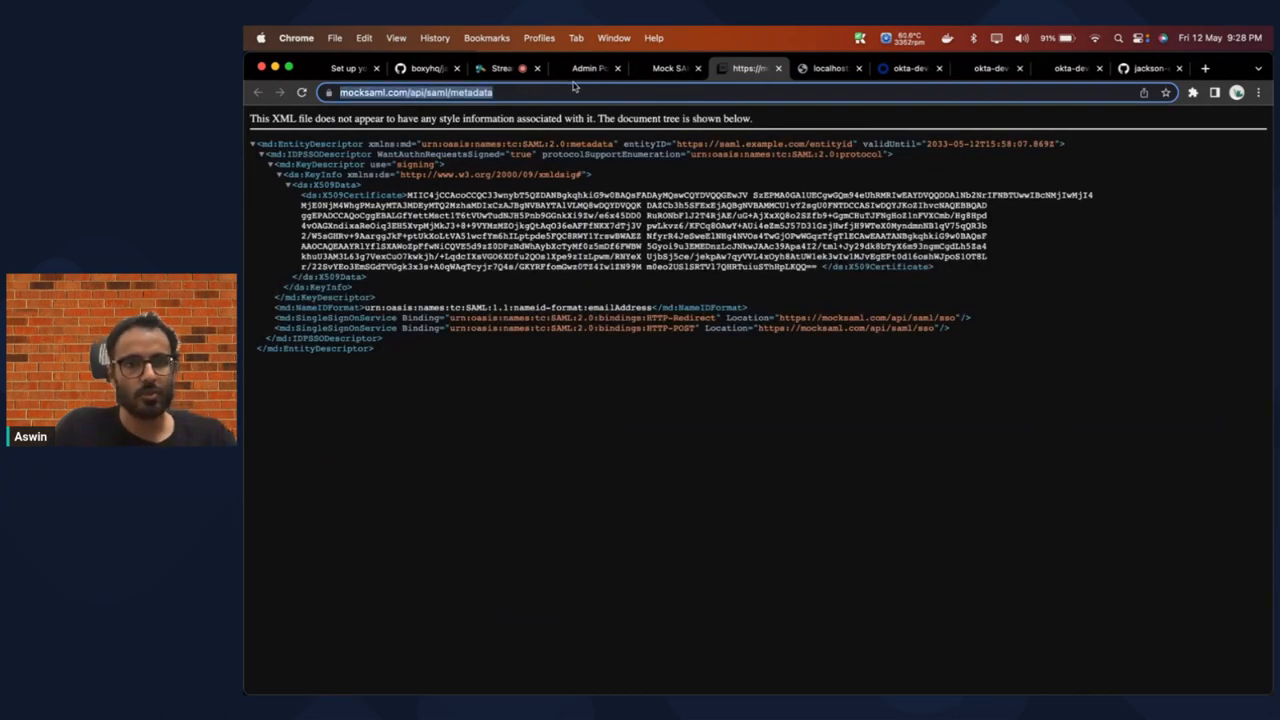
click(588, 68)
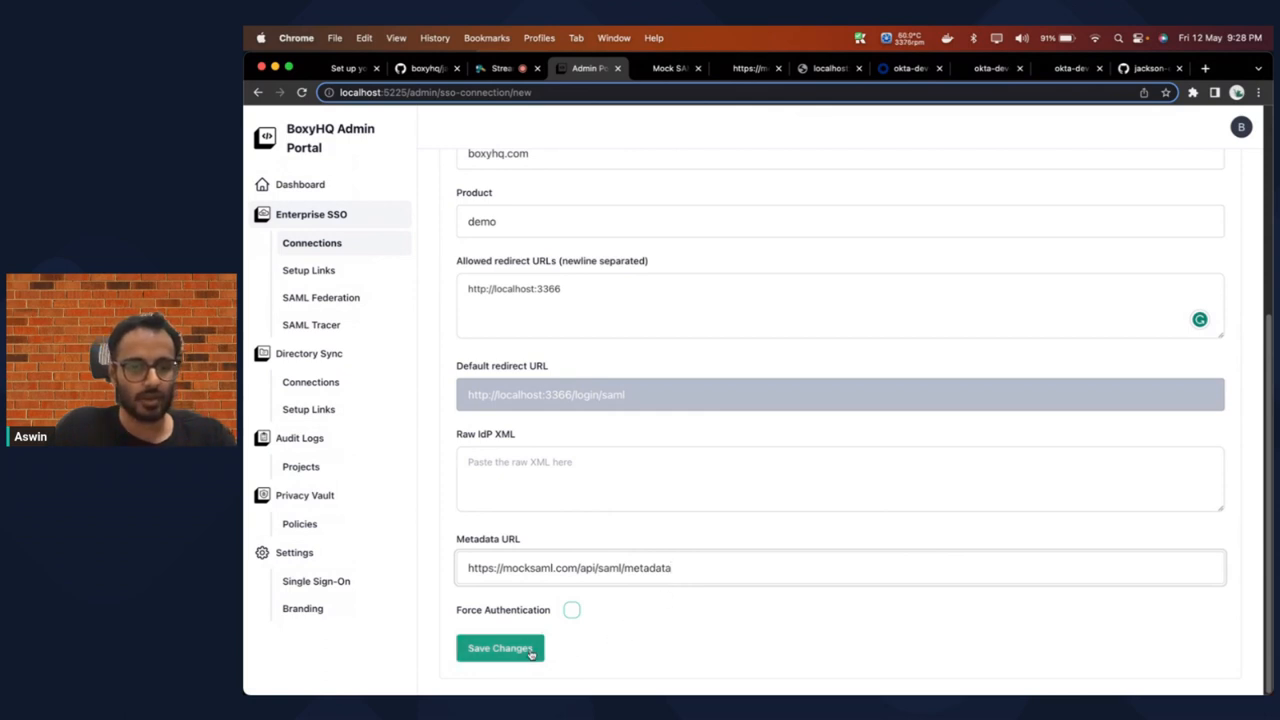
Step: Paste the metadata URL into the MockSAML connection and save it
click(499, 648)
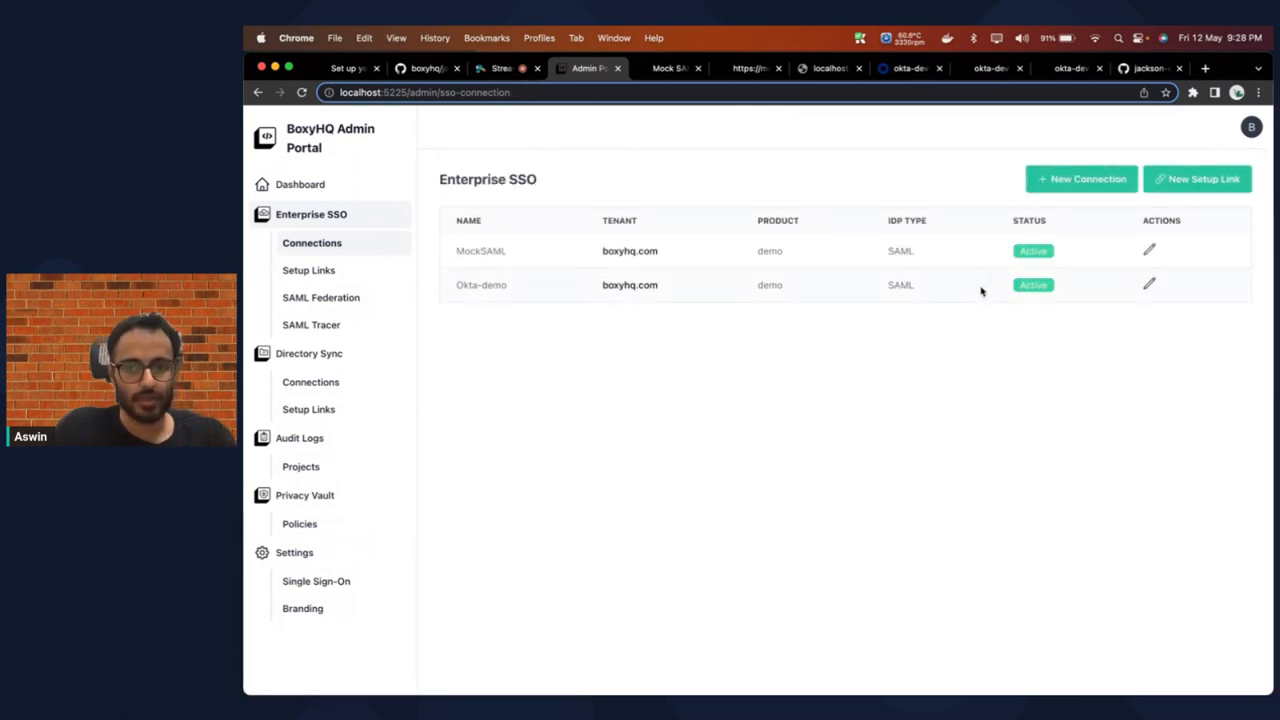
mouse_move(707, 428)
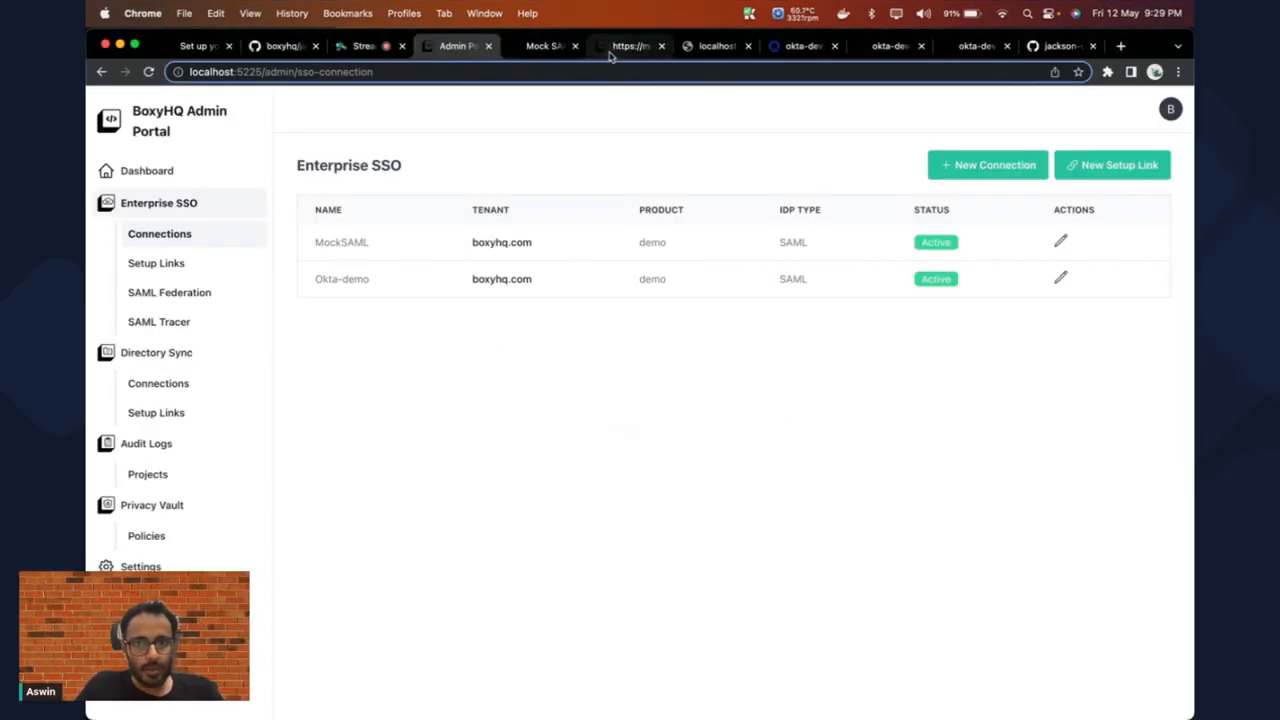
Step: Sign in to the localhost:3366 demo app via SAML SSO, choosing MockSAML as provider
click(717, 47)
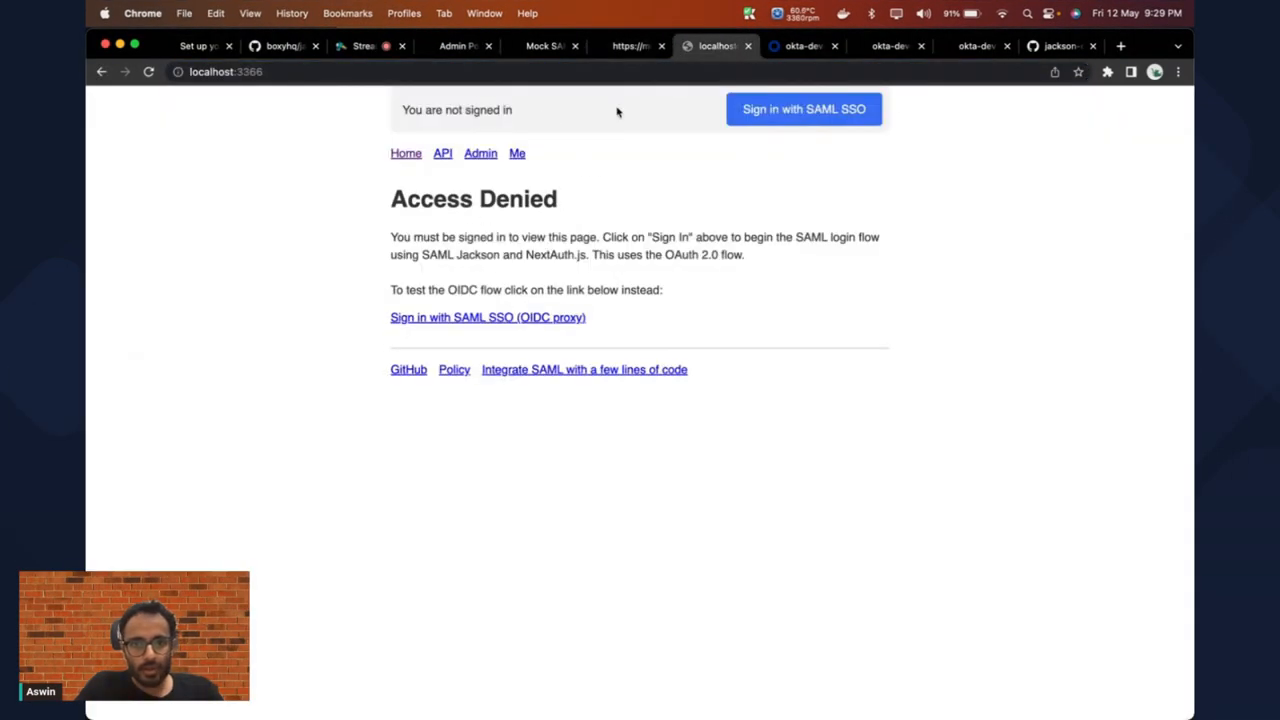
click(804, 109)
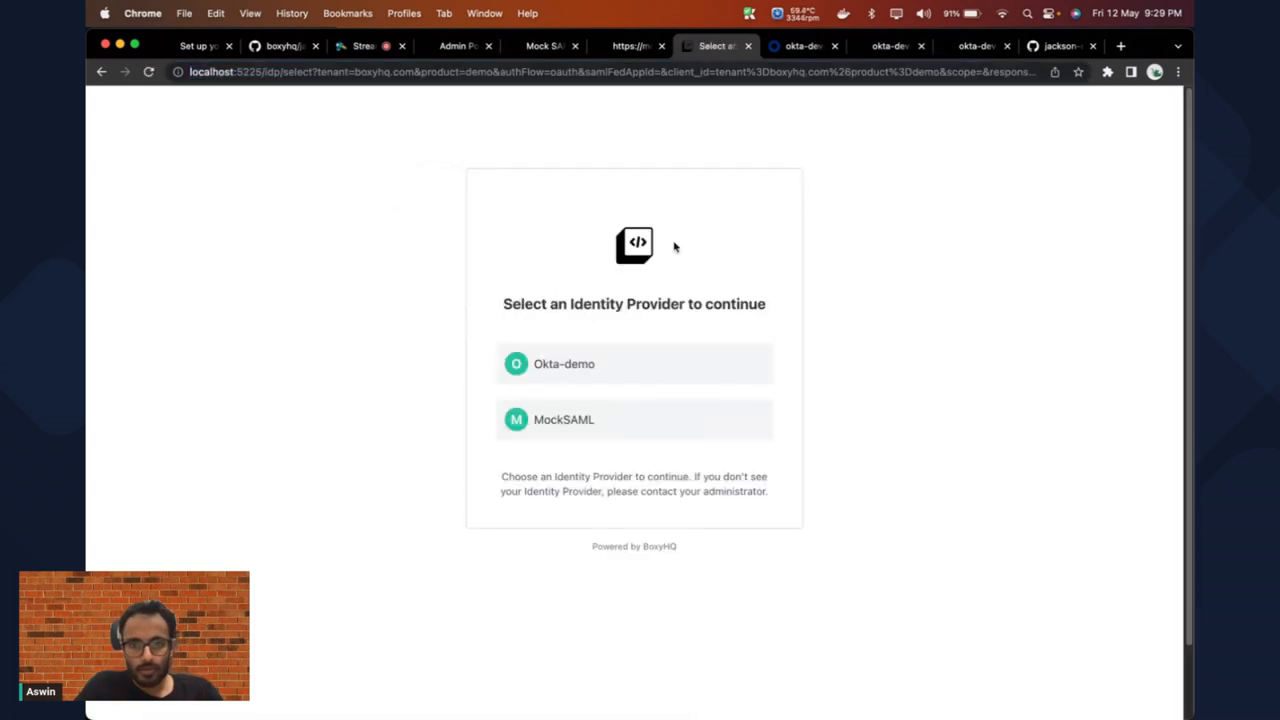
click(634, 419)
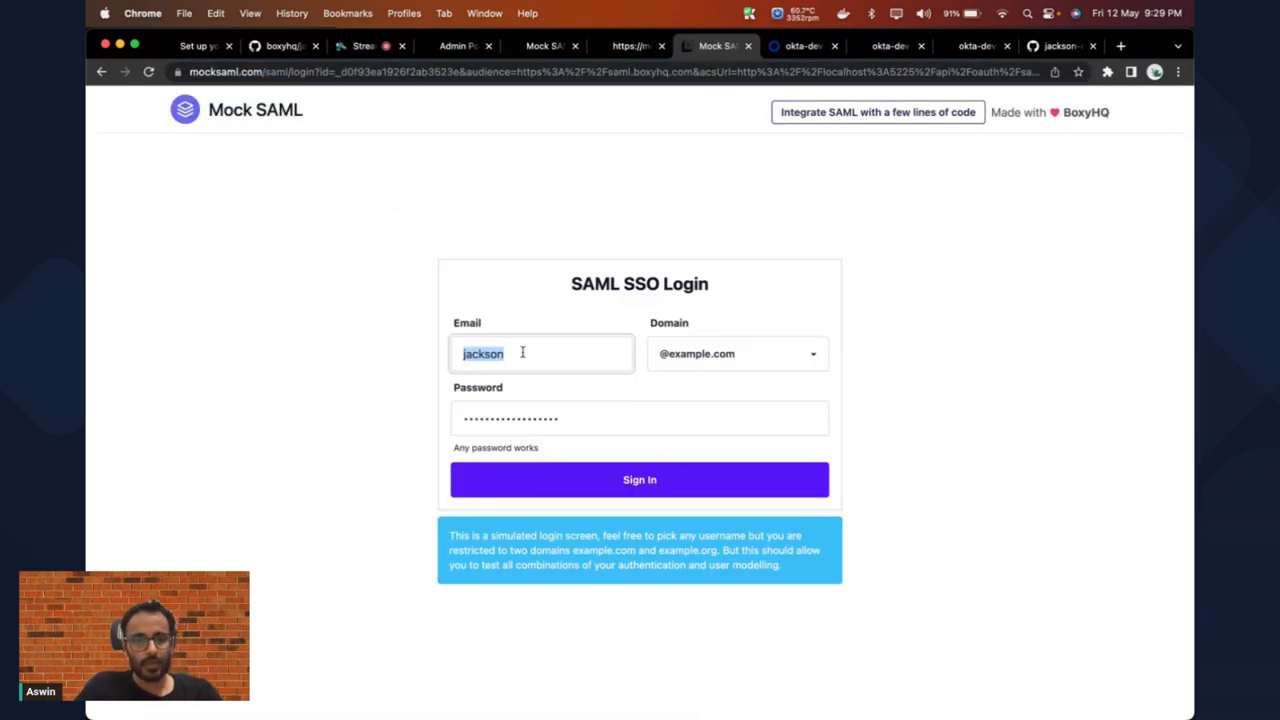
click(639, 479)
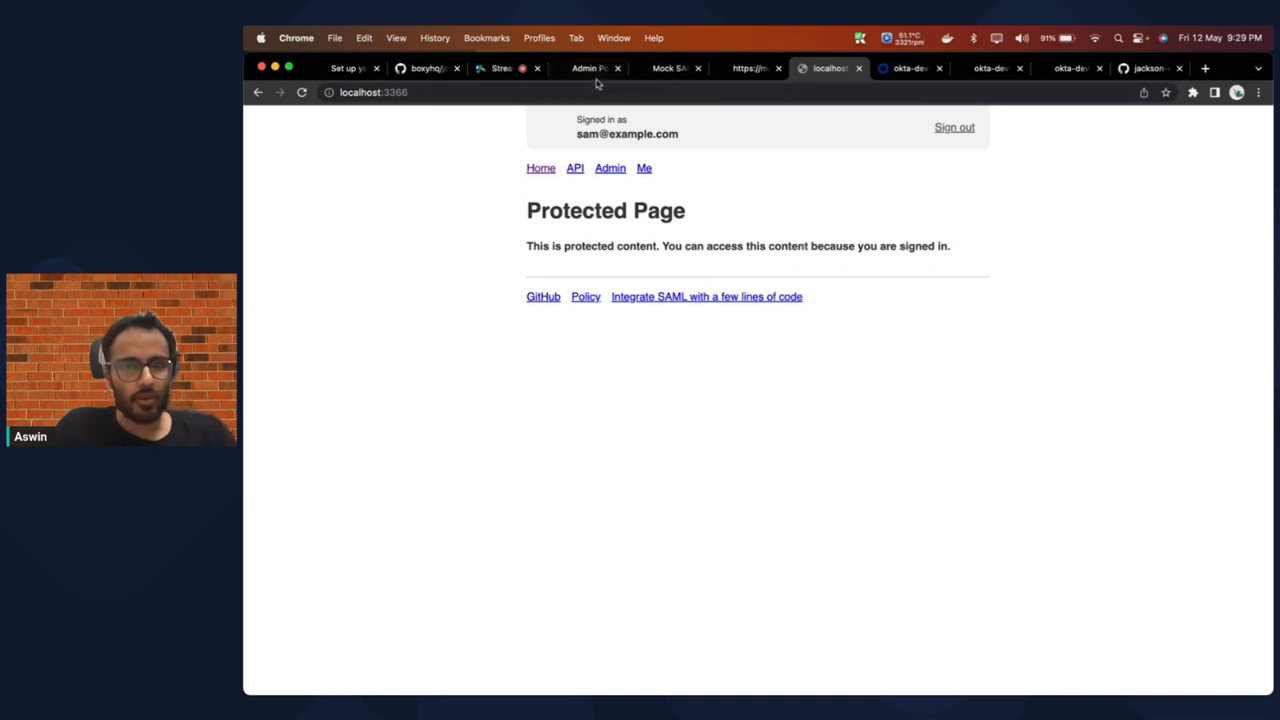
Step: Return to the Admin Portal's Enterprise SSO connections list
click(604, 68)
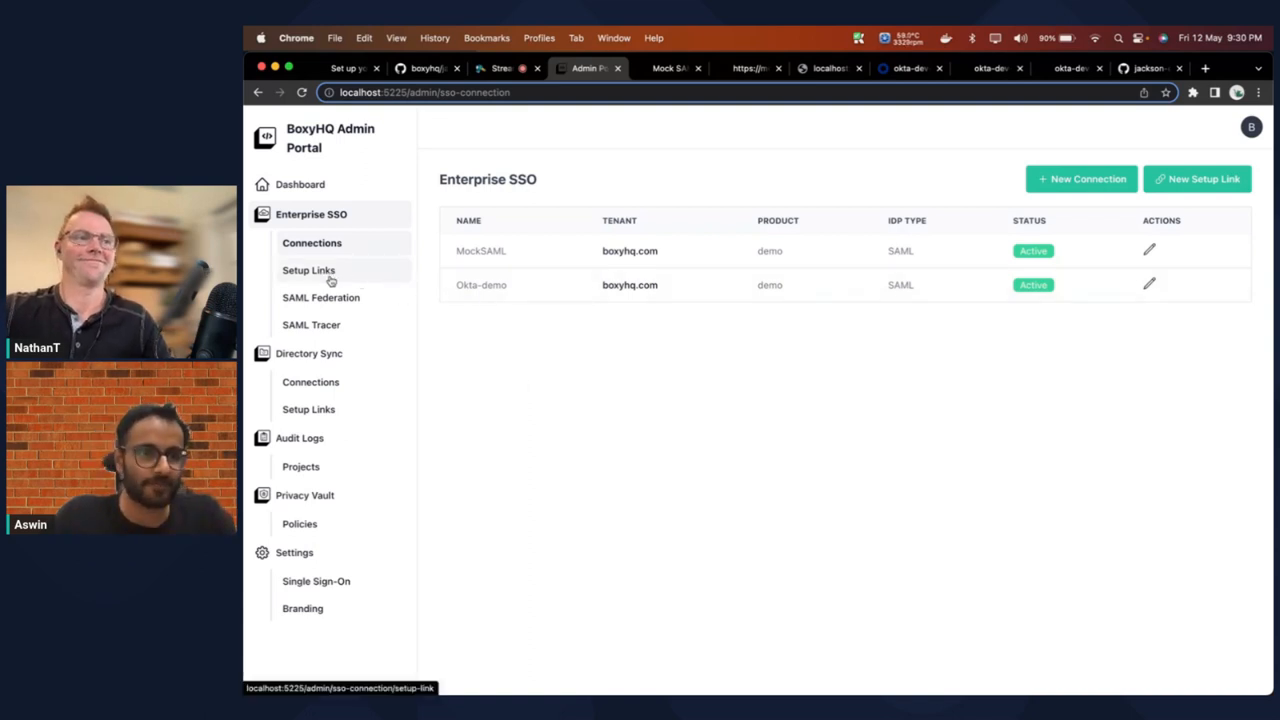
click(308, 270)
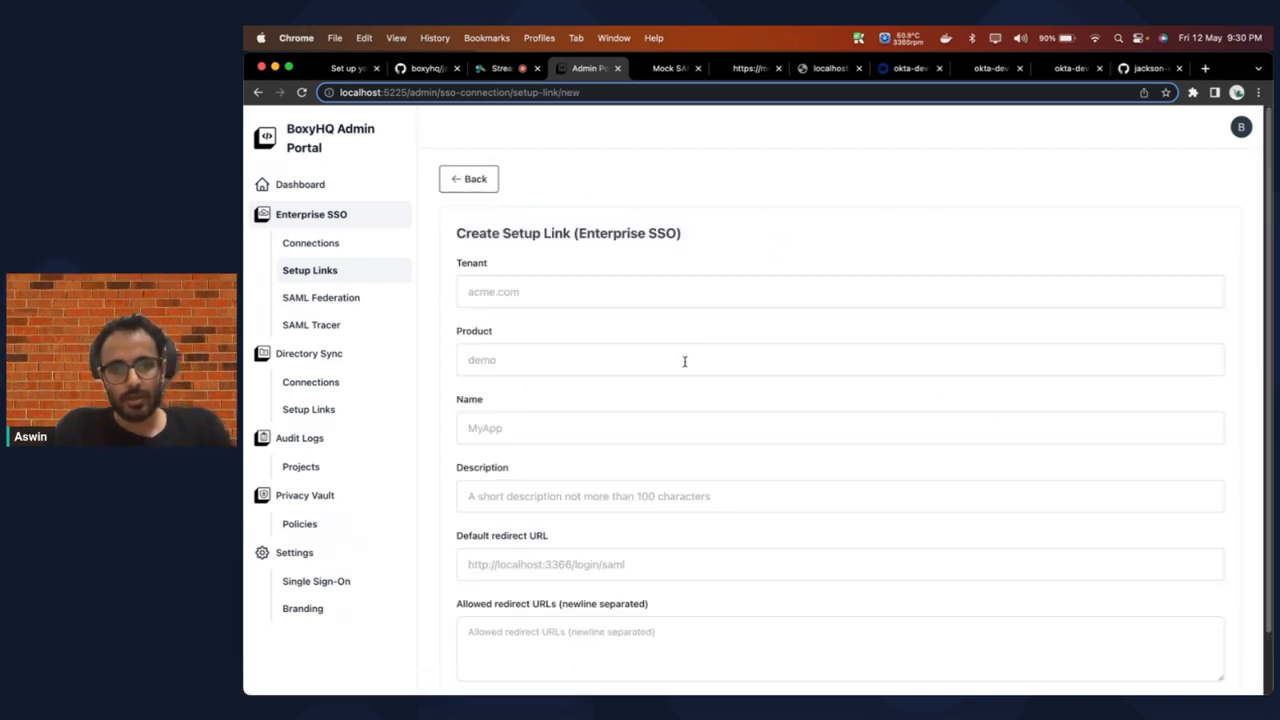
text(boxyhq.com)
text(demo)
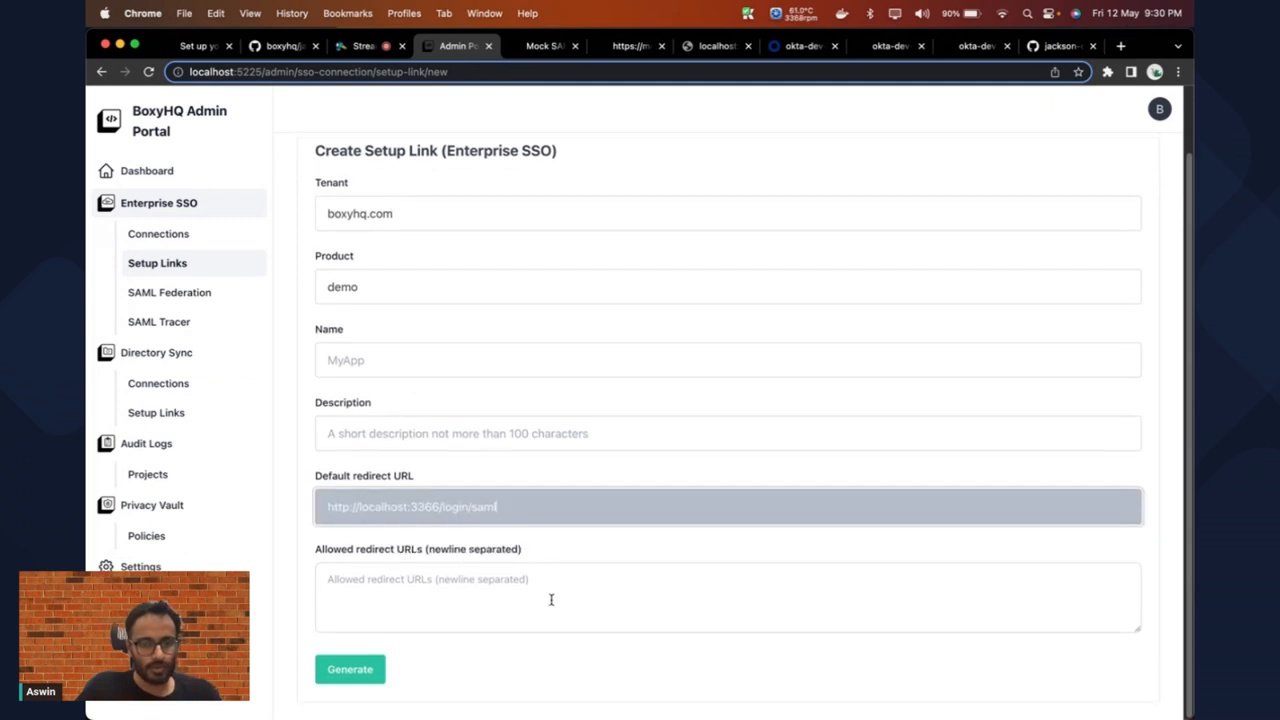
text(http://localhost:3366)
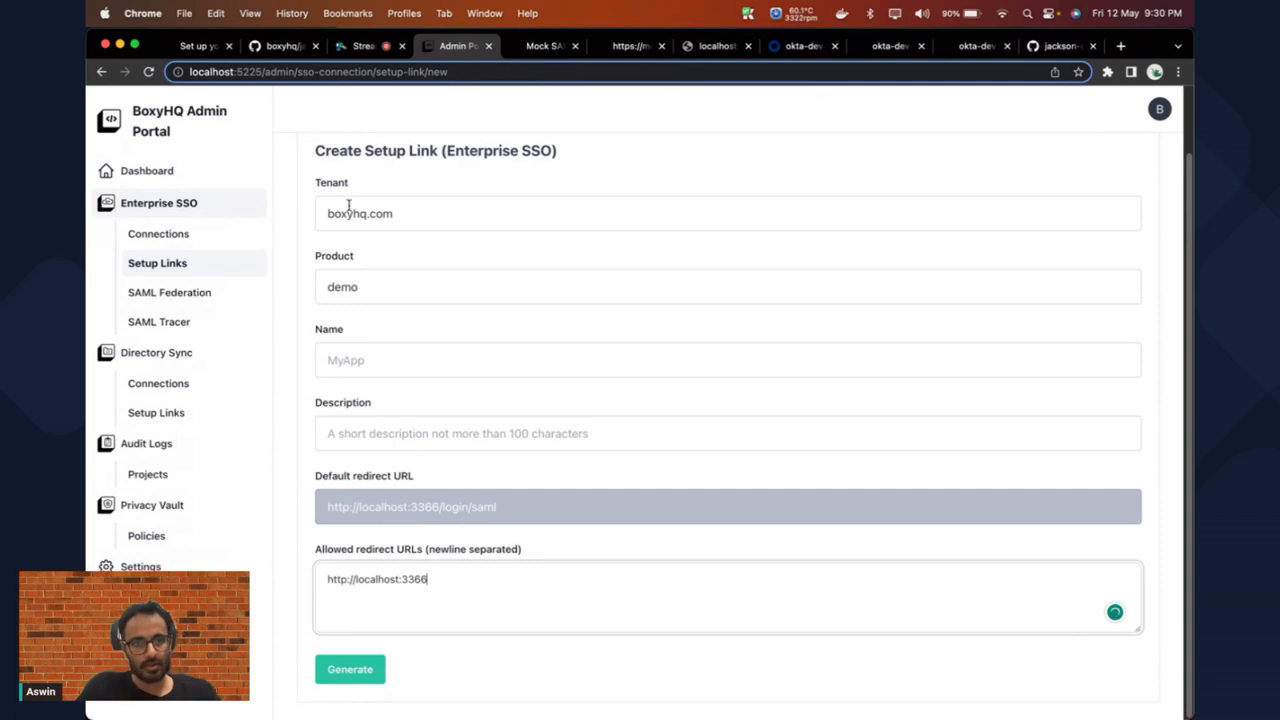
mouse_move(373, 270)
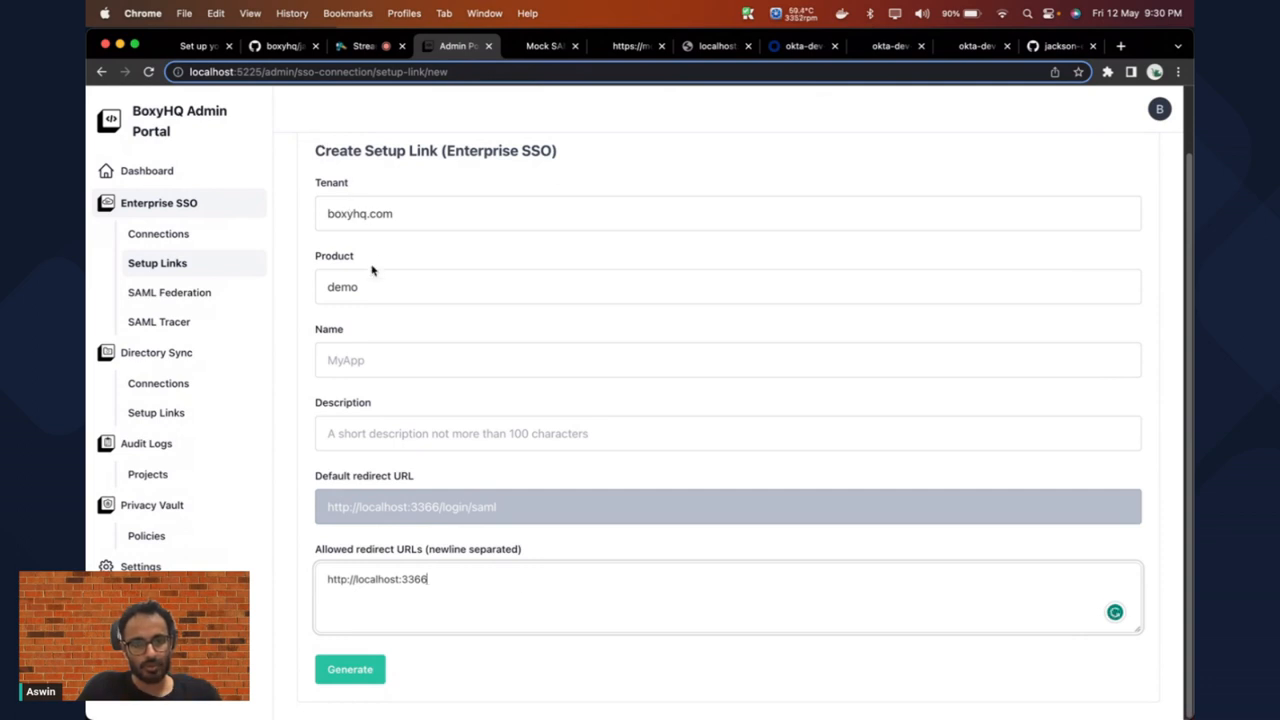
mouse_move(462, 577)
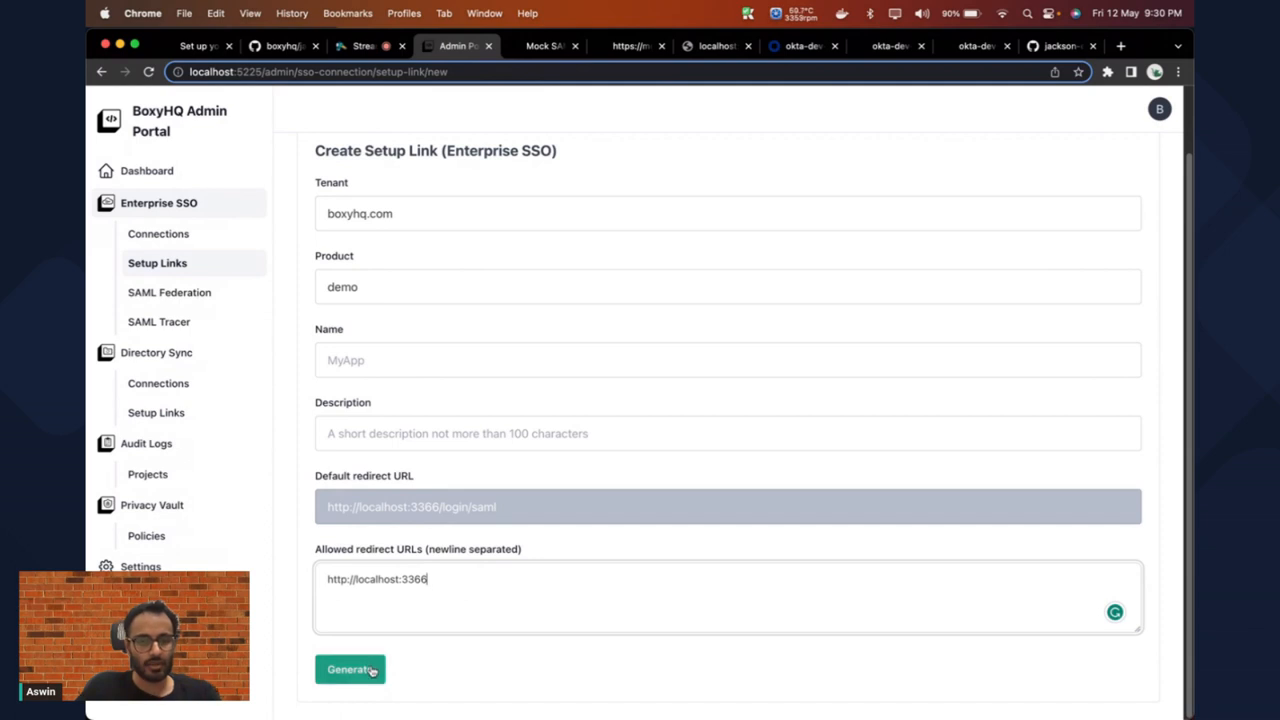
Step: Generate the boxyhq.com / demo setup link, valid until May 15 2023
click(349, 669)
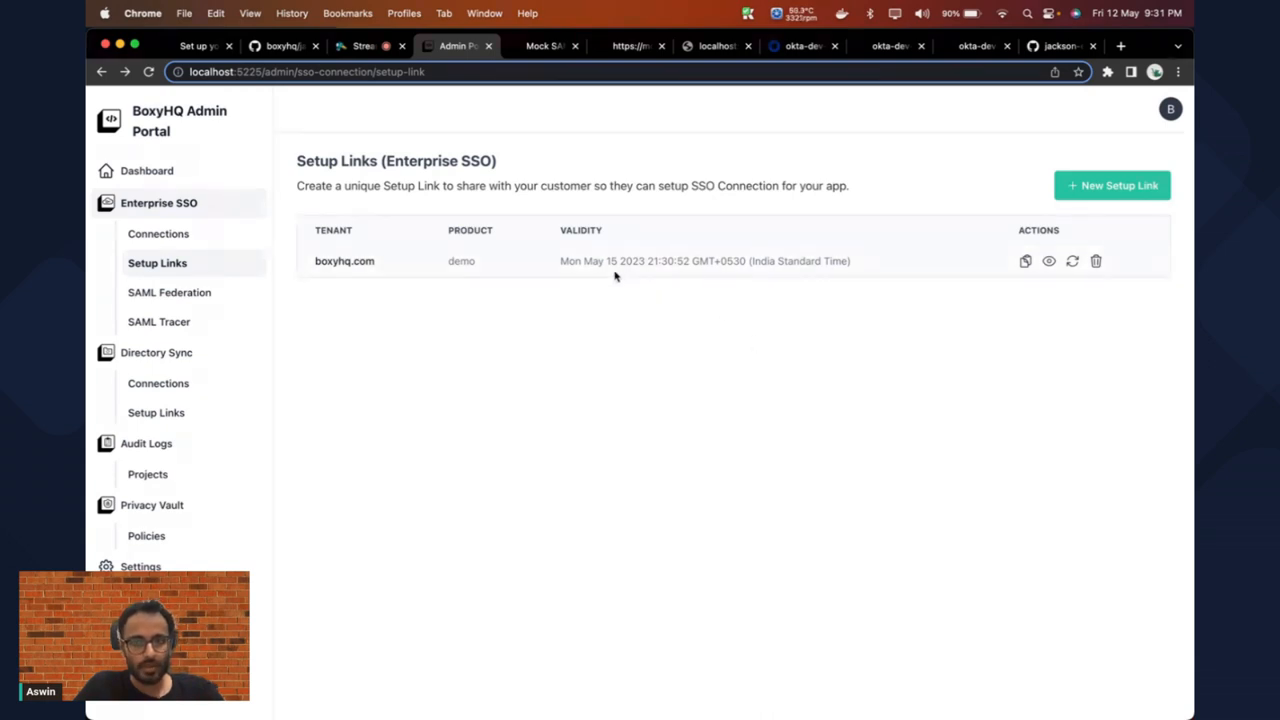
mouse_move(625, 279)
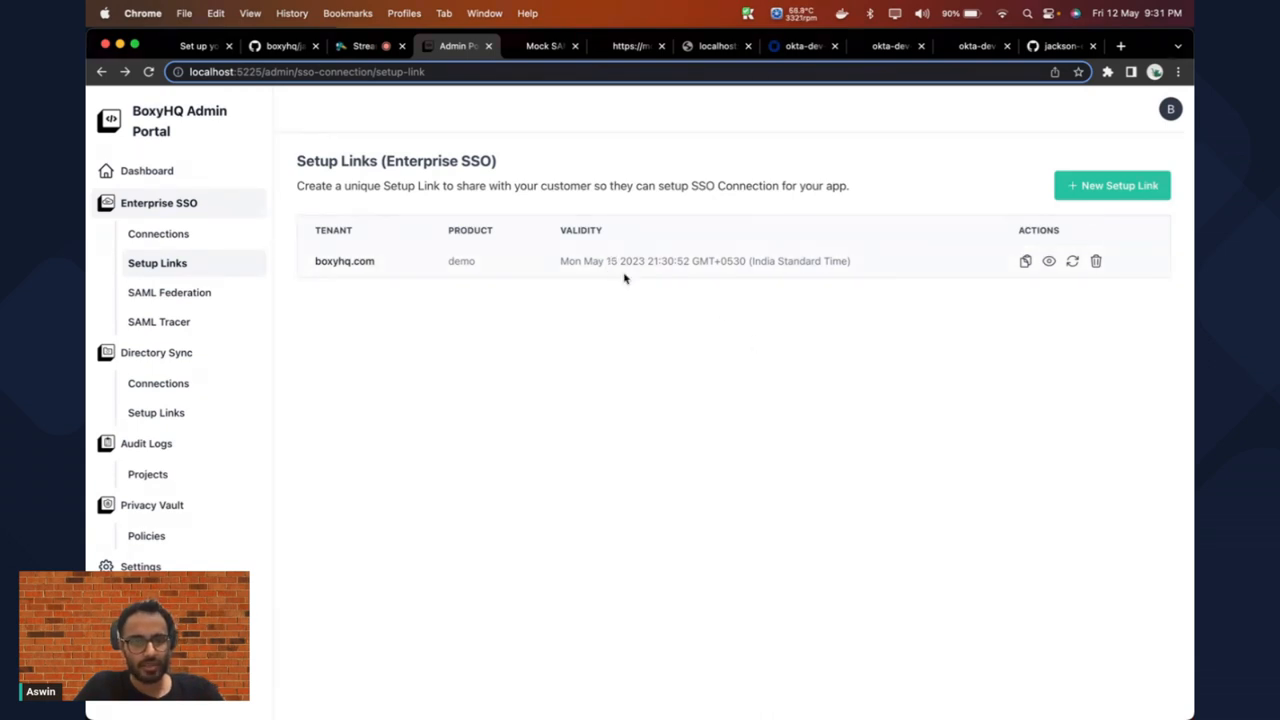
mouse_move(637, 332)
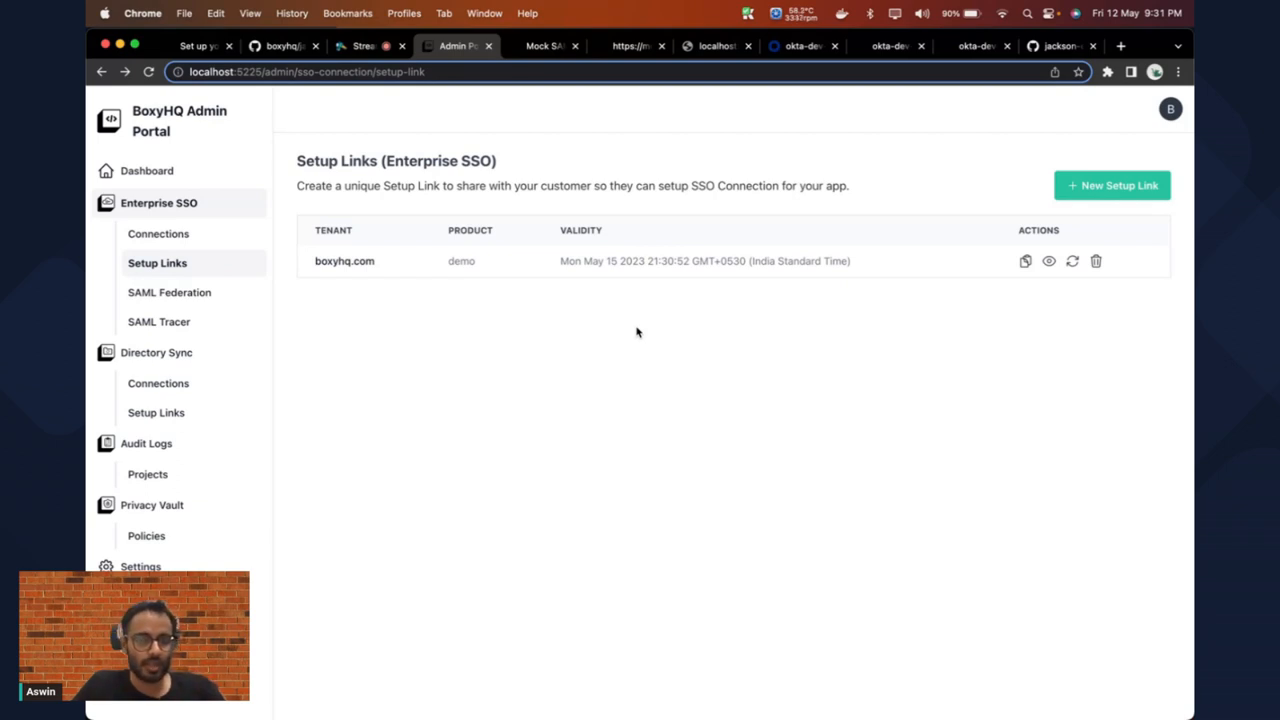
mouse_move(636, 299)
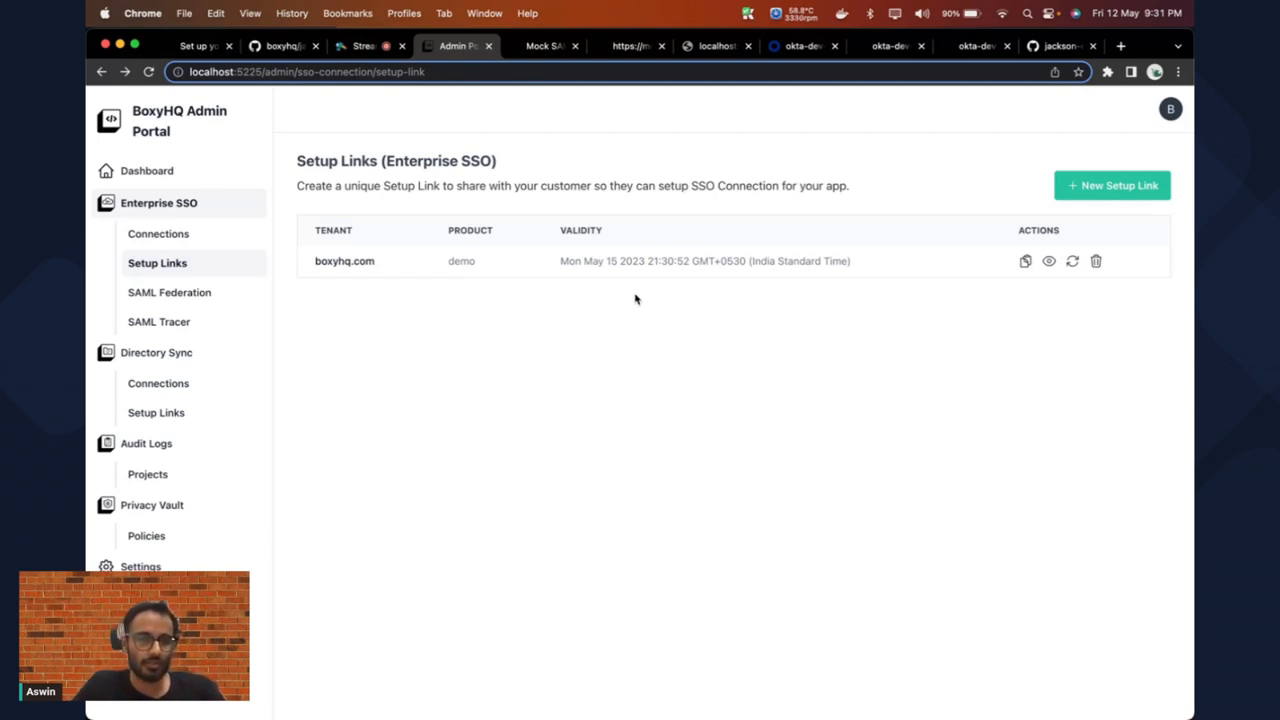
mouse_move(630, 278)
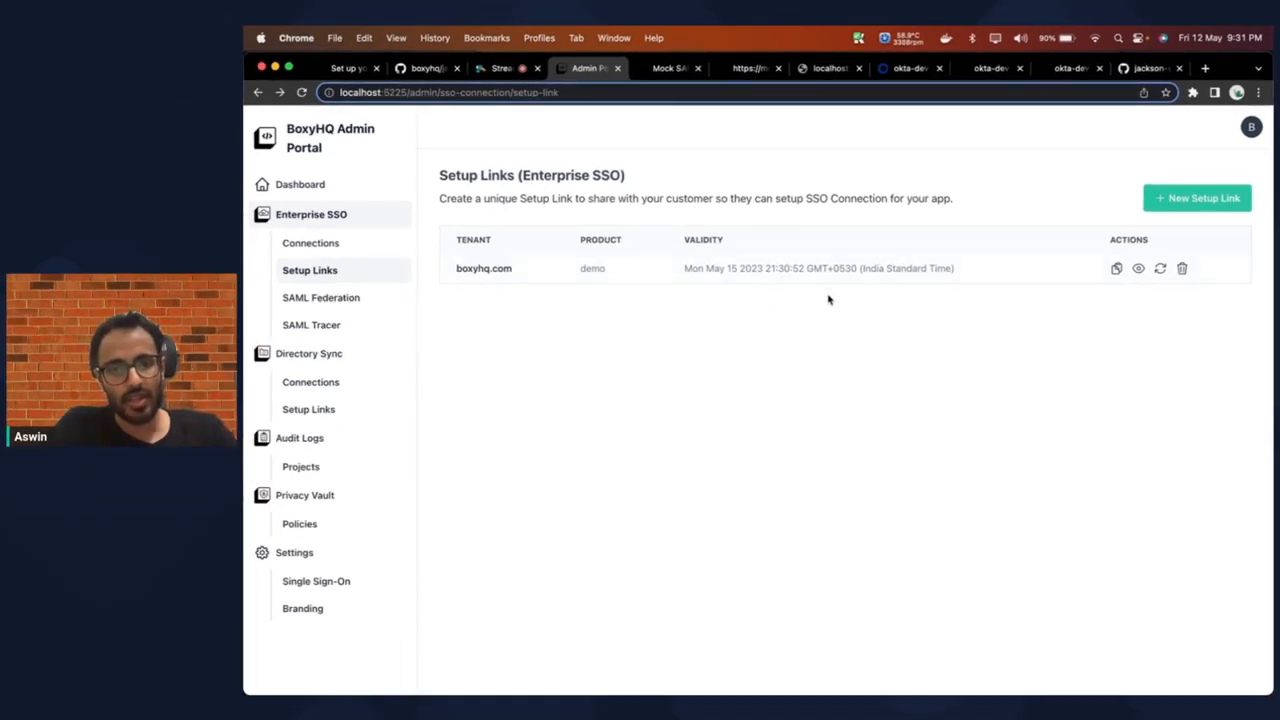
click(1114, 267)
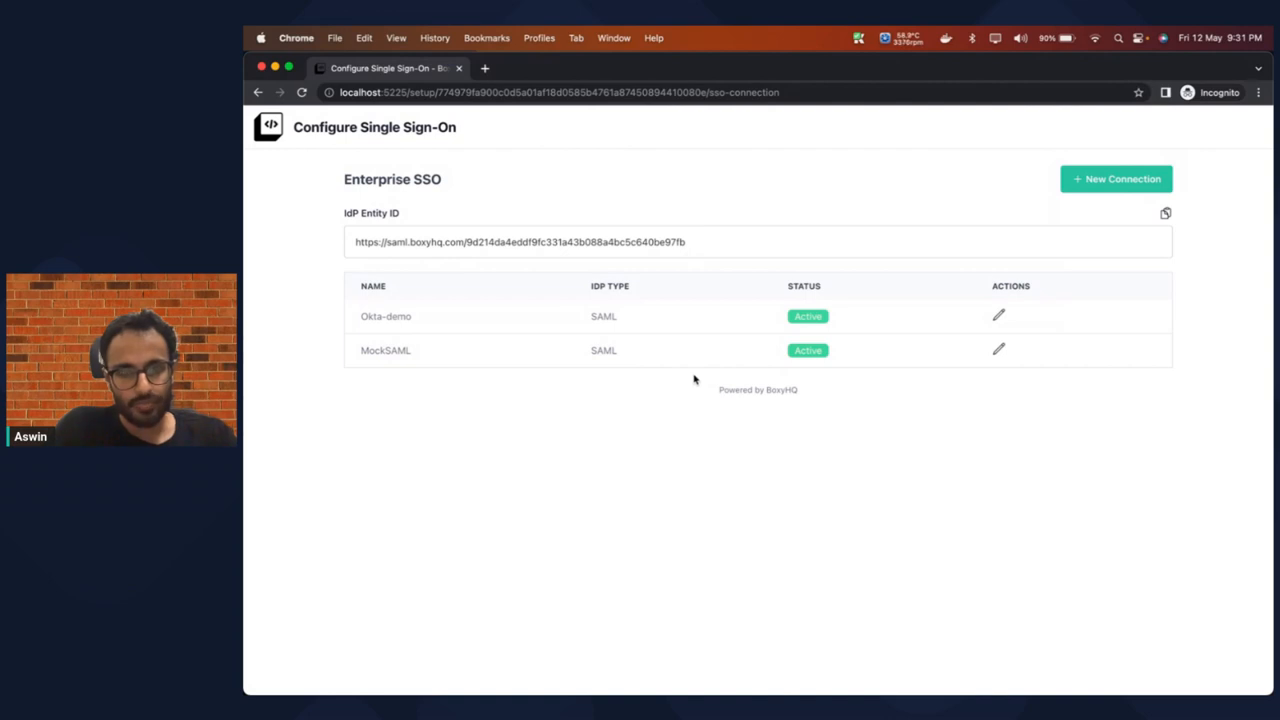
mouse_move(586, 379)
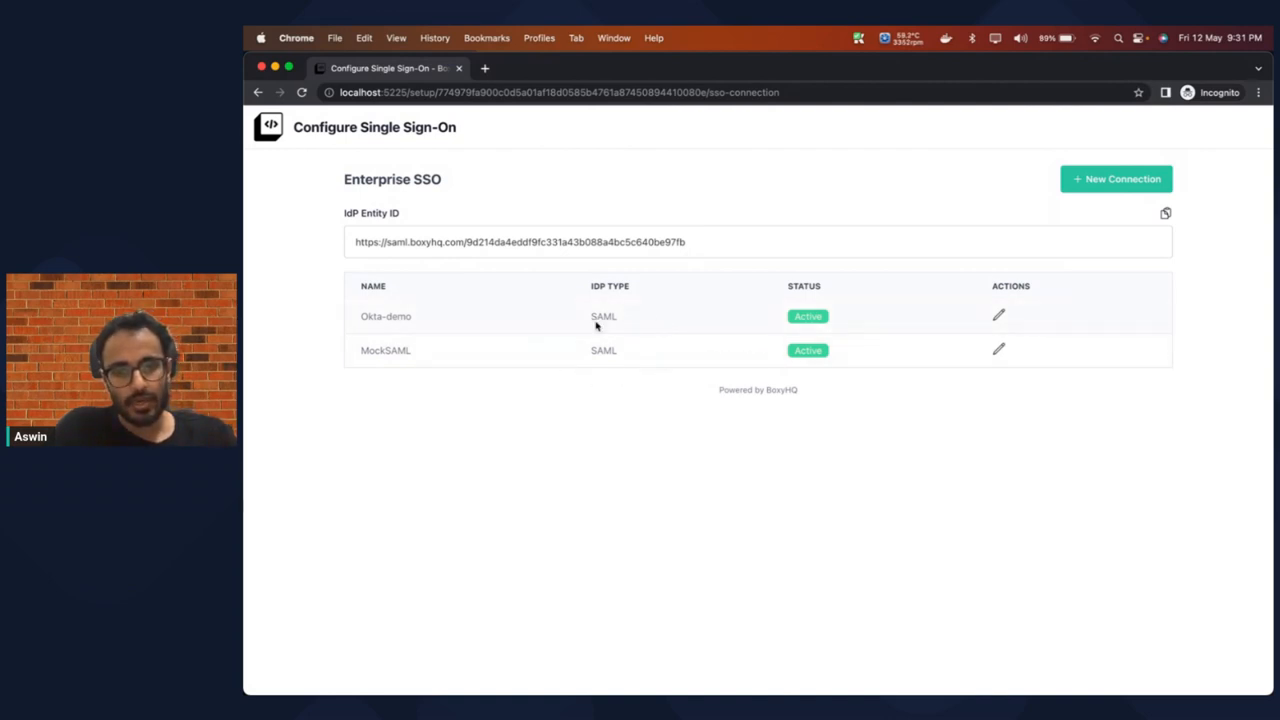
mouse_move(904, 331)
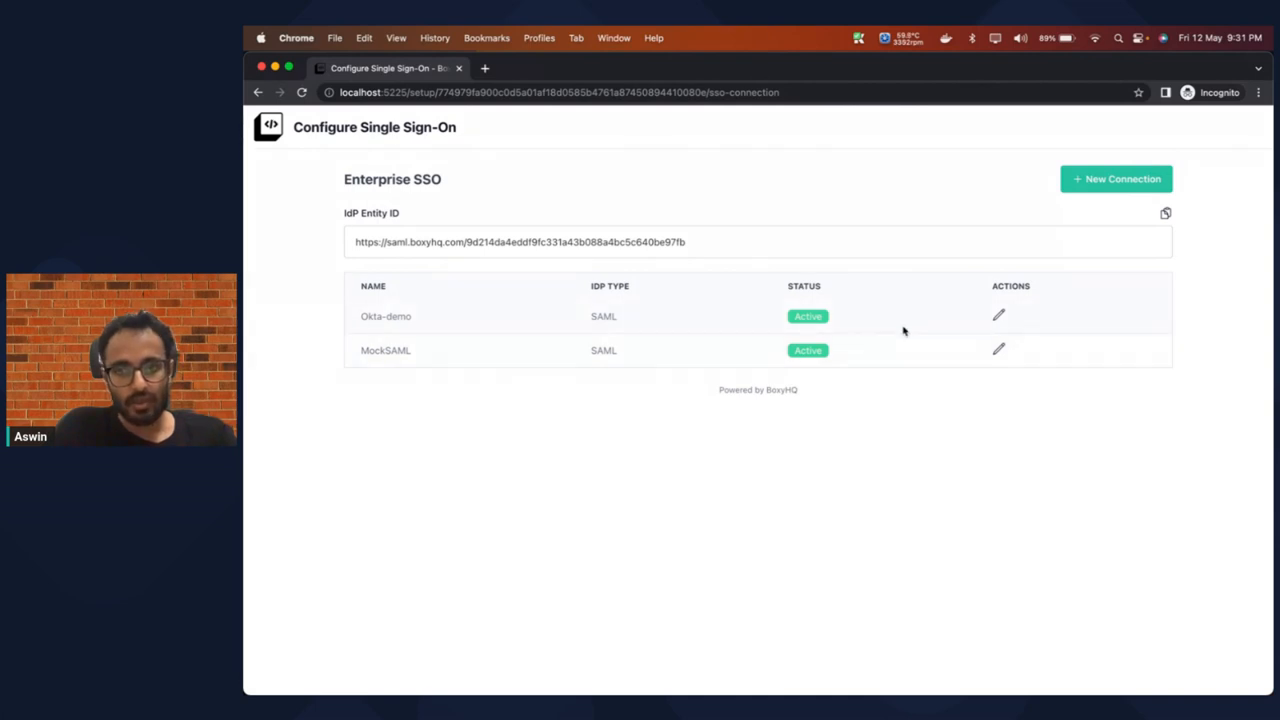
click(1115, 179)
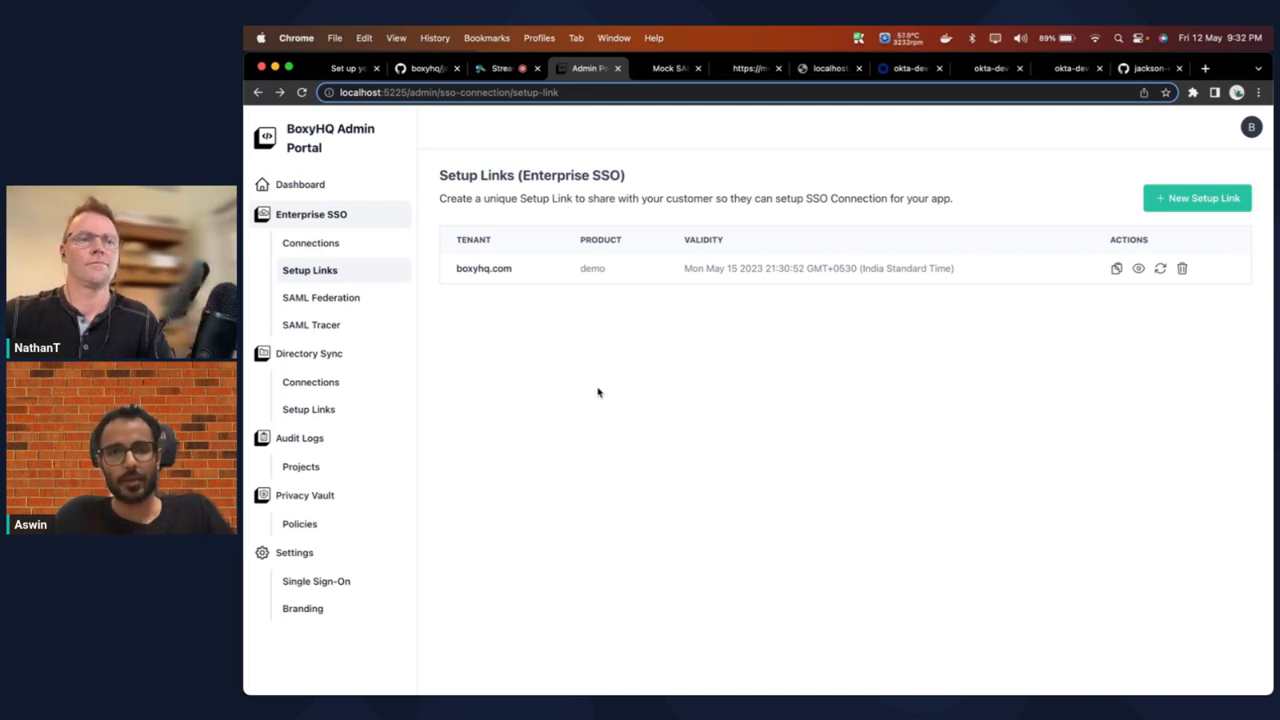
mouse_move(500, 334)
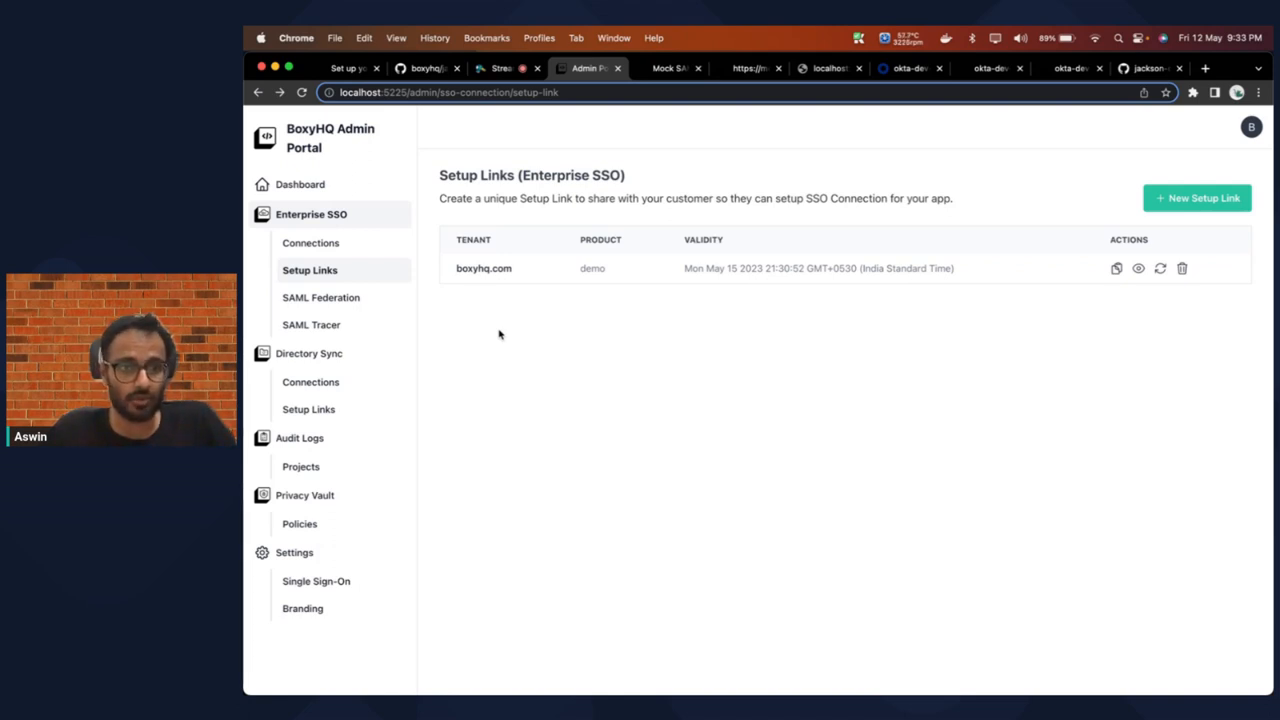
Step: Show the Mock SAML page with its SSO URL, entity ID and certificate
click(311, 324)
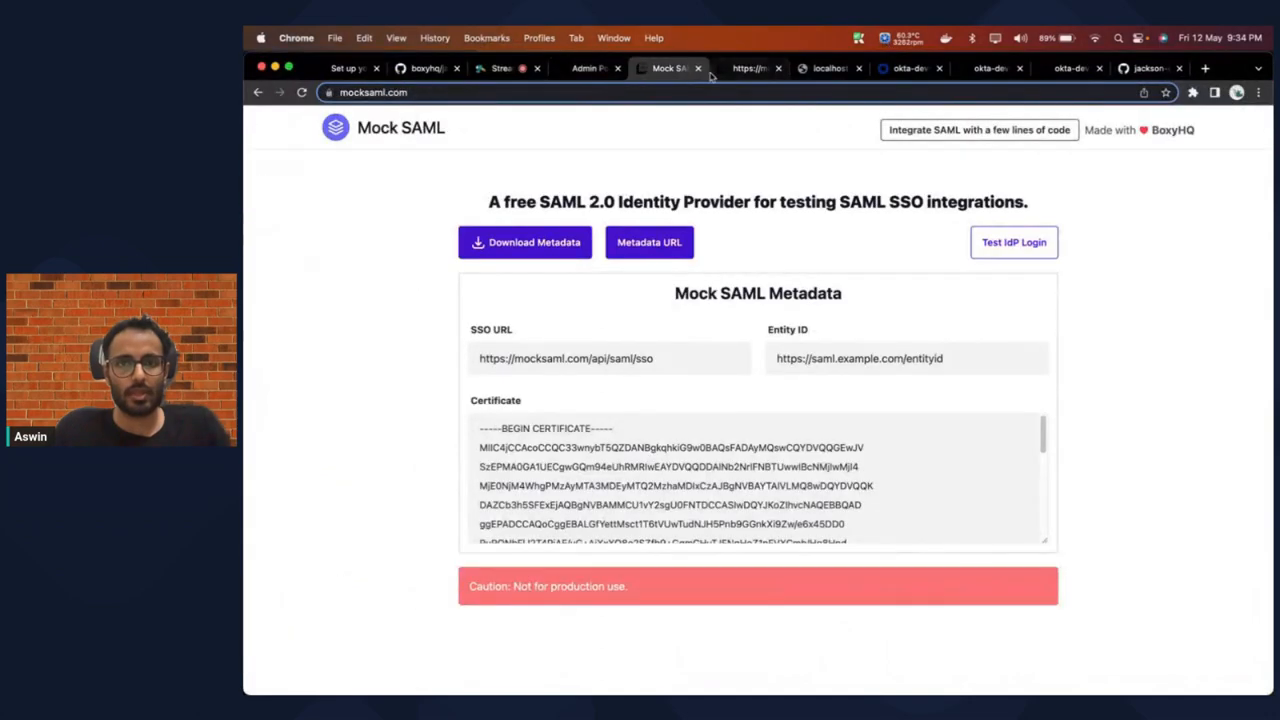
Step: Bring up the localhost:3366 demo app, signed out with Access Denied
click(625, 46)
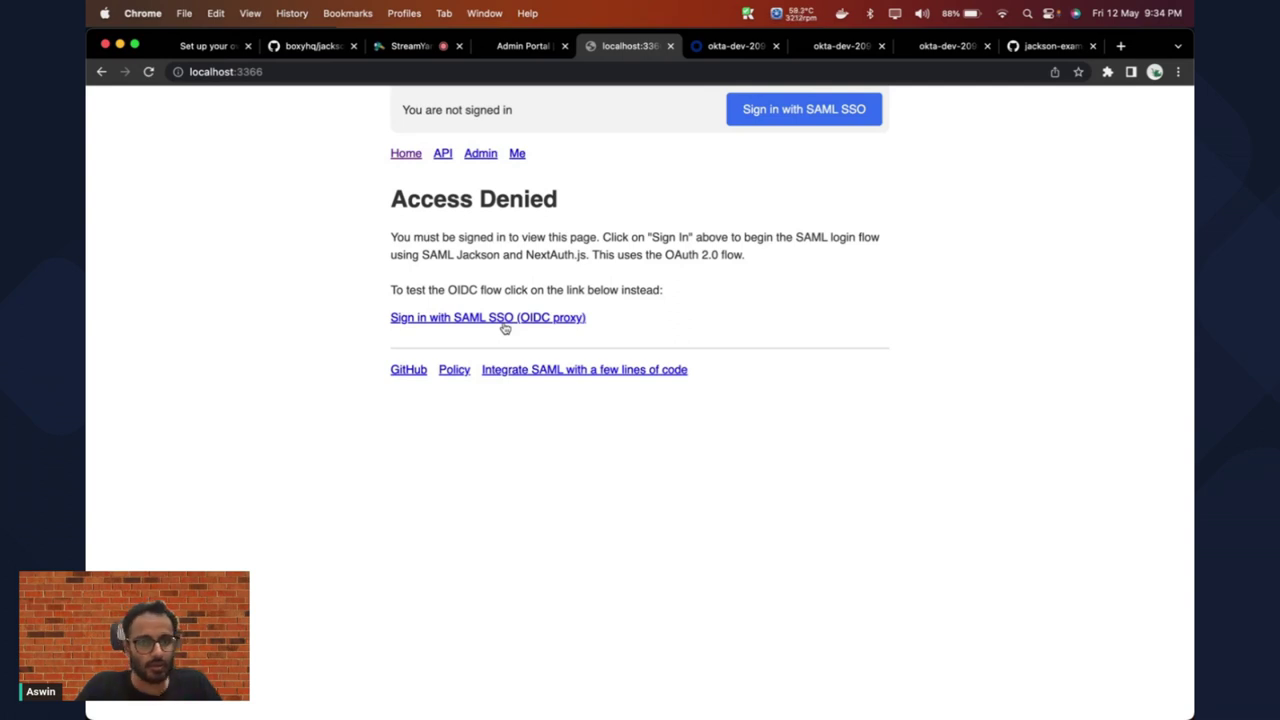
Step: Inspect the demo app page and switch developer tools to the Network panel
click(487, 317)
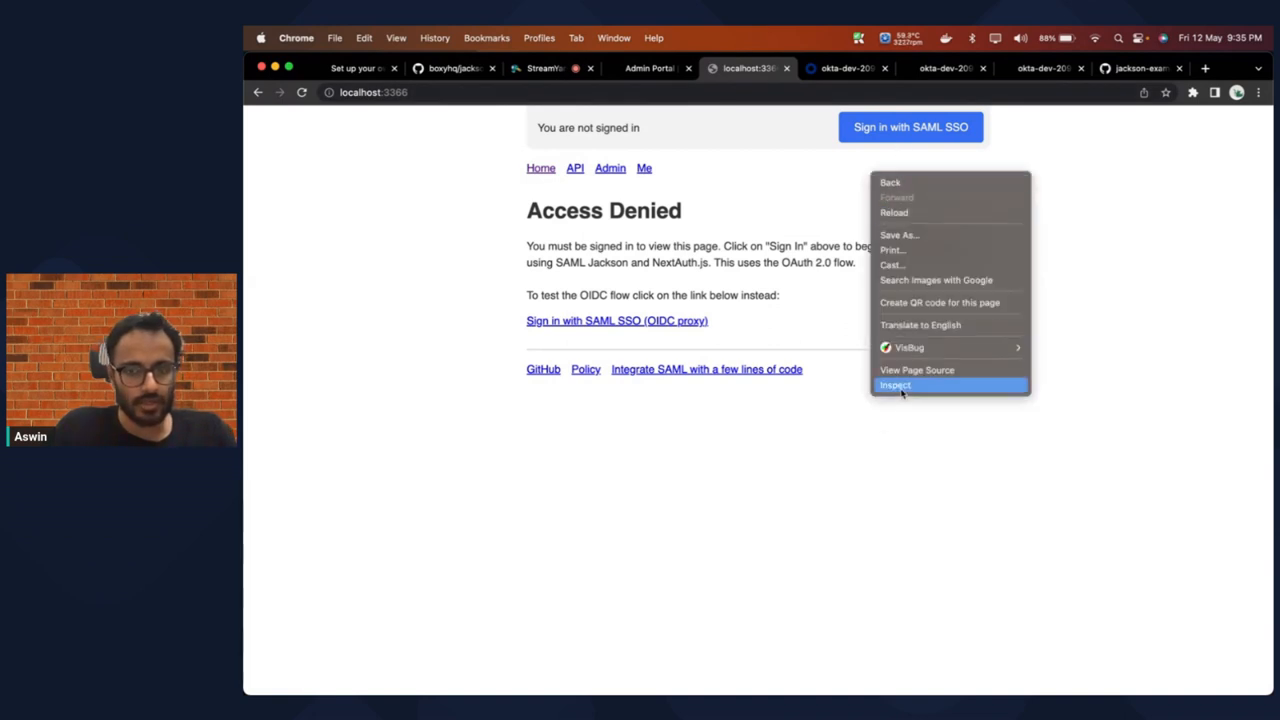
click(895, 384)
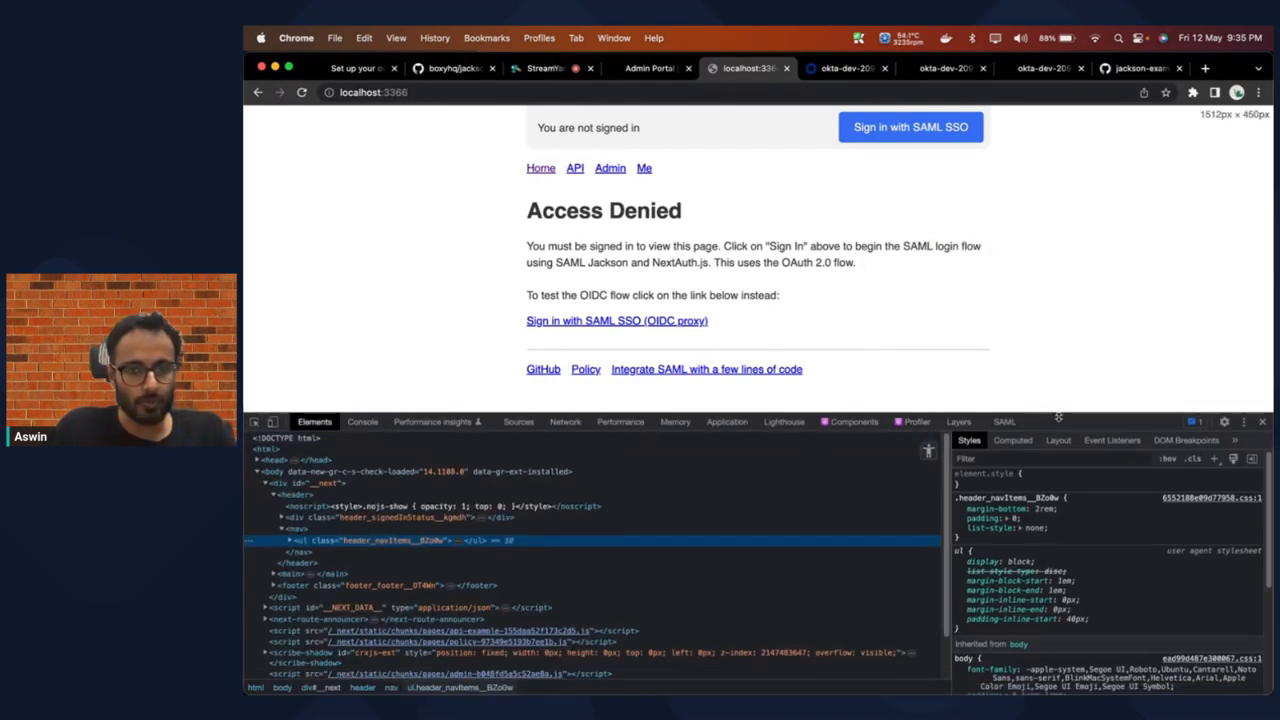
click(565, 422)
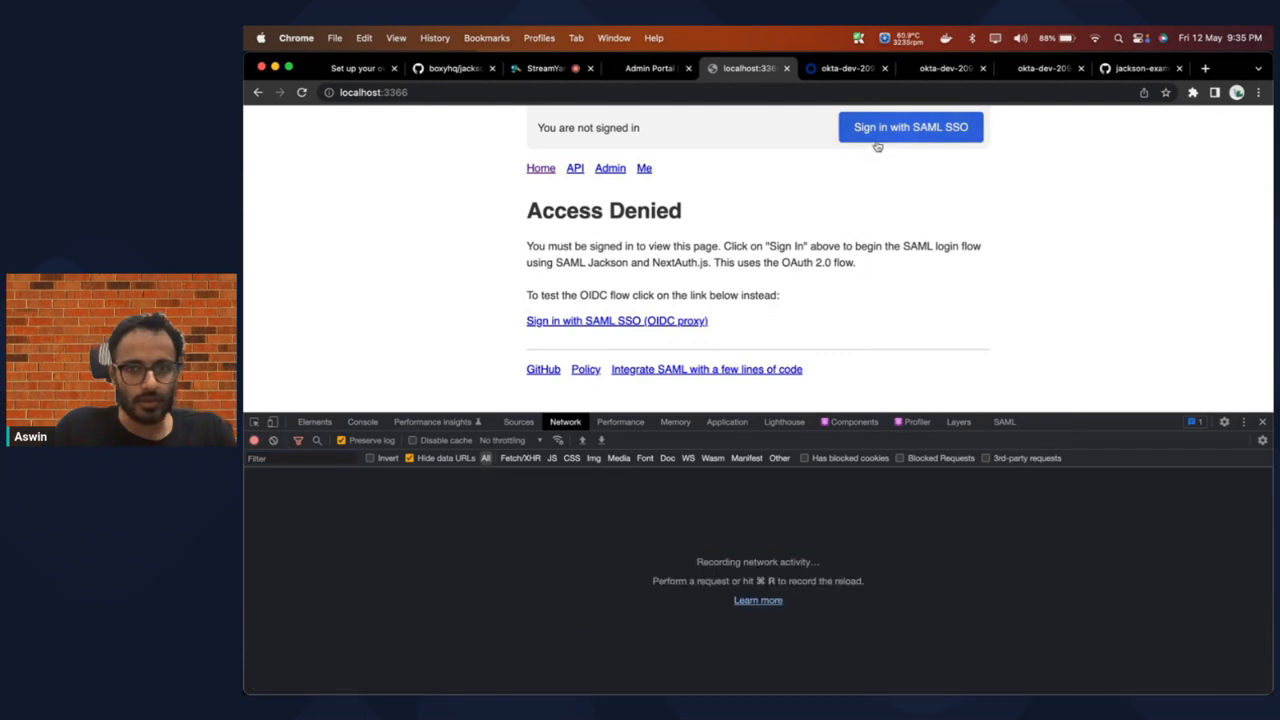
Step: Start sign-in and copy the radar_below_tennis trace ID from the callback's error_description payload
click(910, 127)
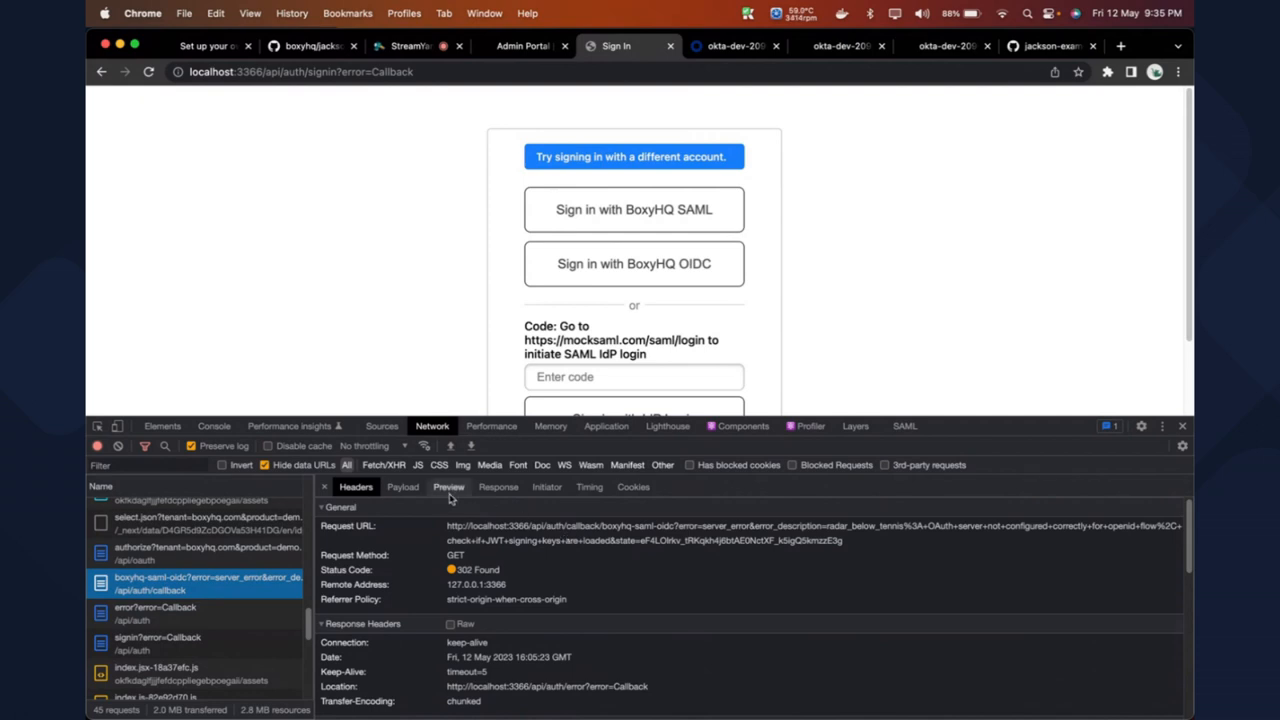
click(403, 487)
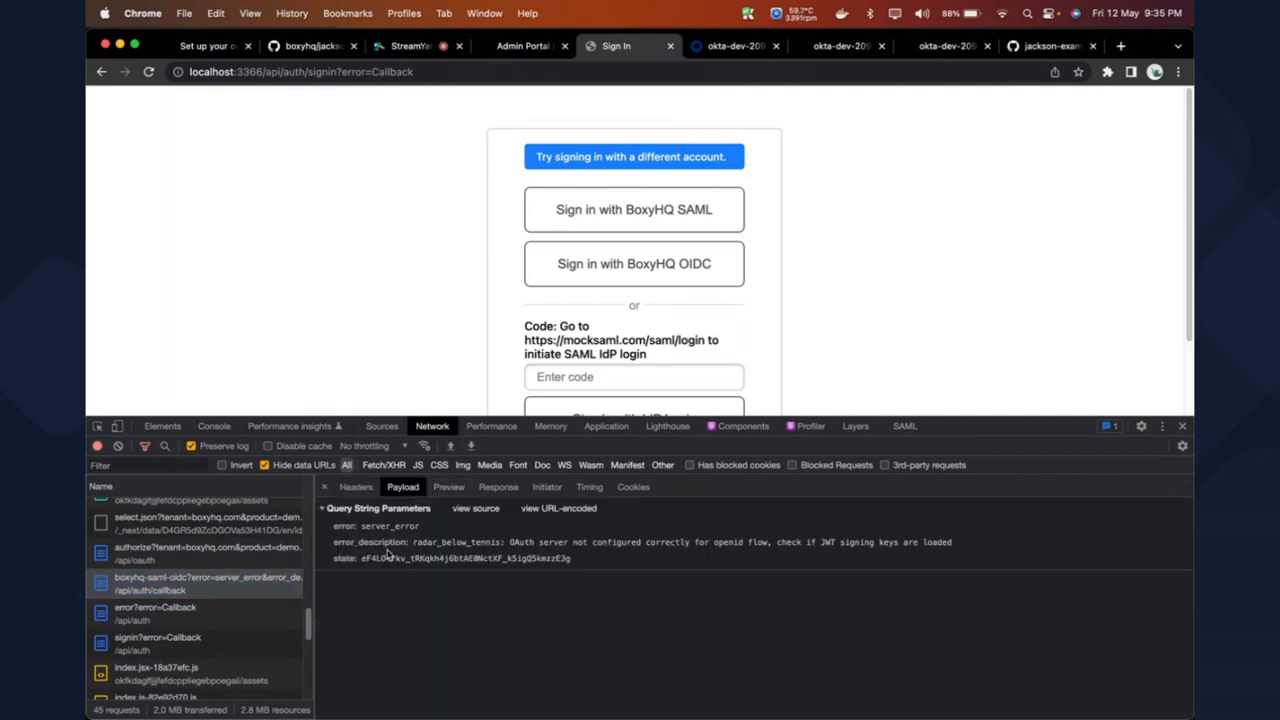
mouse_move(415, 545)
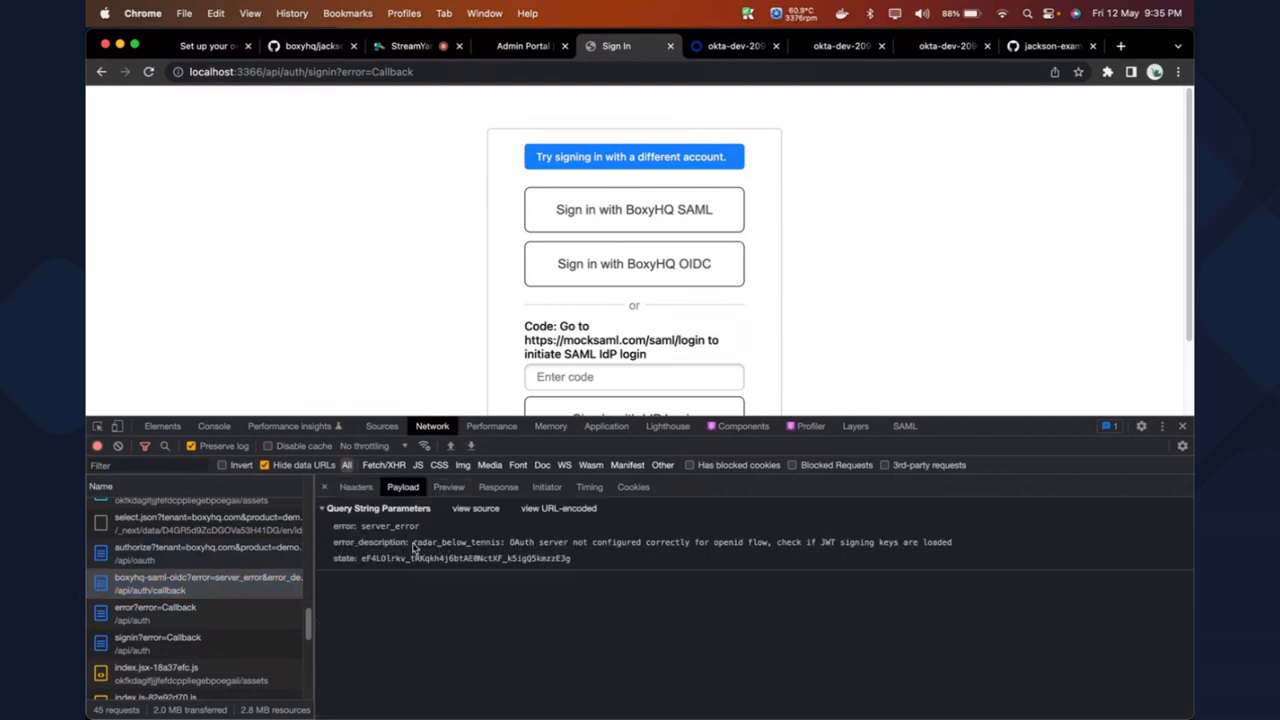
click(460, 542)
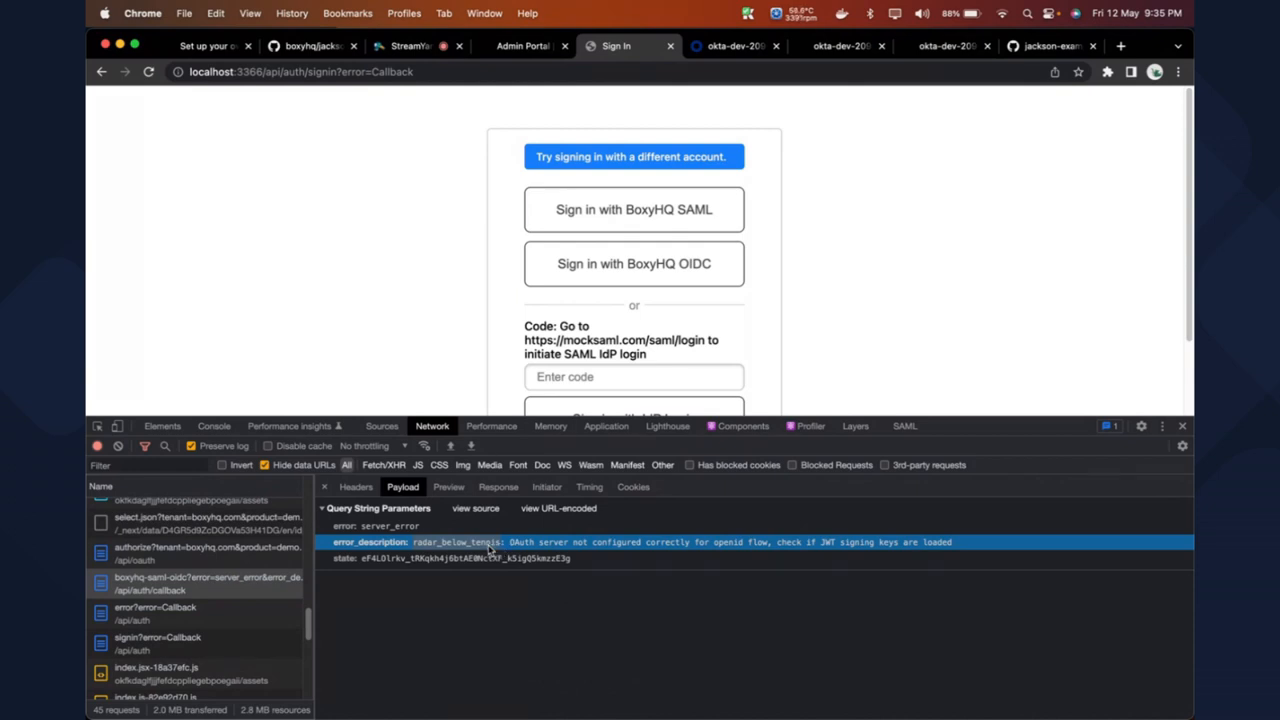
right_click(480, 542)
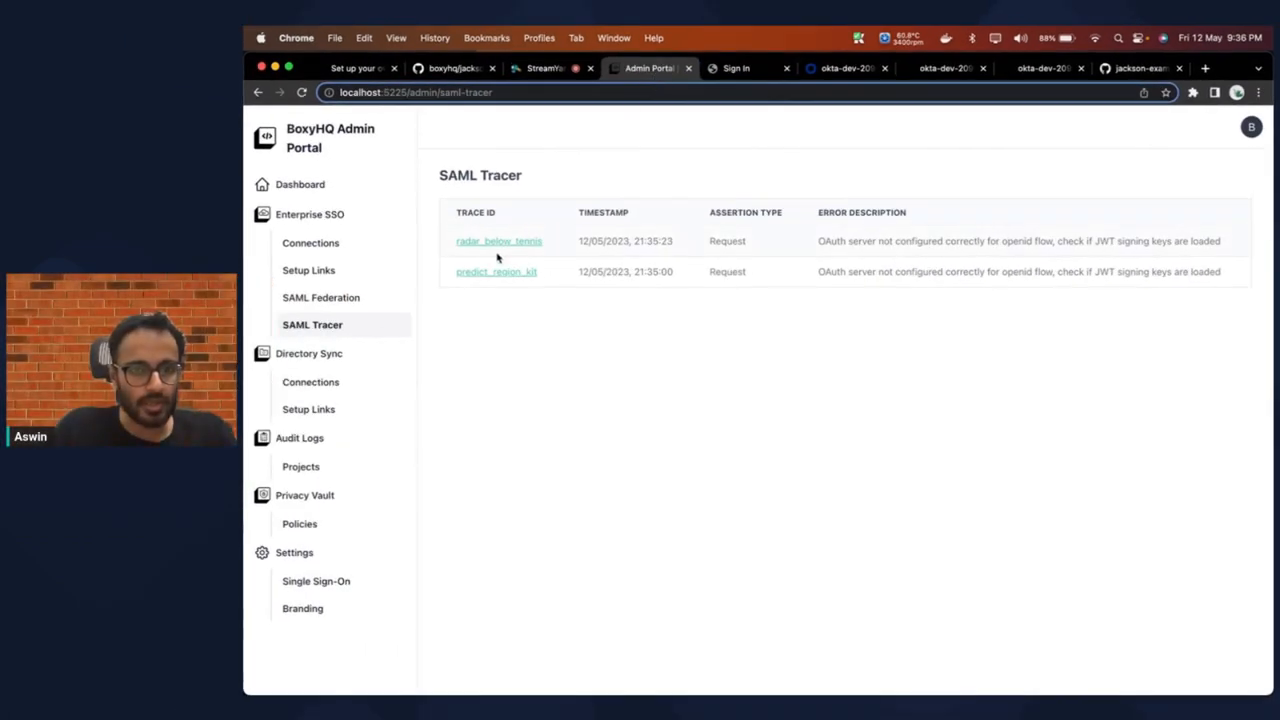
mouse_move(508, 247)
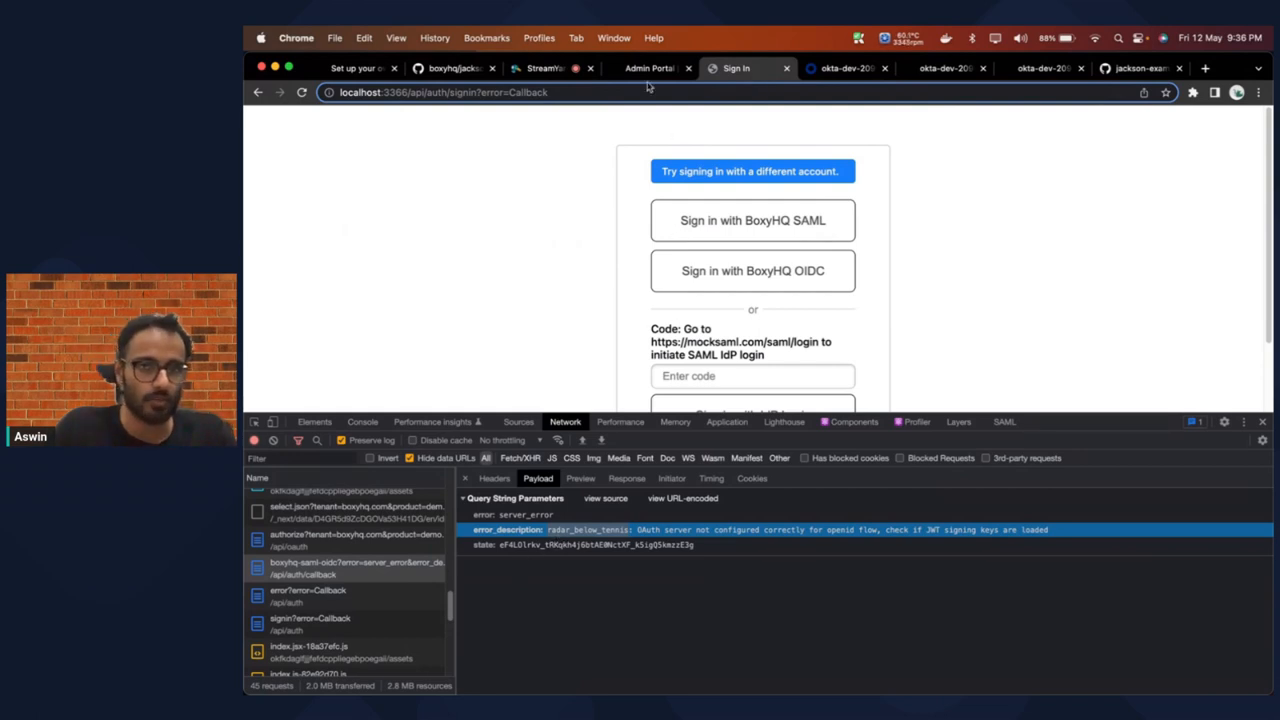
Step: Return to the Admin Portal tab showing the radar_below_tennis OIDC error details
click(649, 68)
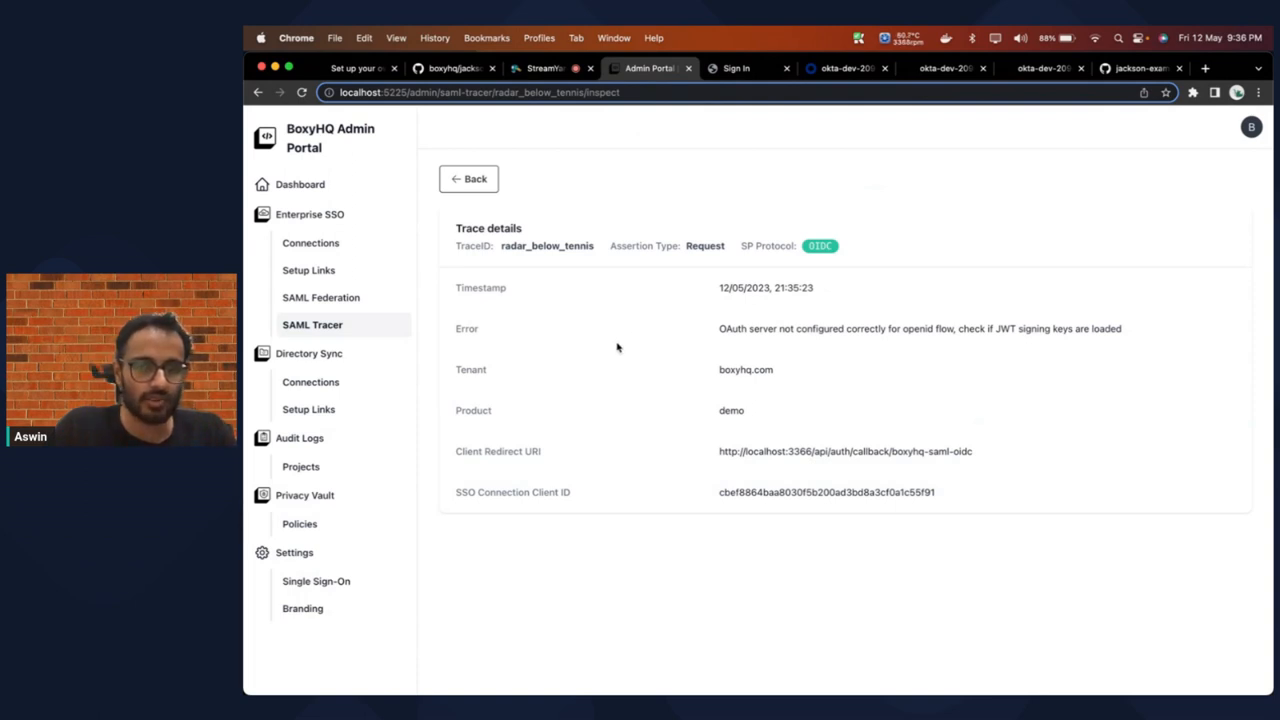
mouse_move(866, 395)
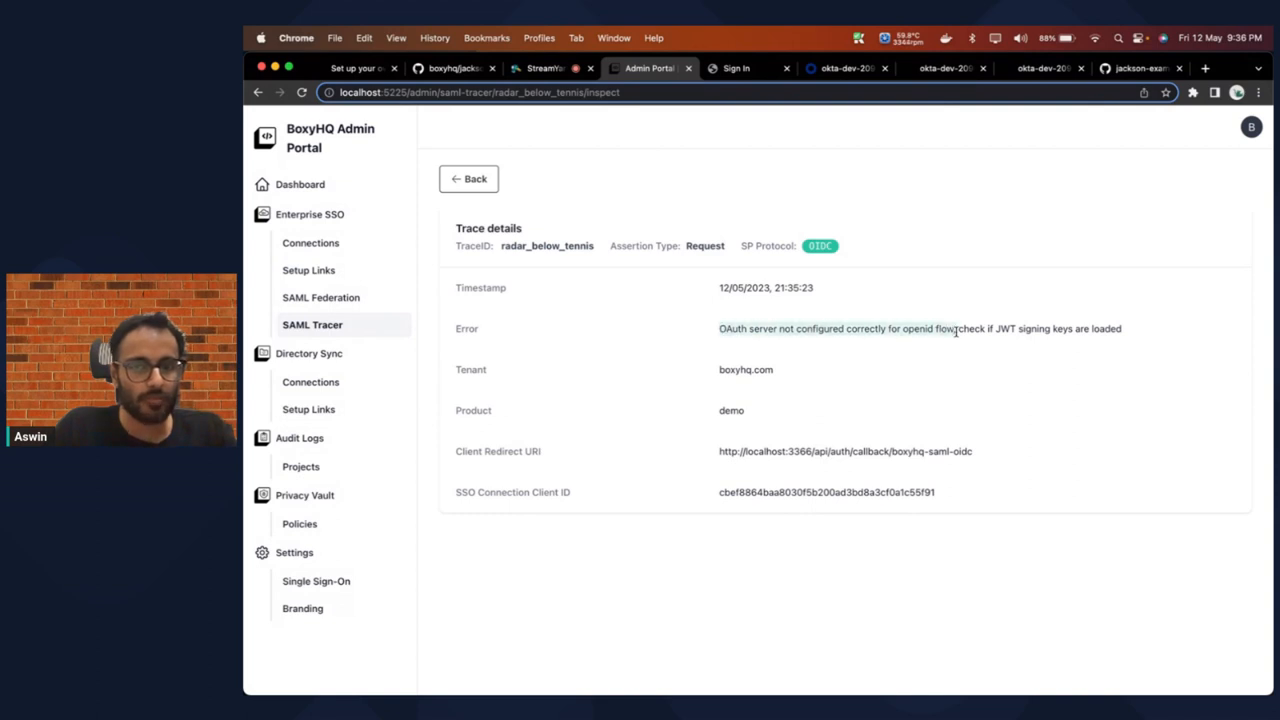
mouse_move(944, 365)
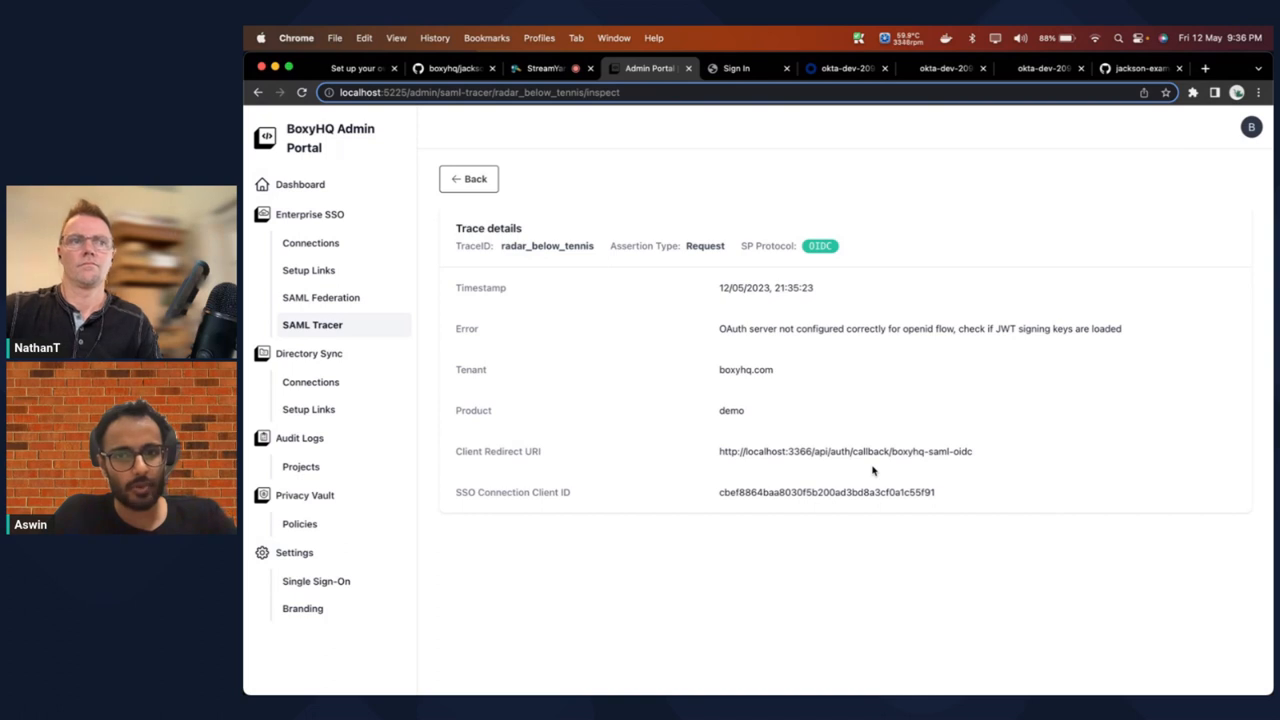
mouse_move(895, 431)
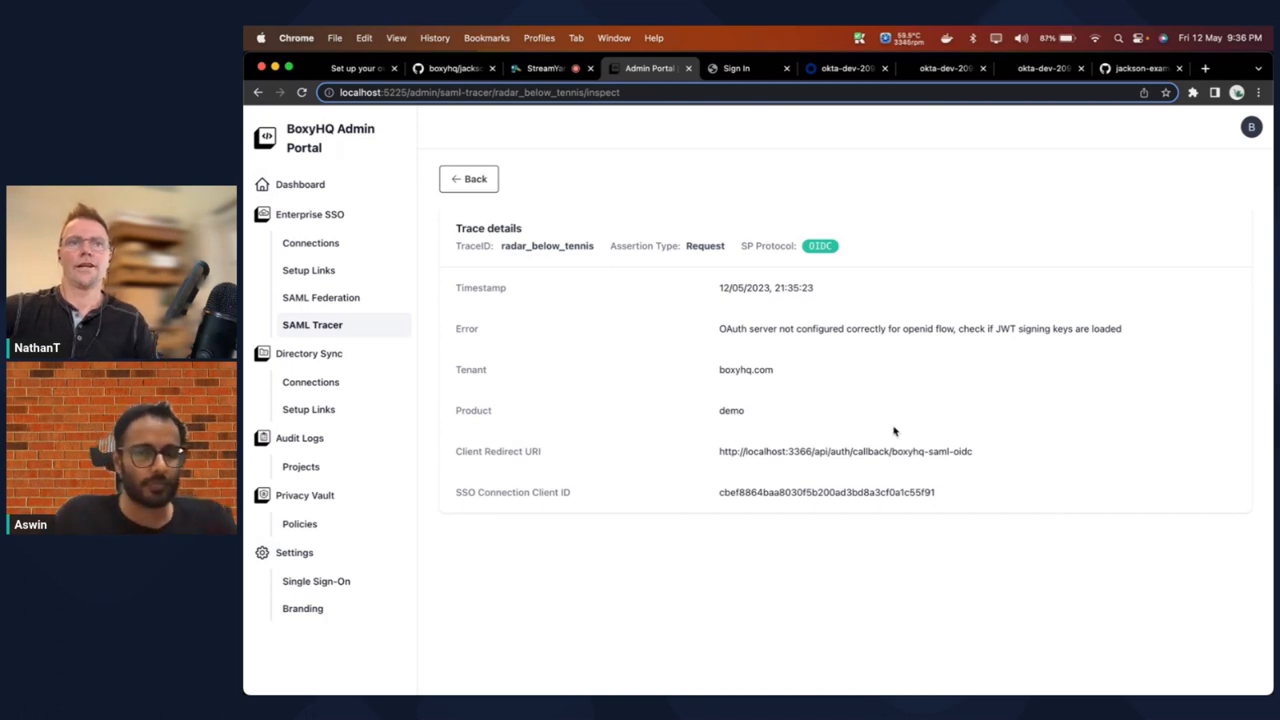
Step: Go back from the radar_below_tennis details to the trace list
click(468, 178)
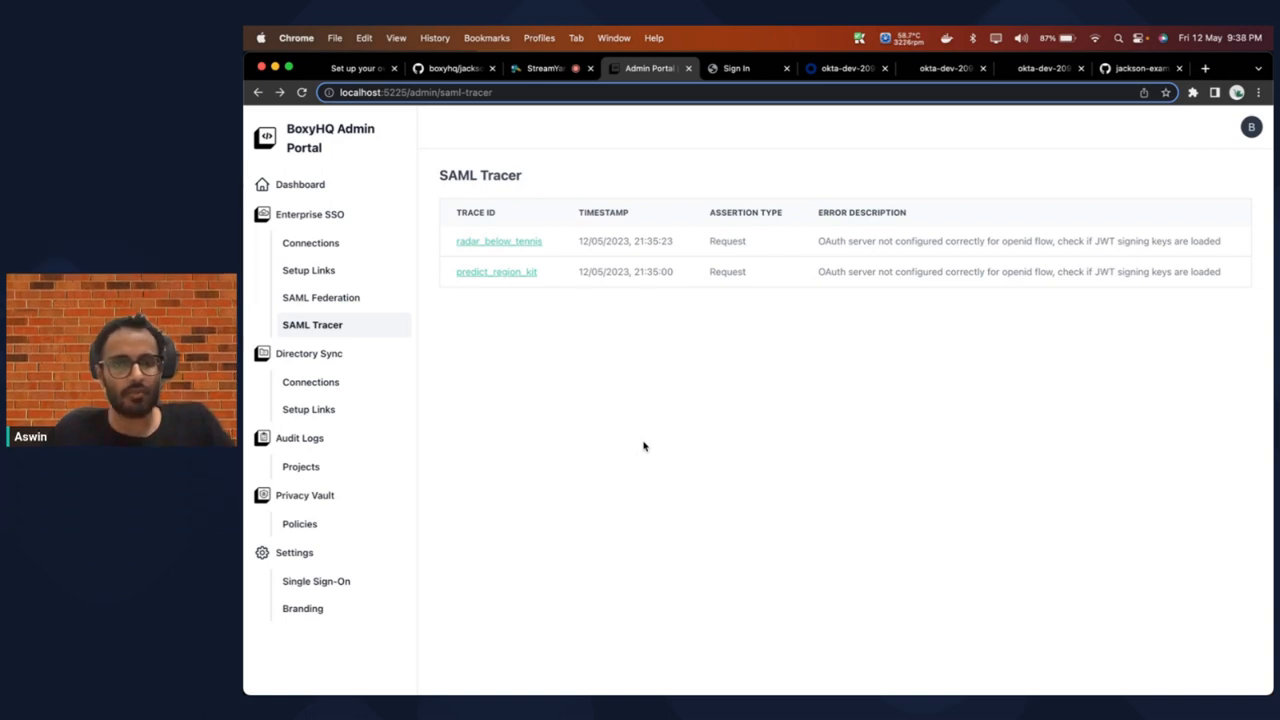